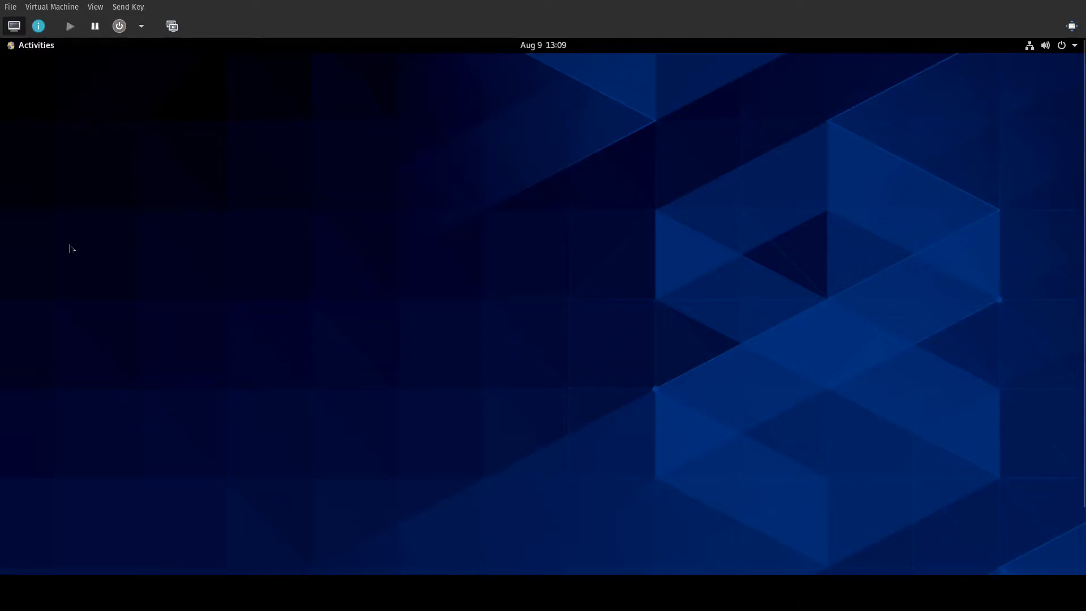
Launch a GNOME Terminal window from the Activities dash.
click(35, 45)
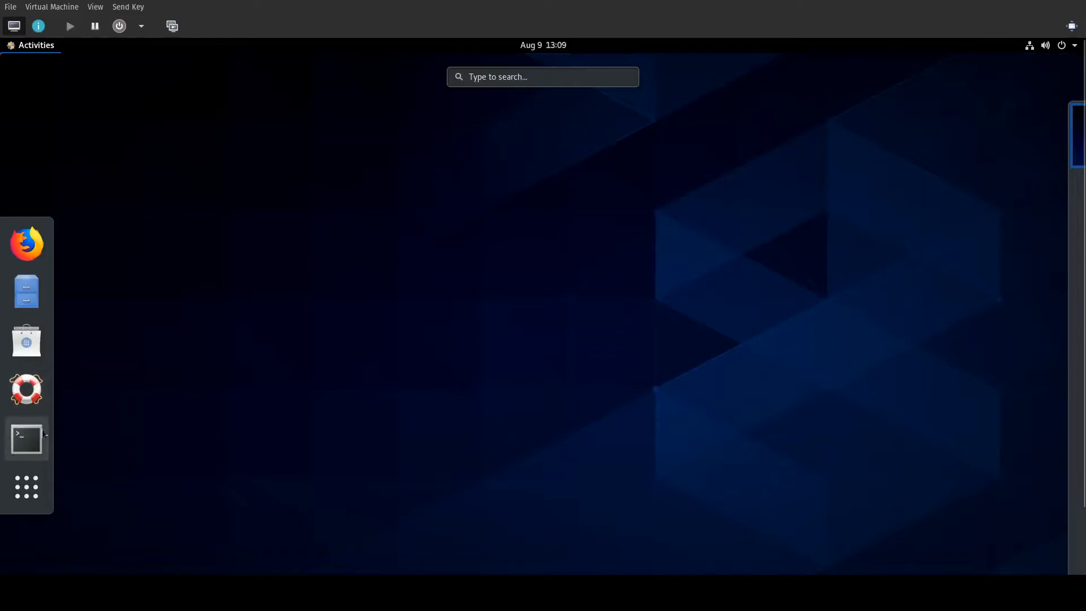
click(26, 437)
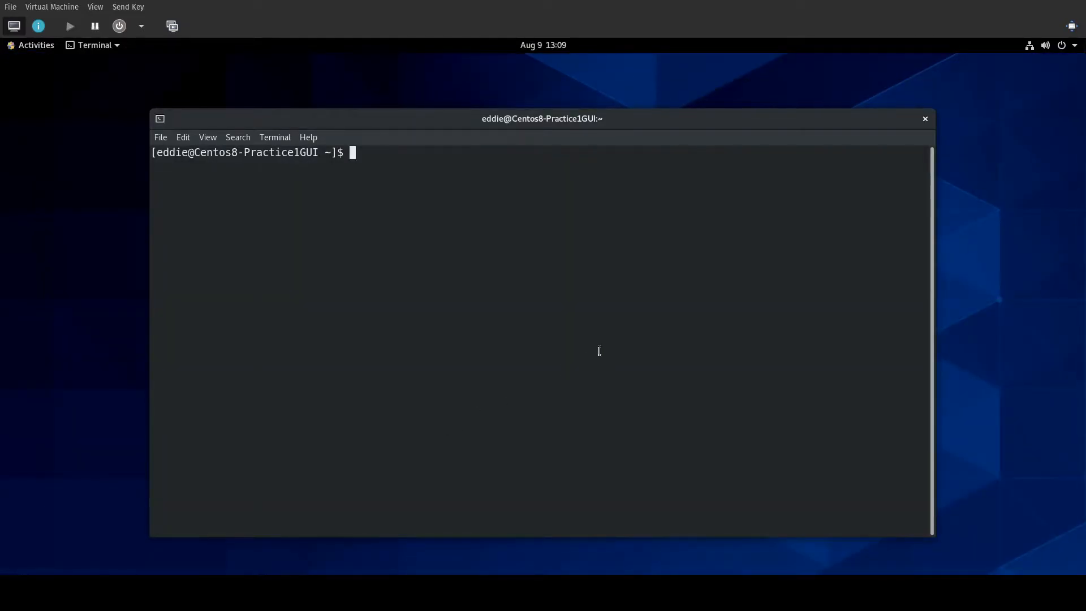
List /dev, then become root with sudo -i and the password.
text(ls /dev)
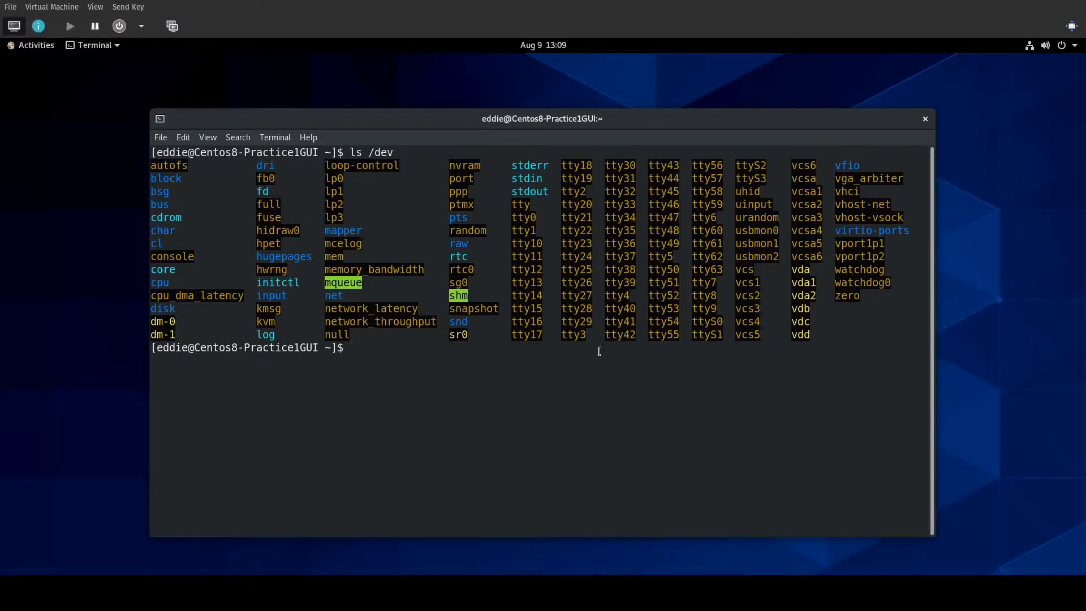
text(pvcreate /d)
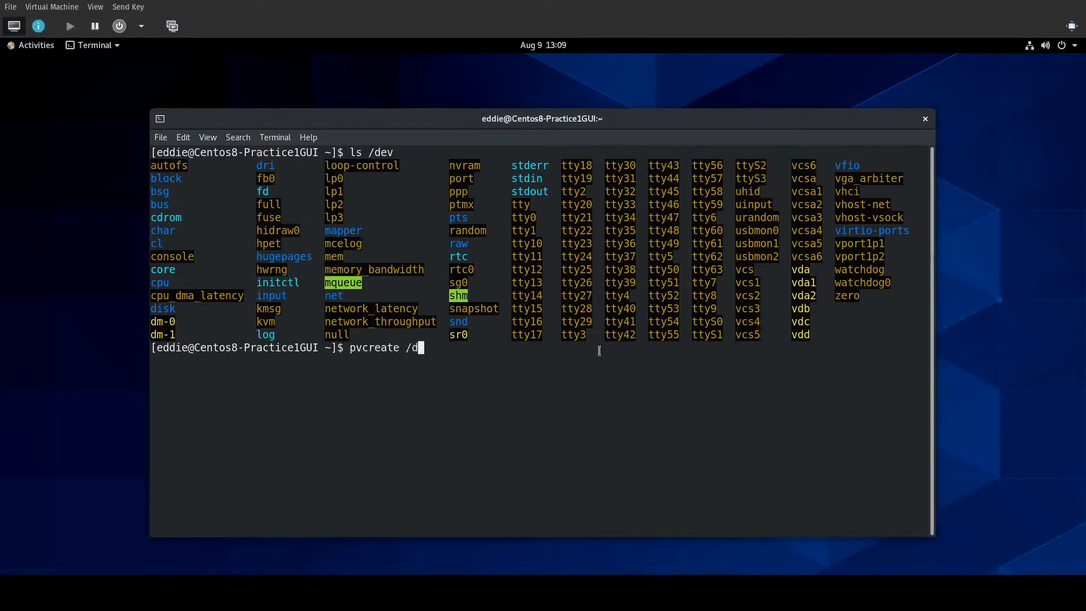
key(BackSpace)
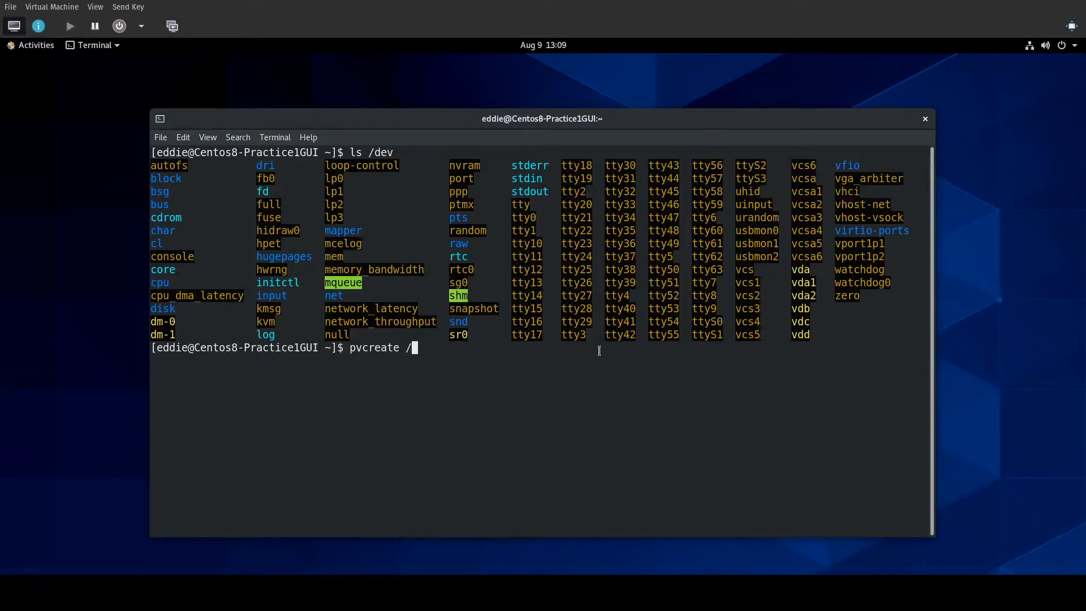
text(vdd)
text(sudo -i)
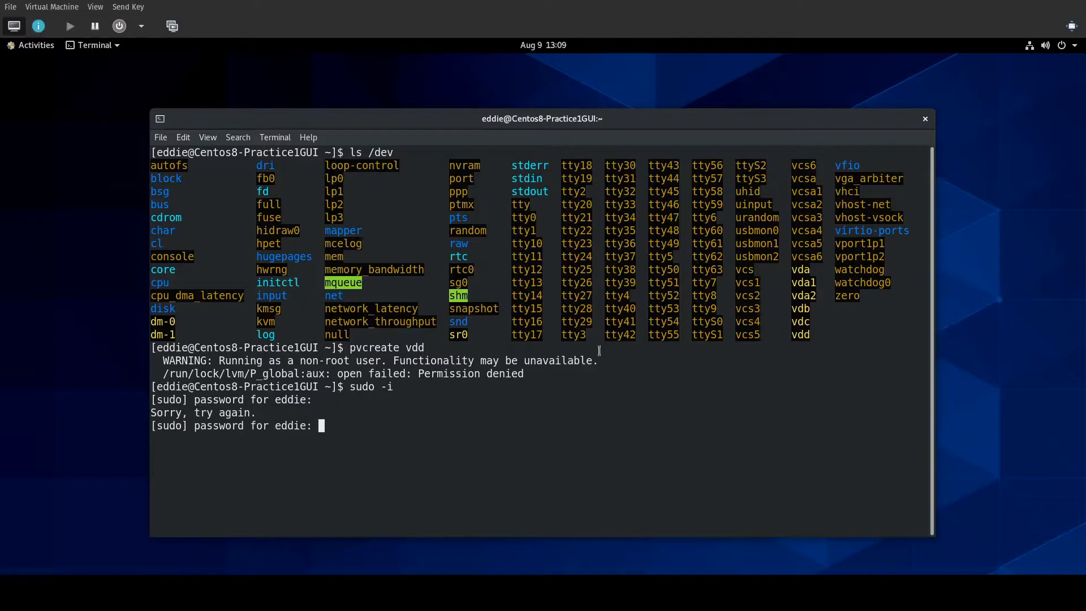
key(Return)
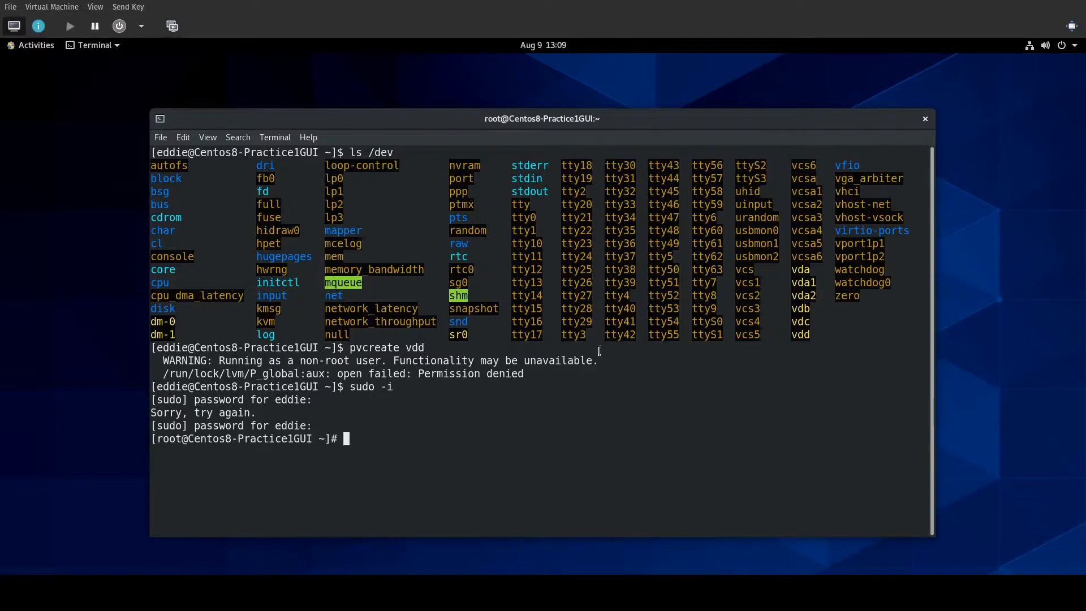
Create an LVM physical volume on /dev/vdd with pvcreate.
text(pvcrea)
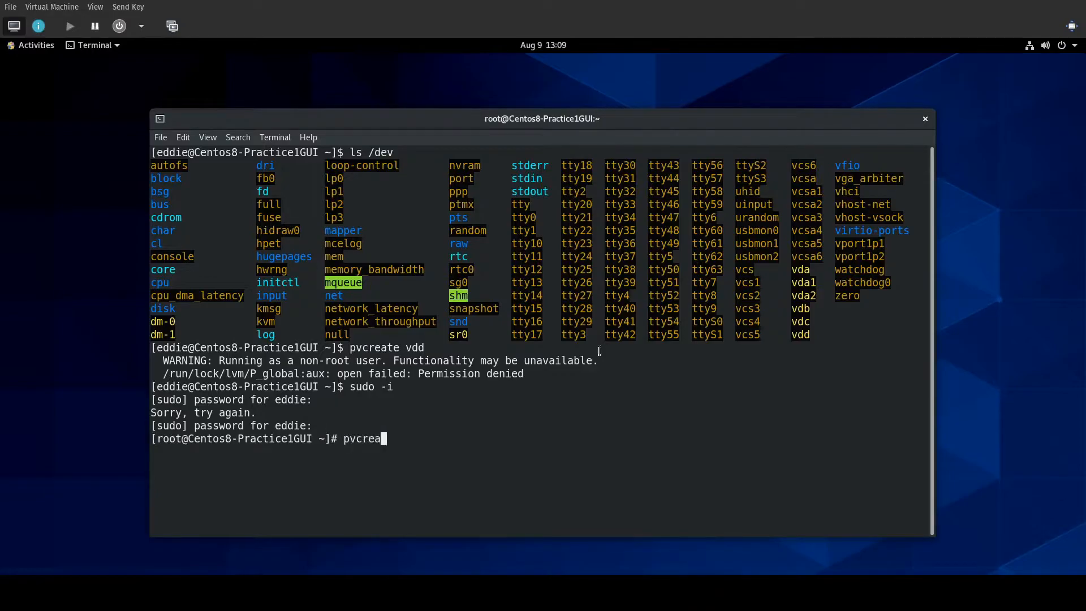
text(te vdd)
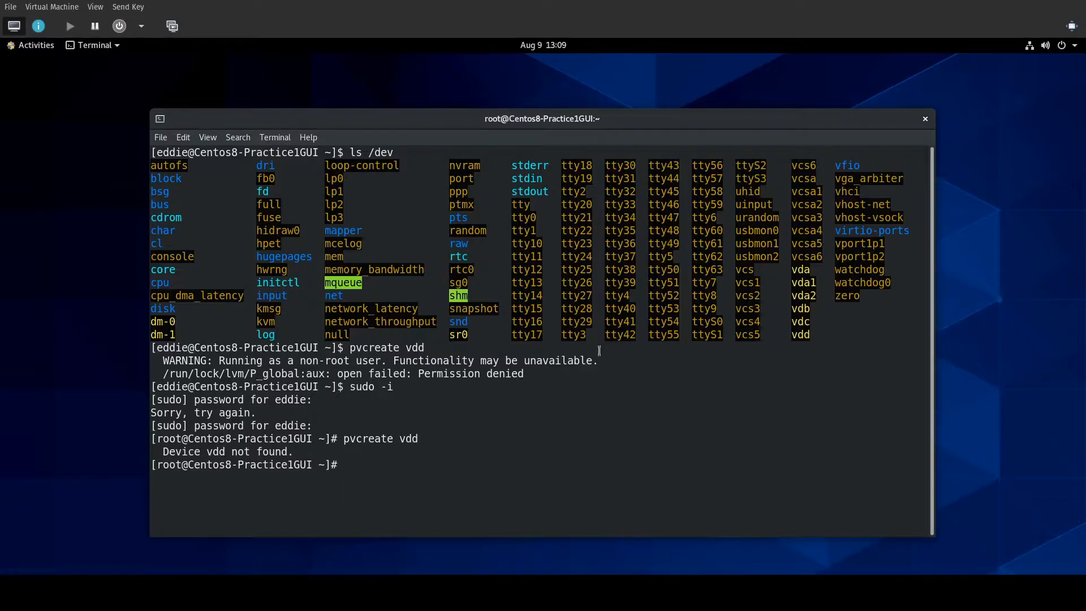
text(pvcreate)
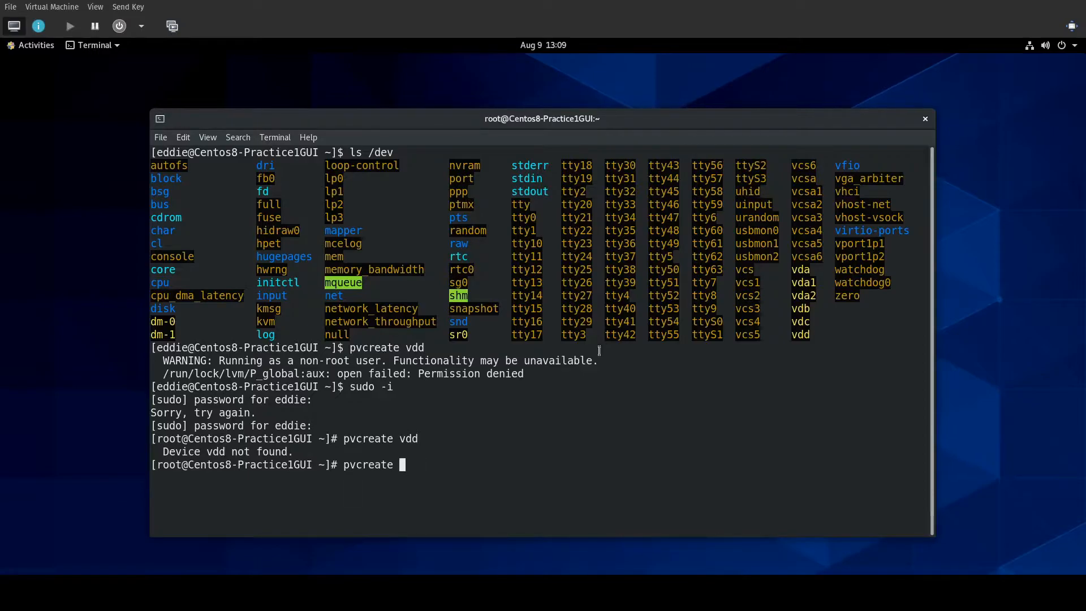
text(/dev/vdd)
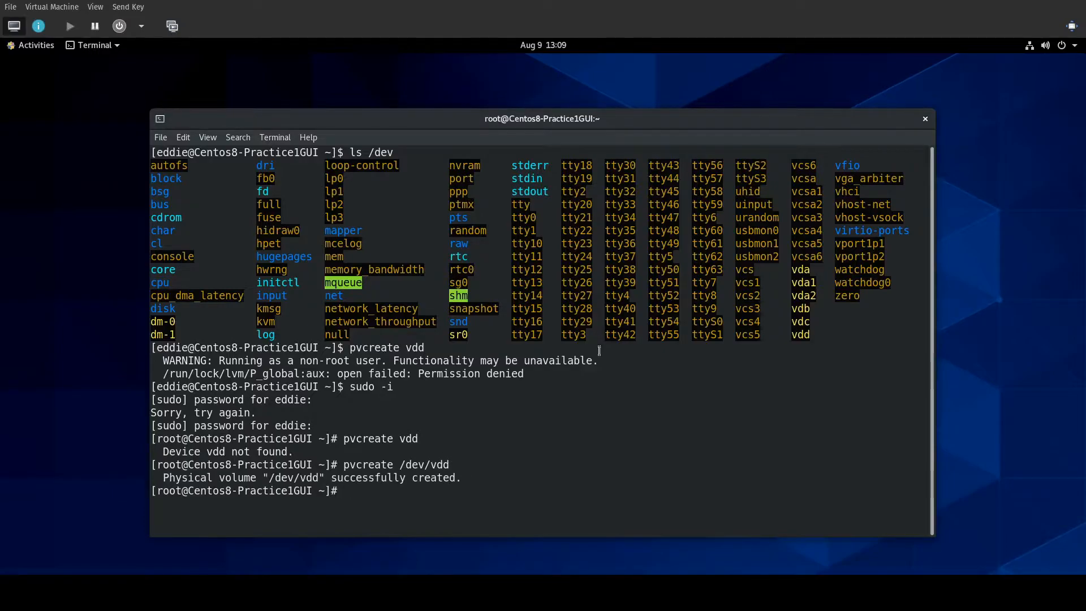
Create volume group TestVG on /dev/vdd and confirm with lsblk.
text(vg)
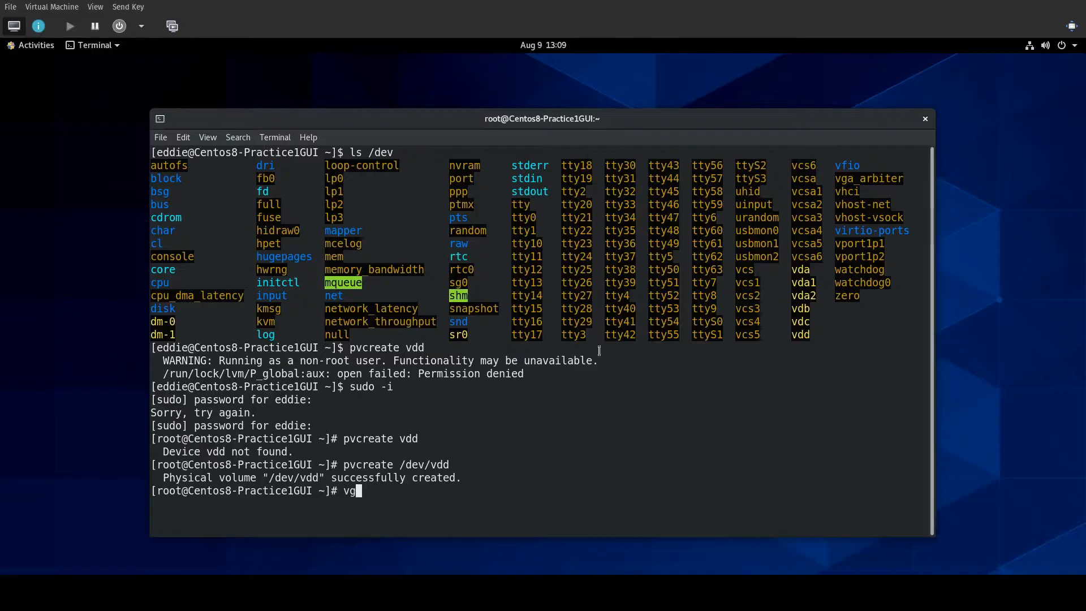
text(create Test)
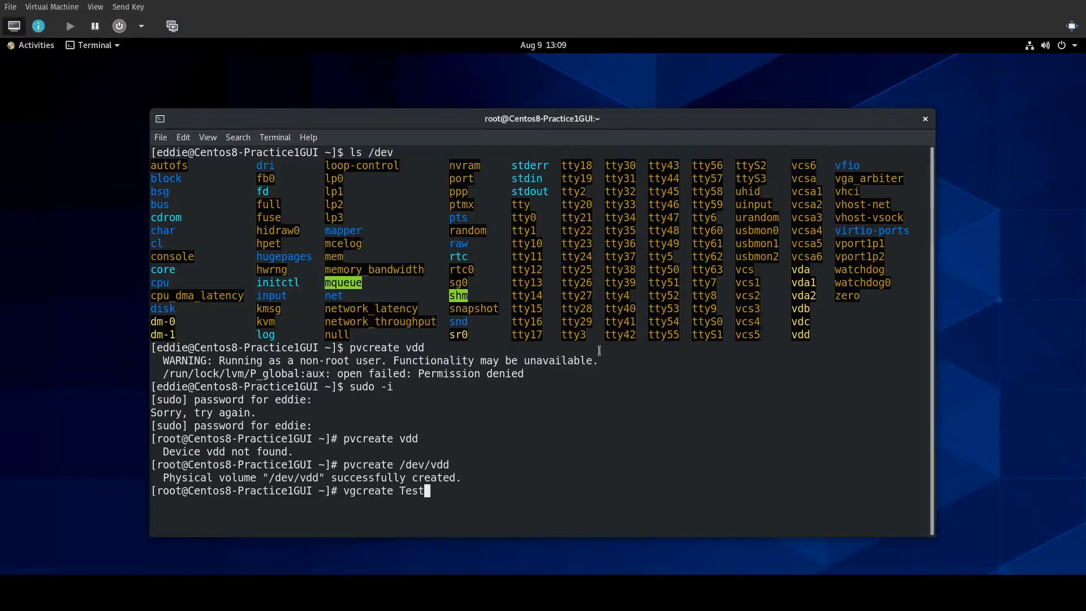
text(VG /dev/vdd)
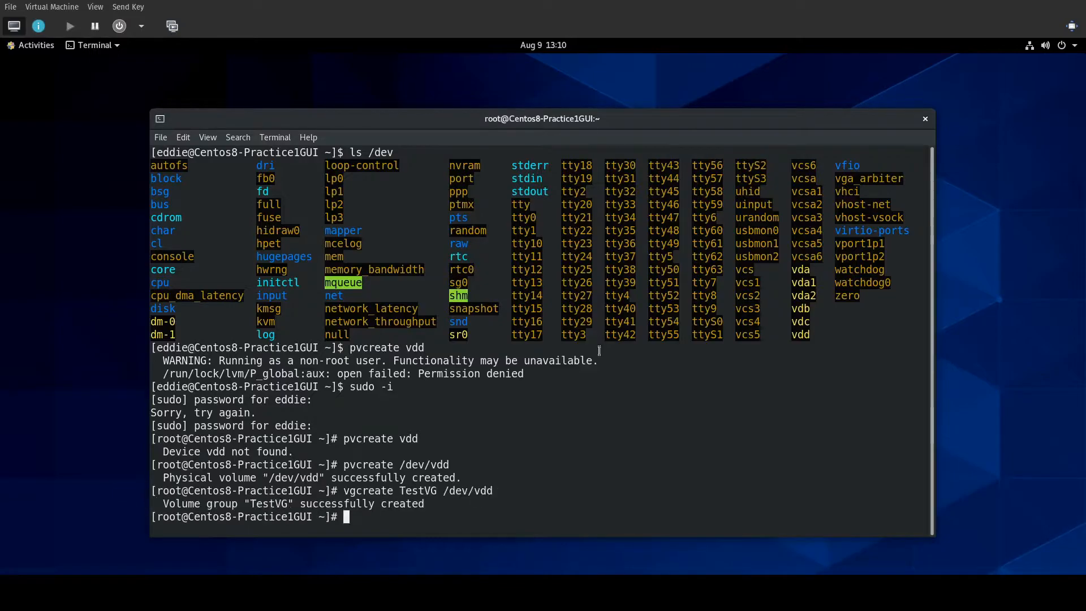
text(lsv)
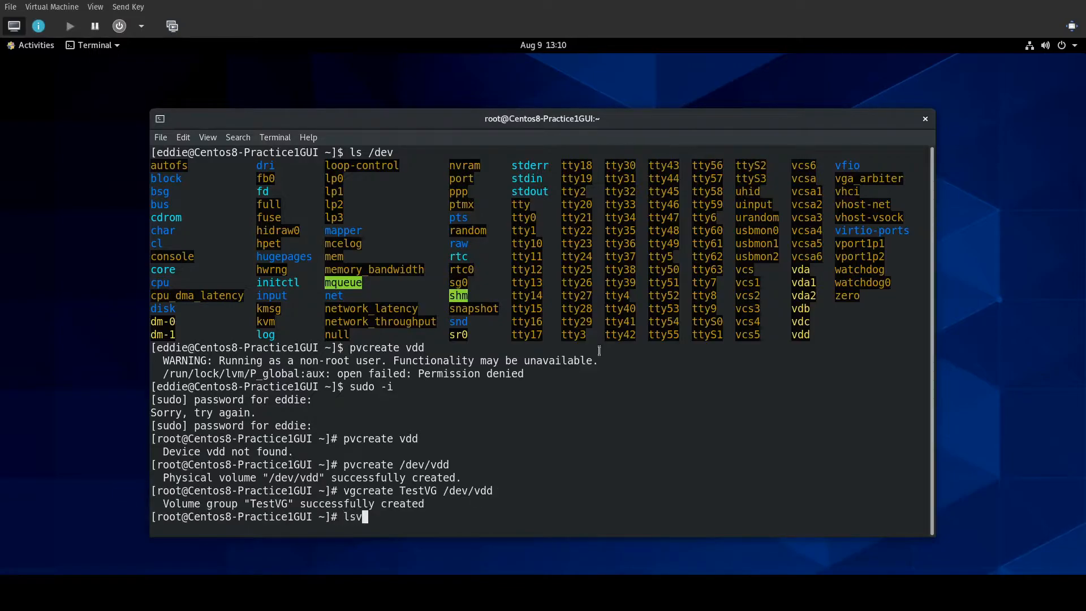
key(BackSpace)
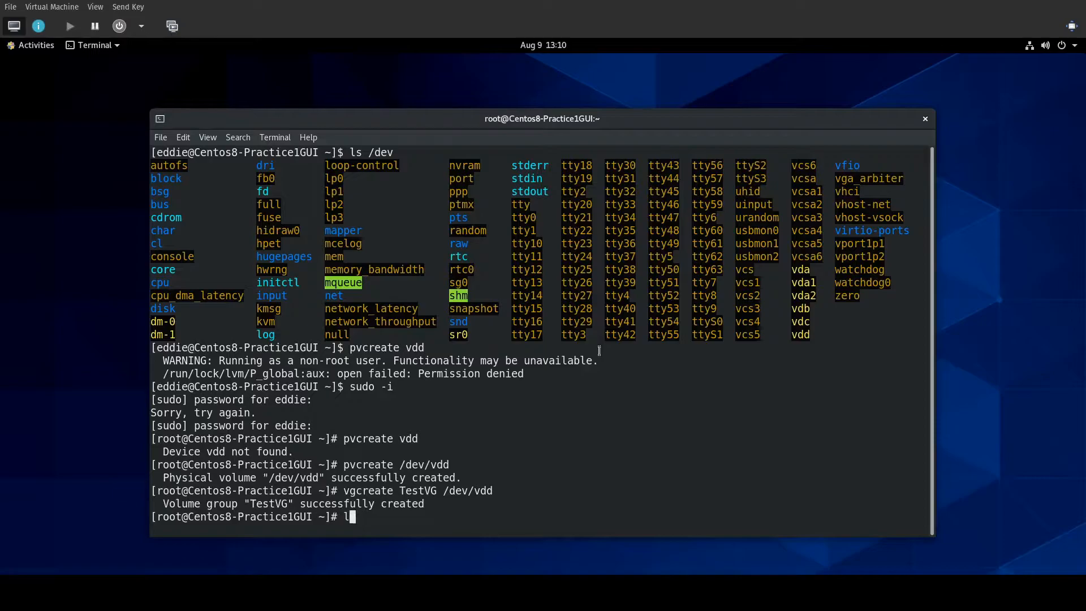
key(BackSpace)
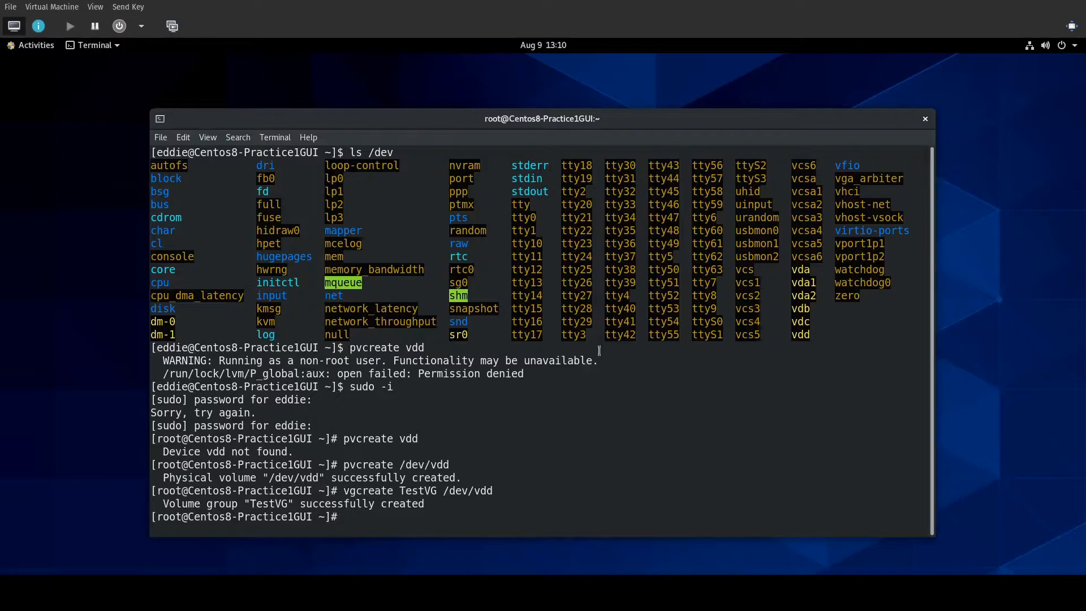
text(lsblk)
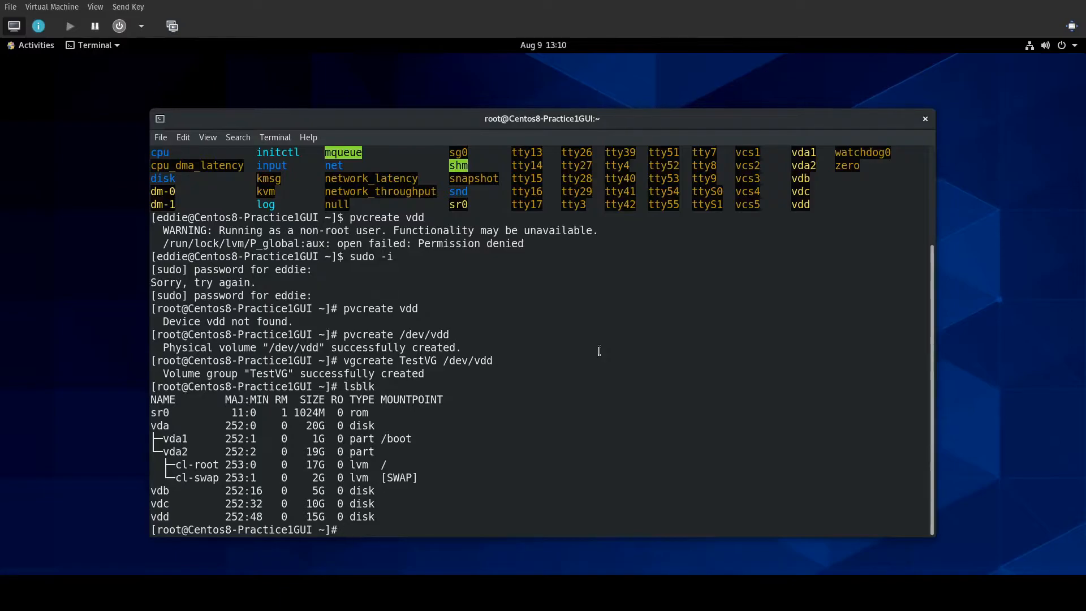
Create a 5G logical volume TestLV in TestVG and check the block device listing.
text(lvcreate)
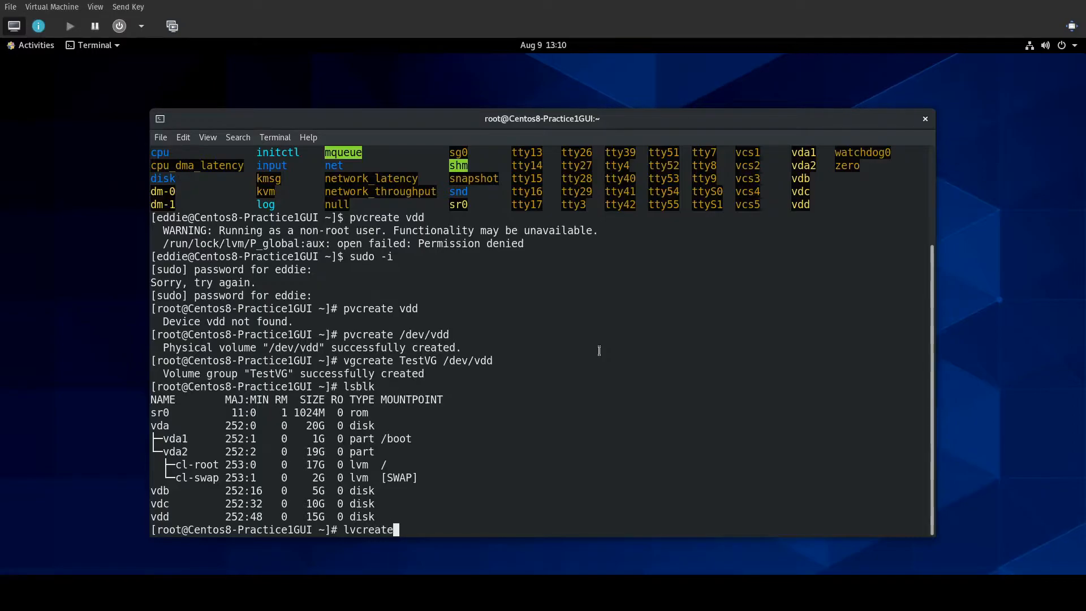
text(-n)
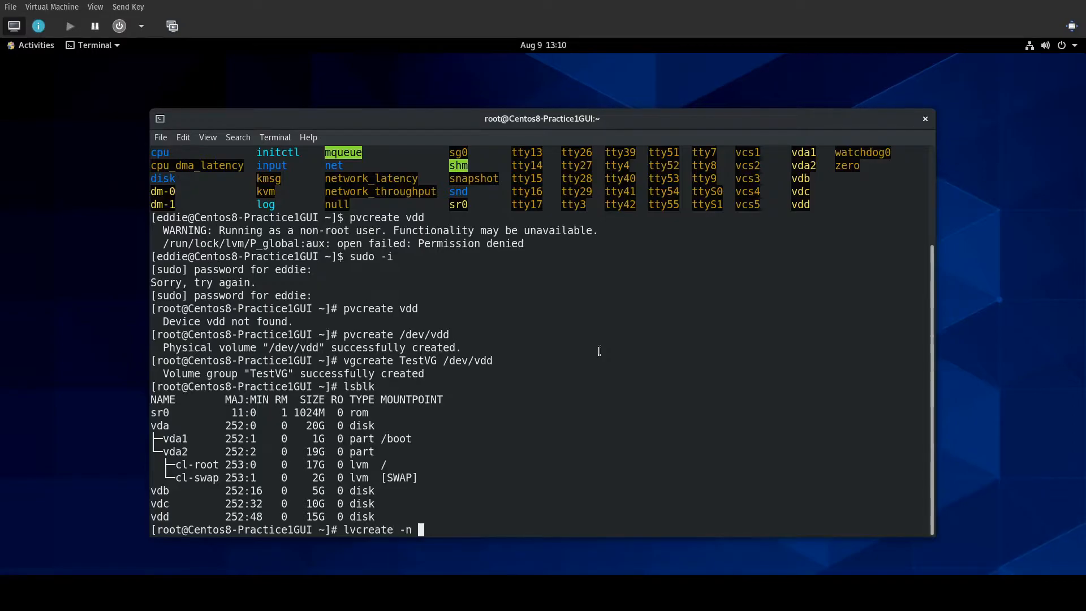
text(TestLV -L)
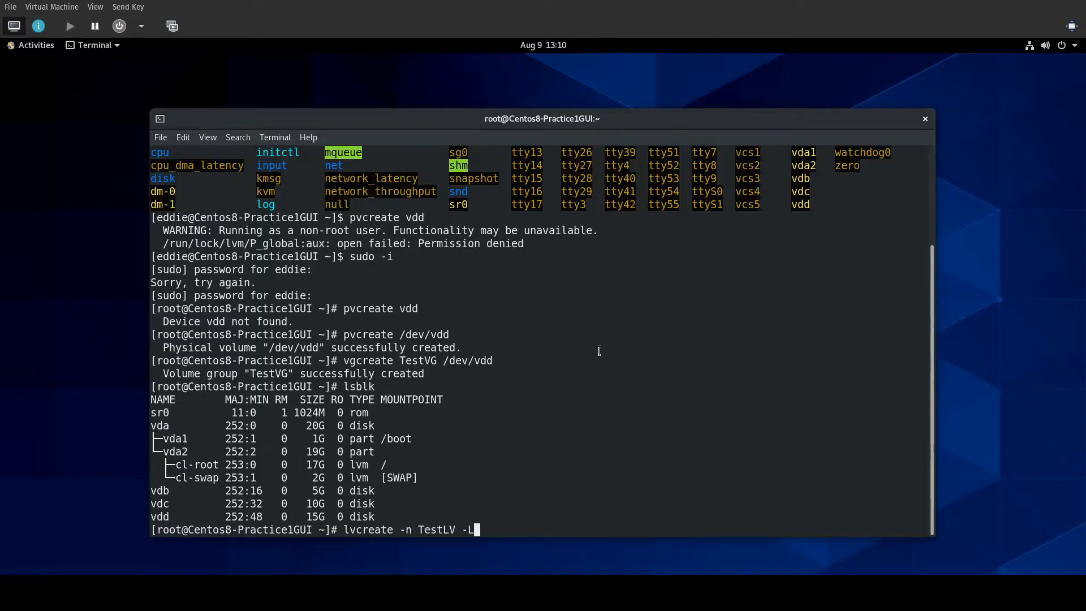
text(5G)
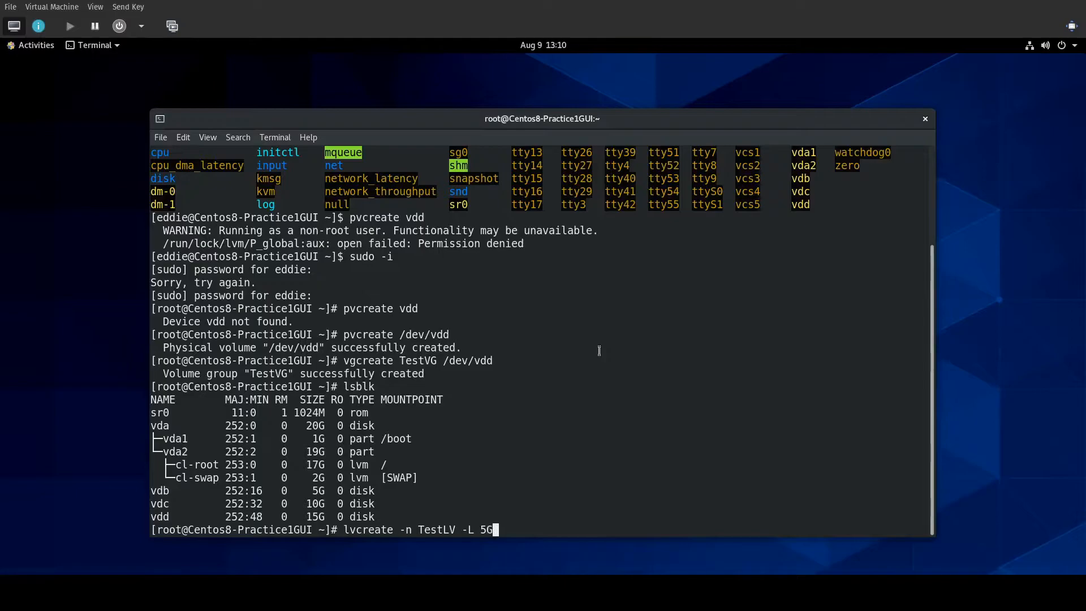
text(TestVG)
text(lsblk)
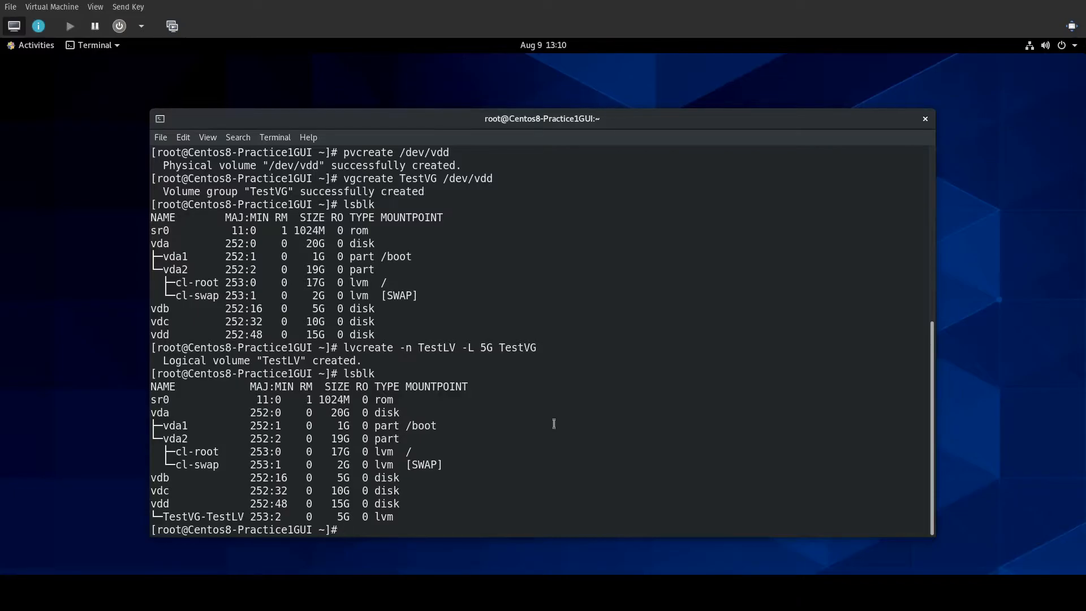
text(/m)
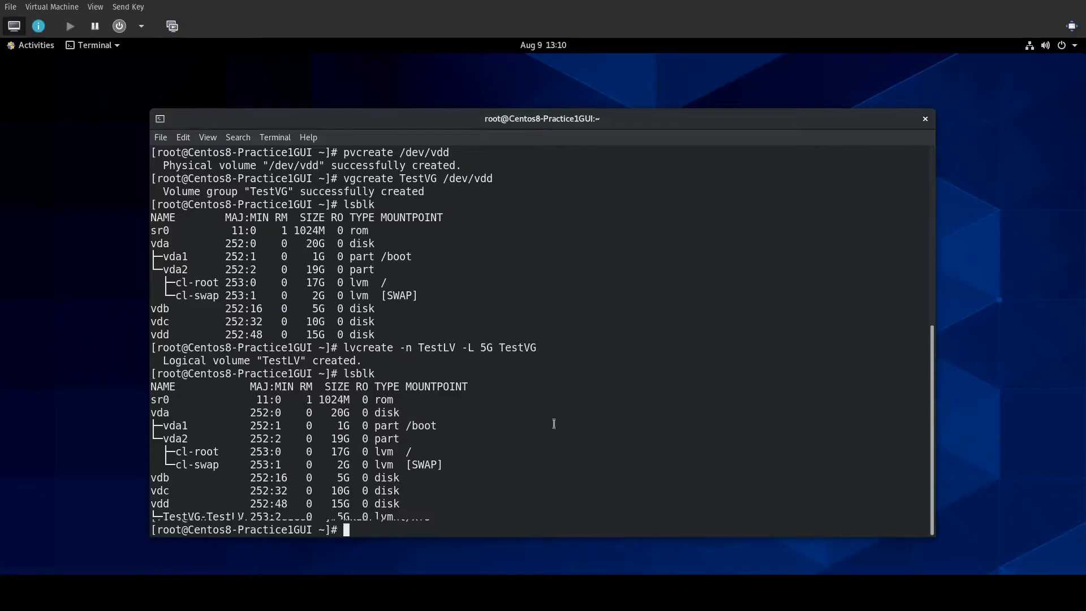
Create the mount directory /mnt/xfs.
text(mkdir /mnt/xfs)
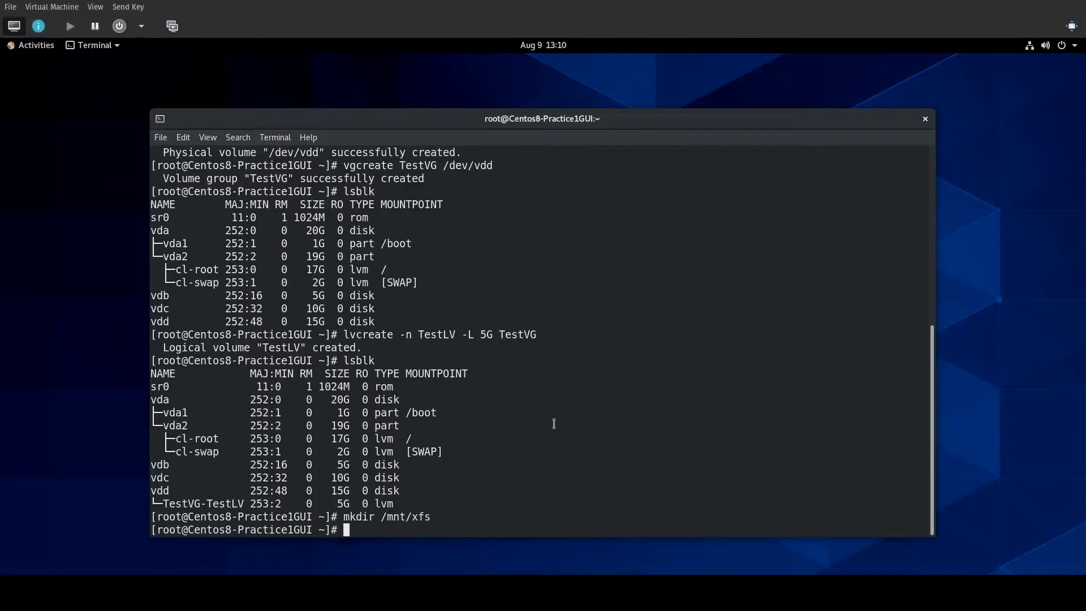
text(x)
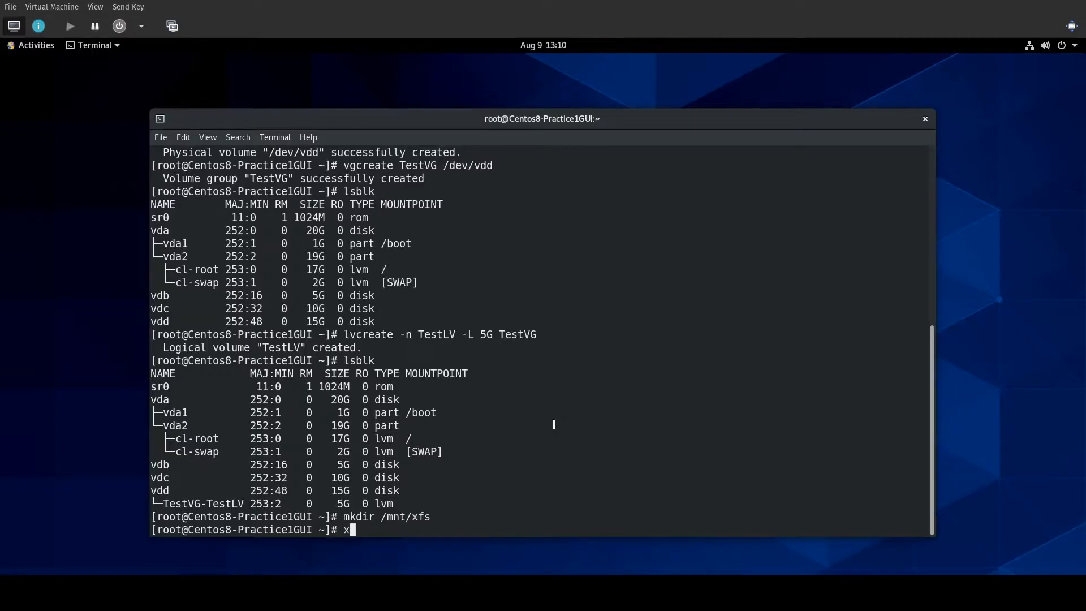
key(BackSpace)
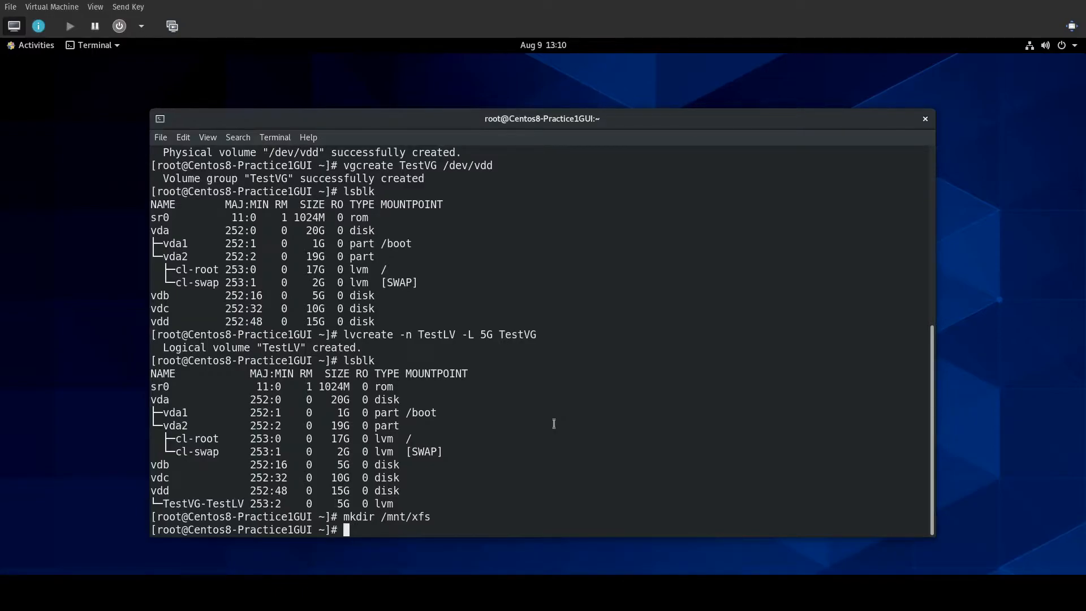
Format /dev/TestVG/TestLV with an XFS filesystem using mkfs.xfs.
text(mkfs.x)
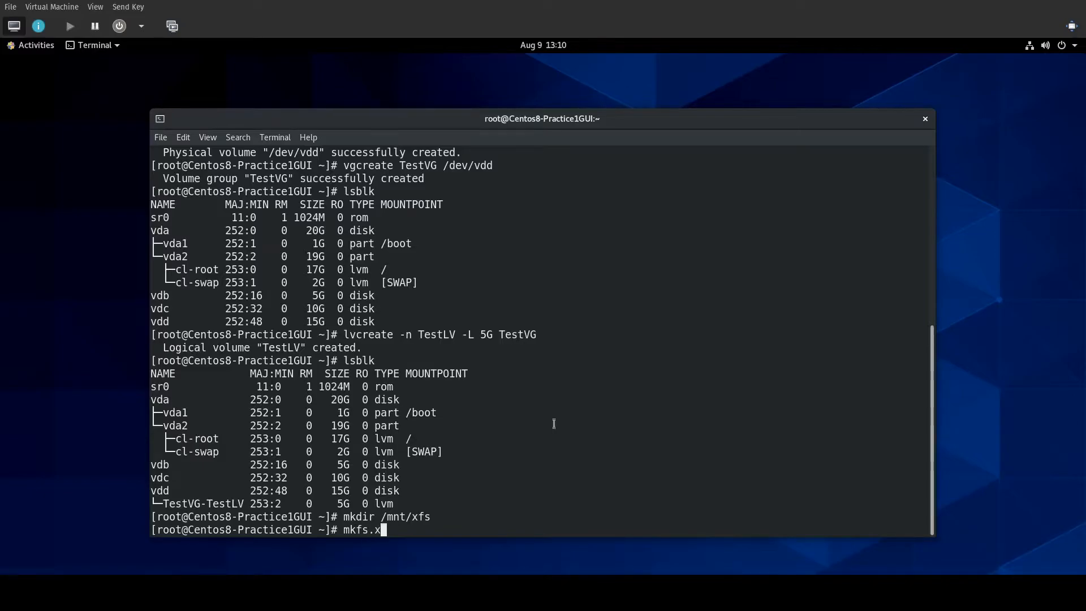
text(fs /)
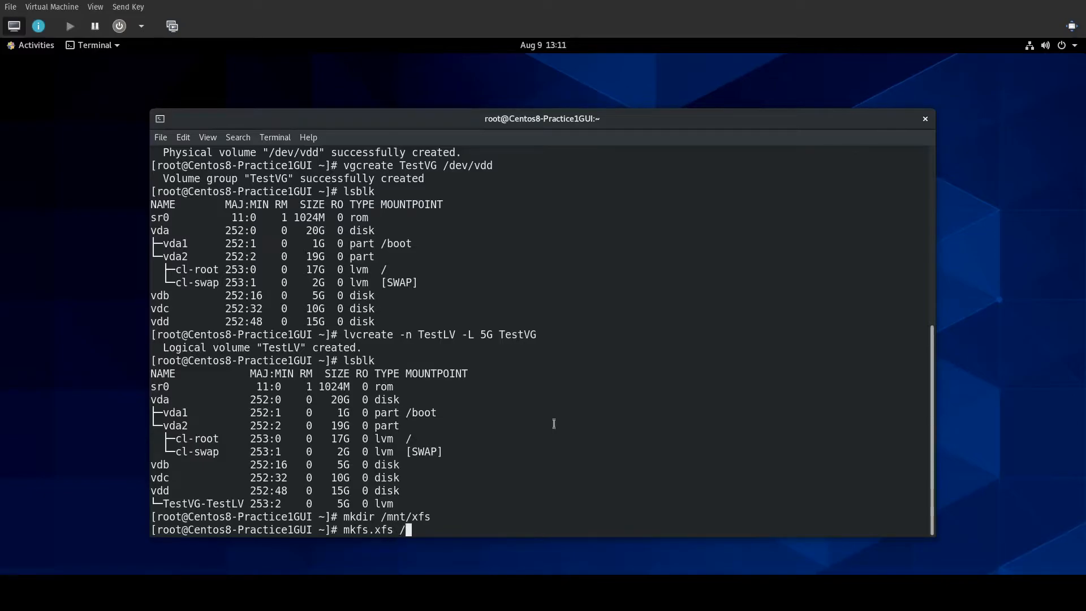
text(vdd/T)
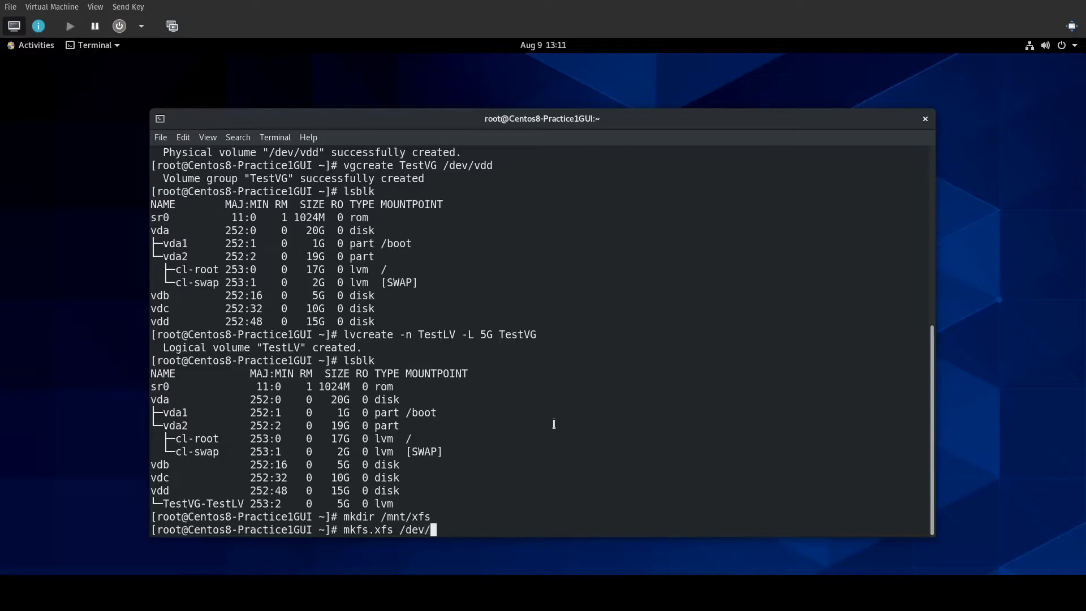
text(TestVG/TestLV)
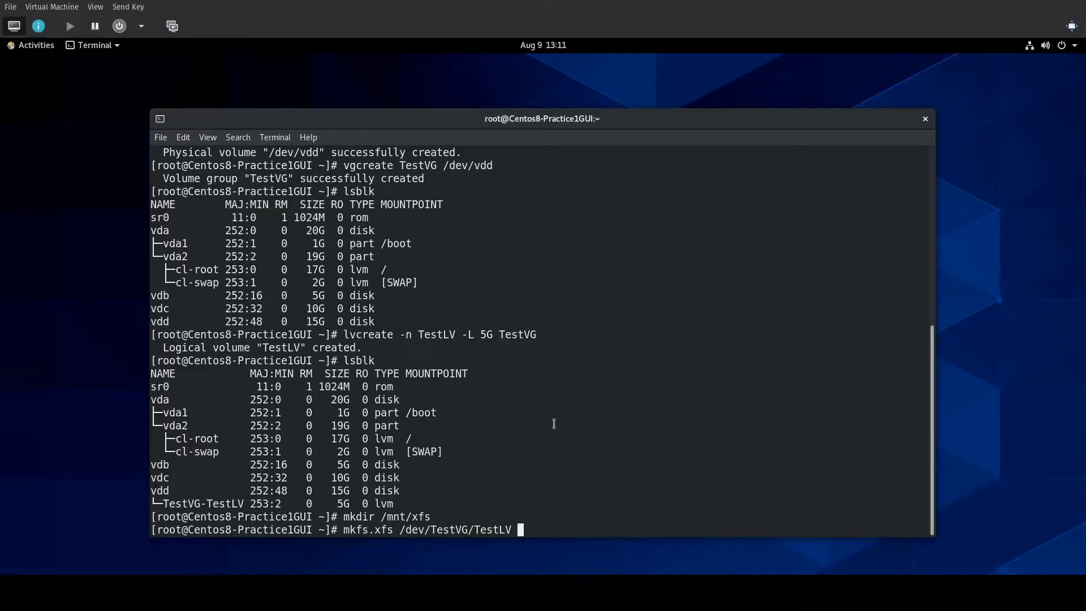
key(Return)
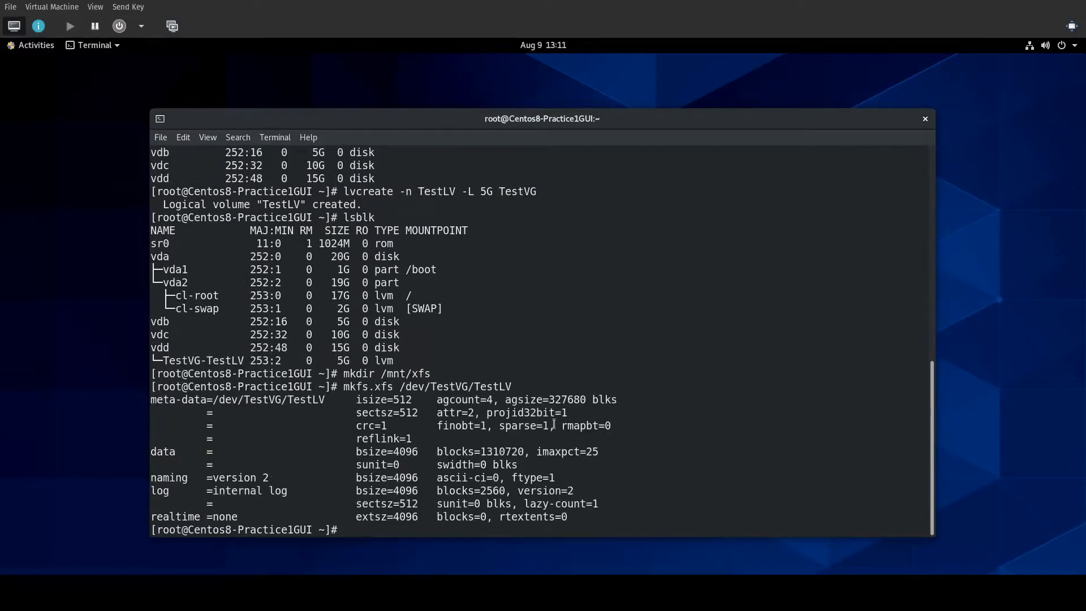
Mount /dev/TestVG/TestLV at /mnt/xfs and check it with df -h.
text(mount)
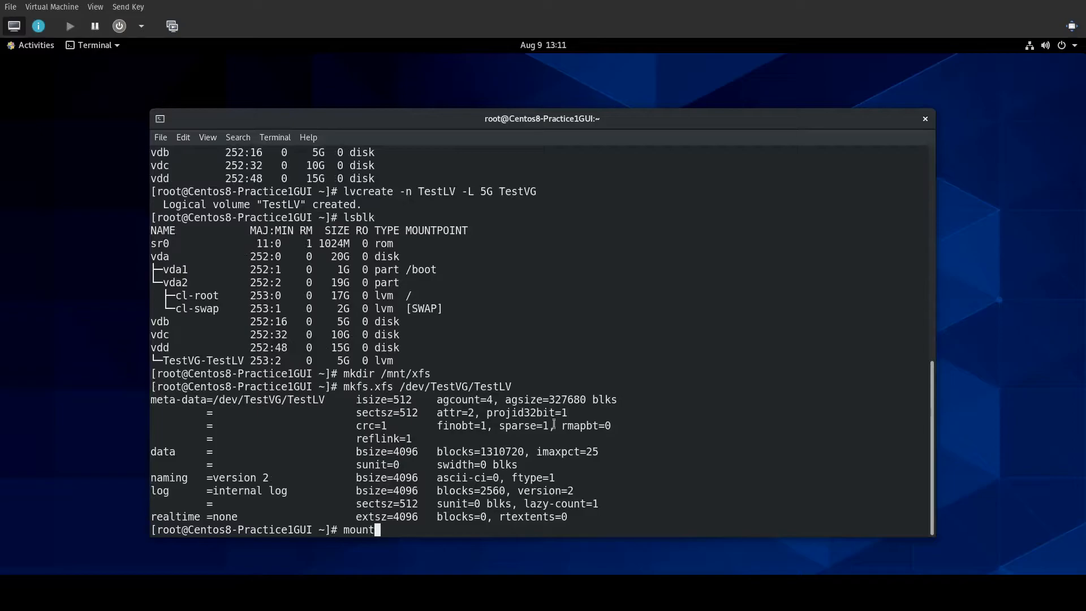
text(/mnt)
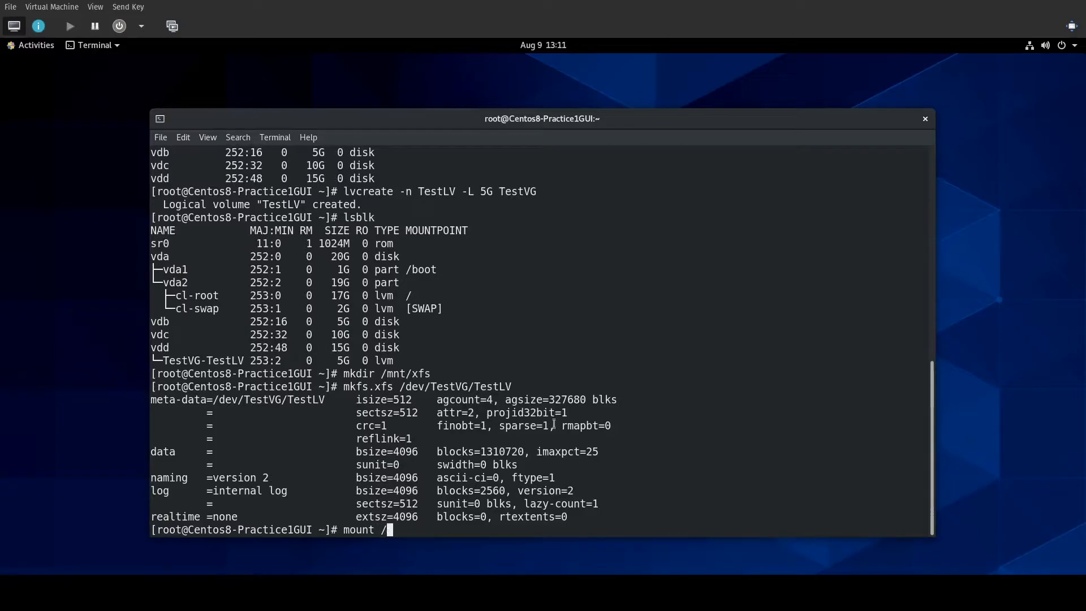
text(dev/Te)
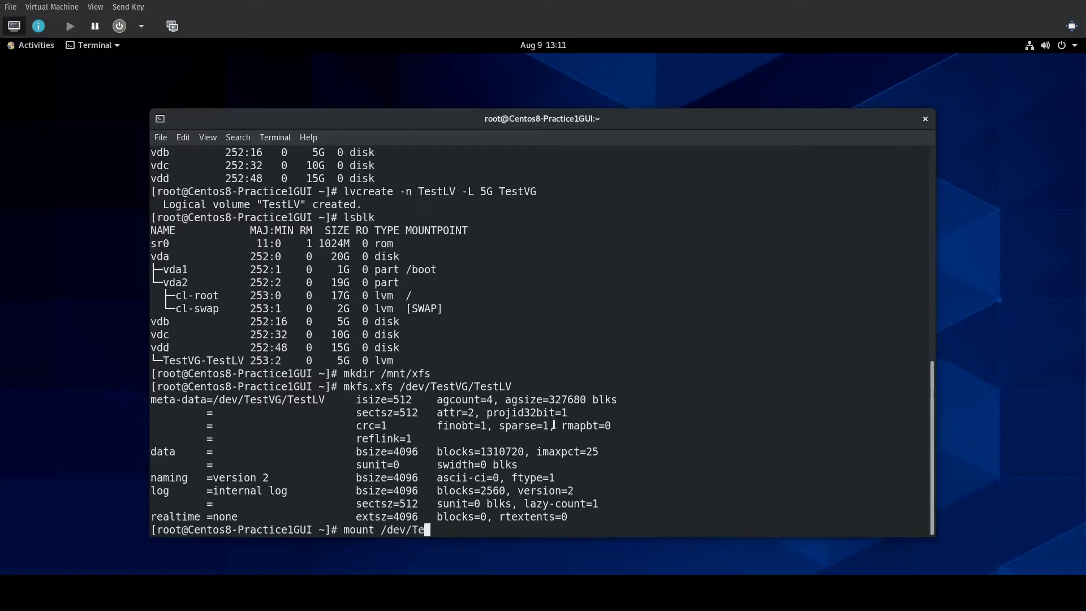
text(stVG/TestLV)
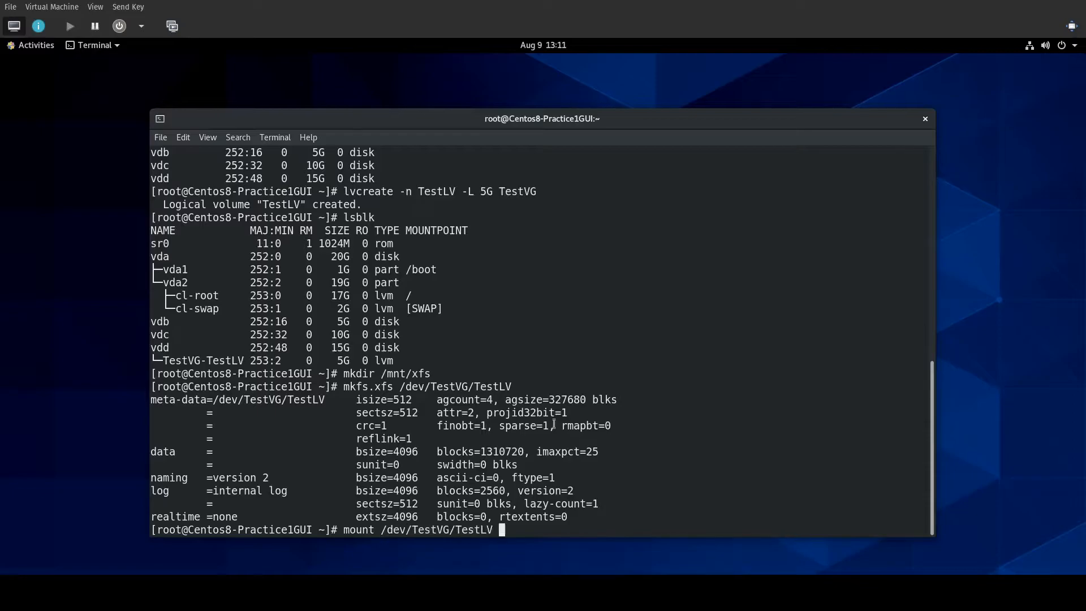
text(/mnt.x)
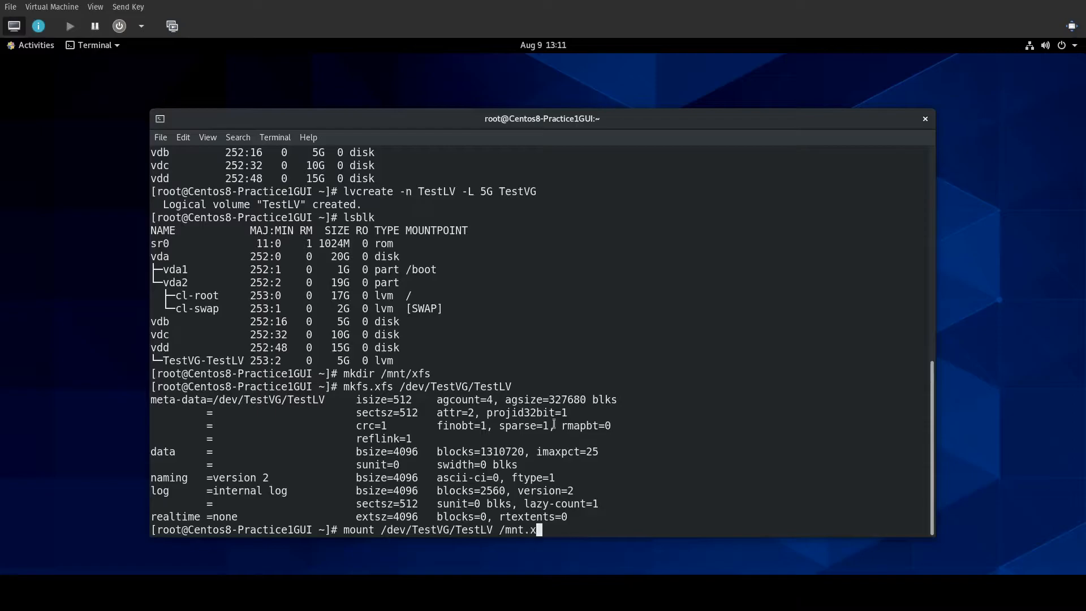
key(Return)
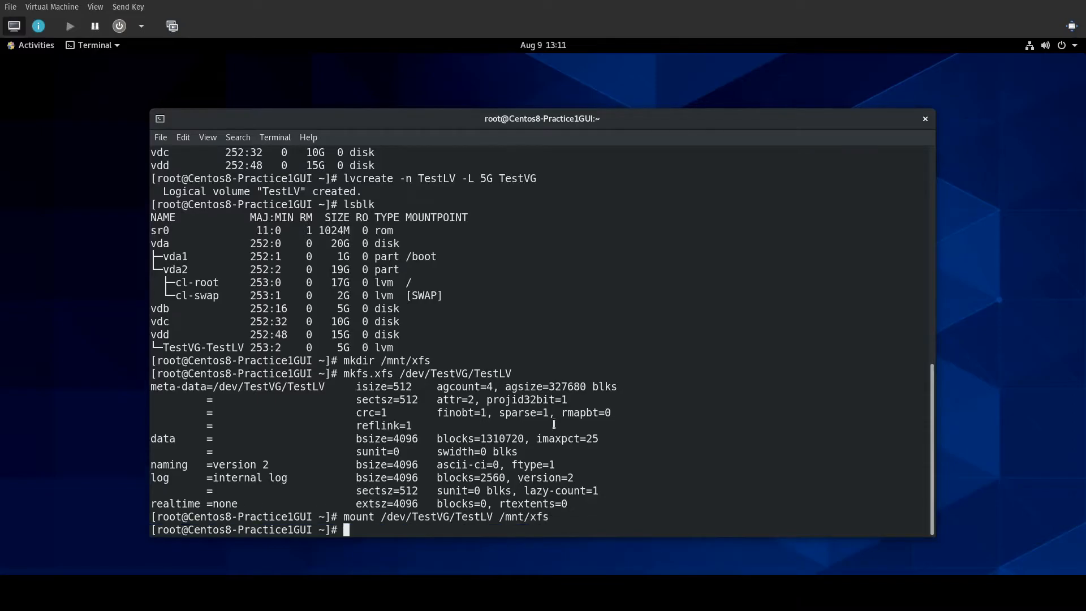
text(df -h)
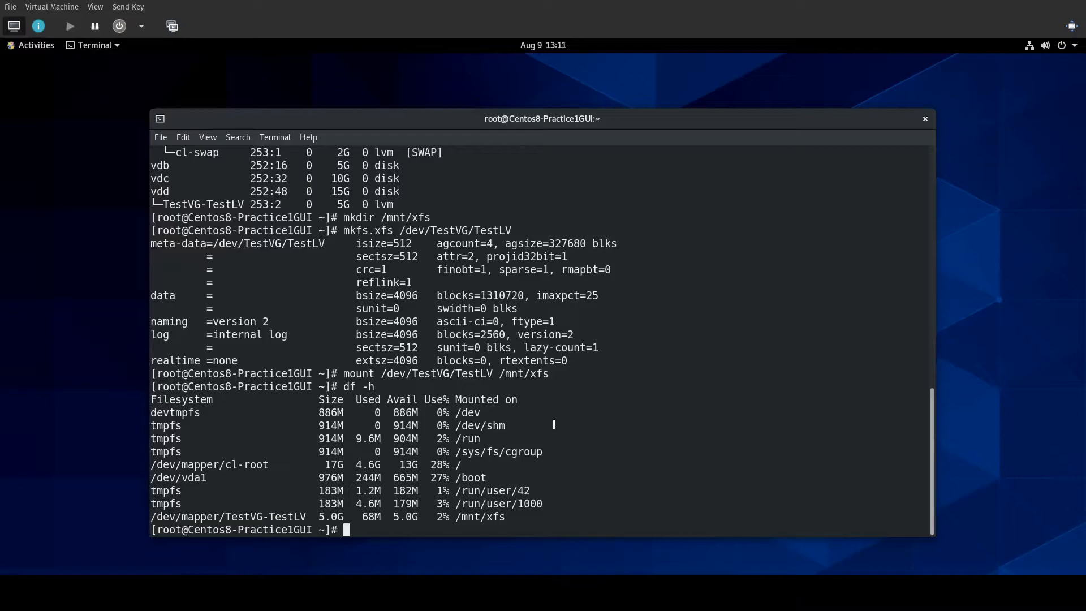
Show logical volume details with lvdisplay, listing TestLV at 5.00 GiB.
text(ls)
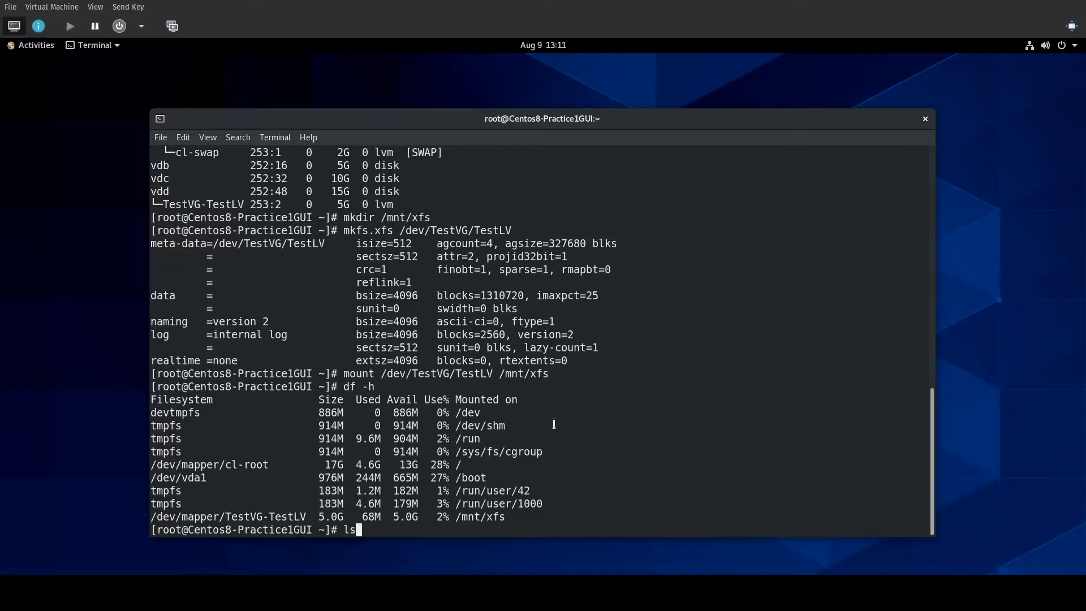
text(lvdisplay)
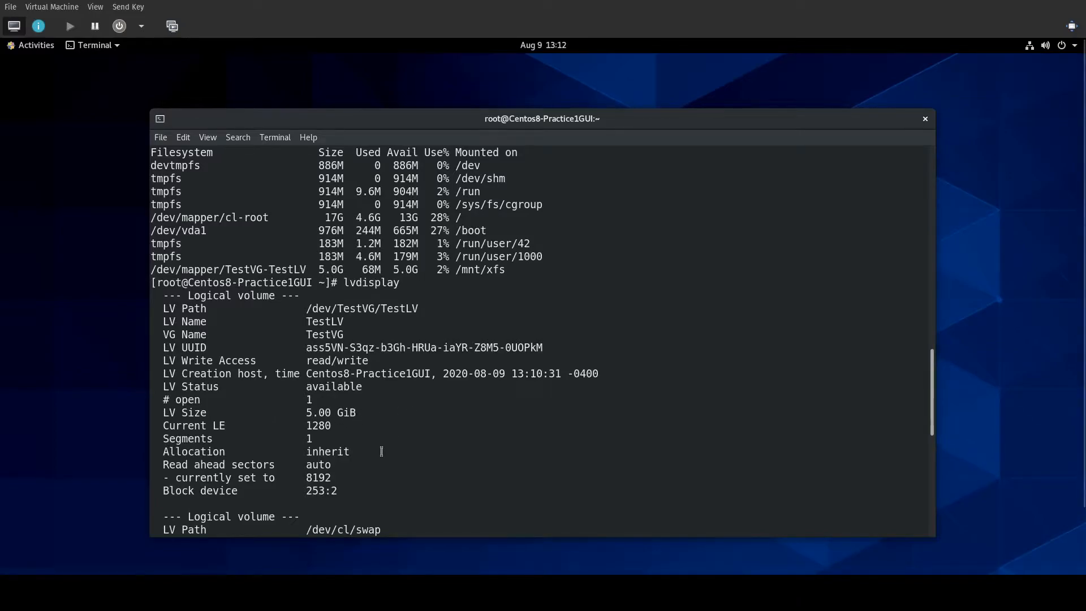
scroll(down, 3)
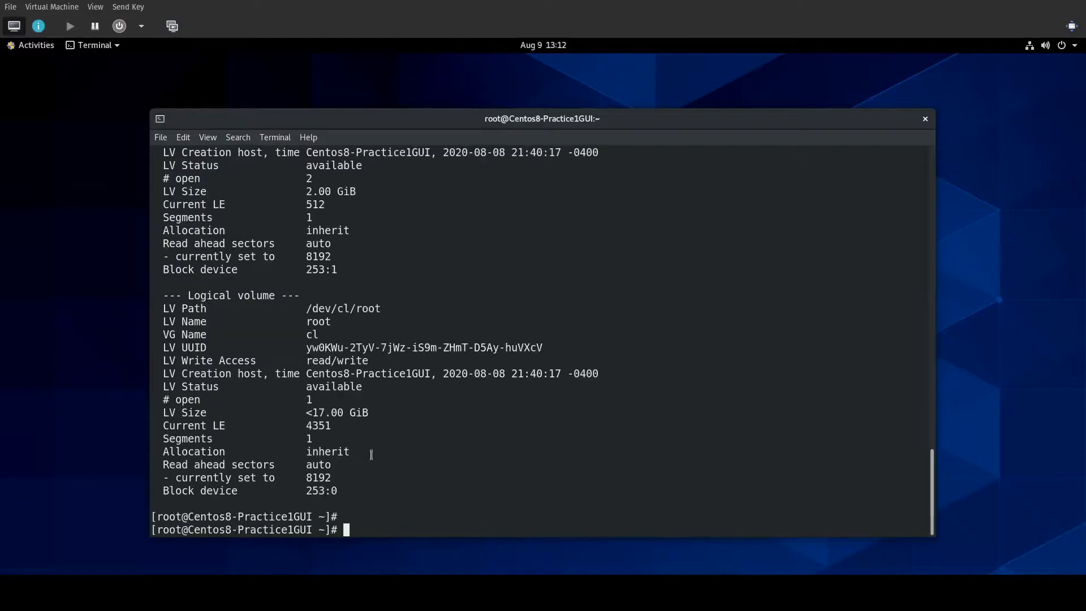
Show TestVG details with vgdisplay: under 15 GiB total, about 10 GiB free.
text(vg)
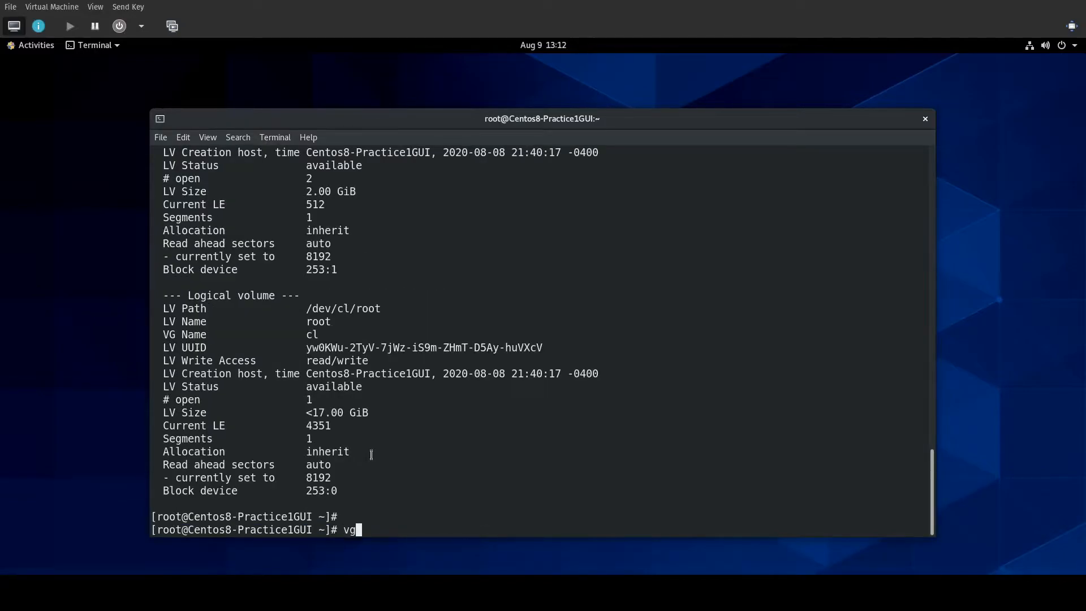
text(display)
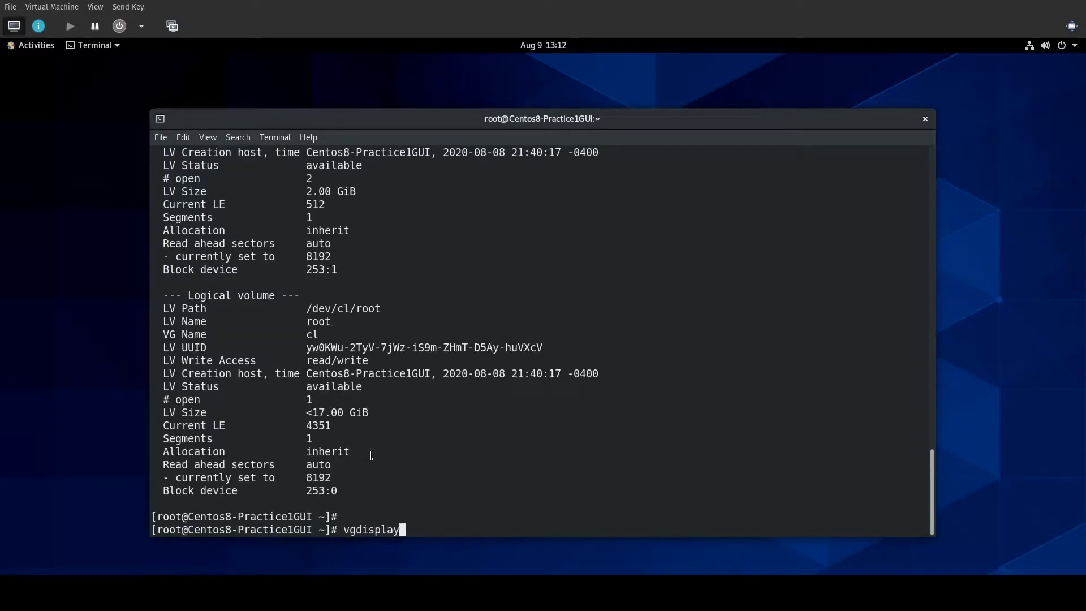
key(Return)
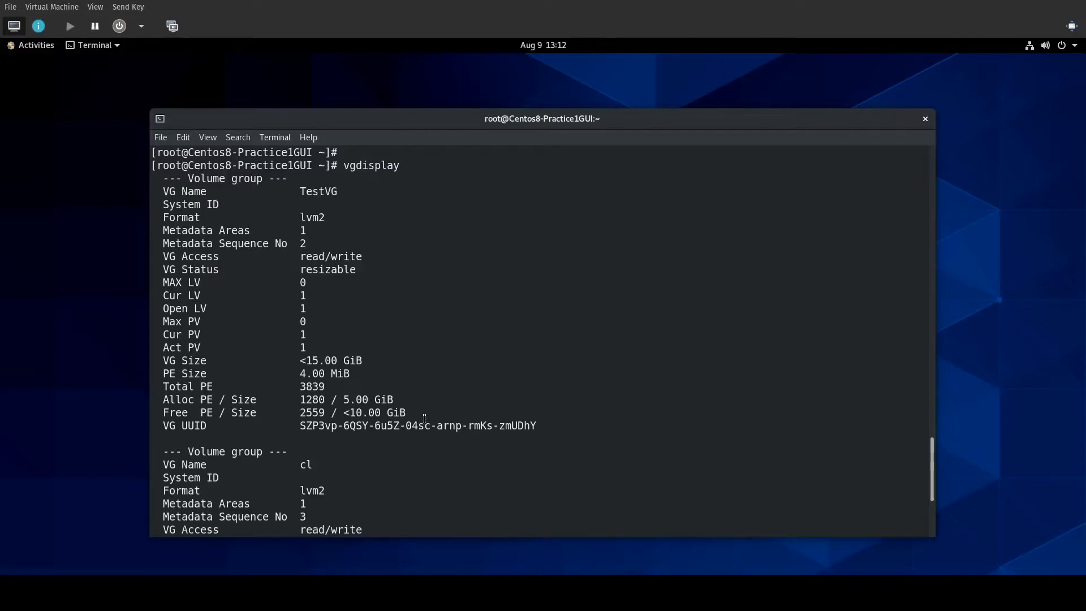
text(f)
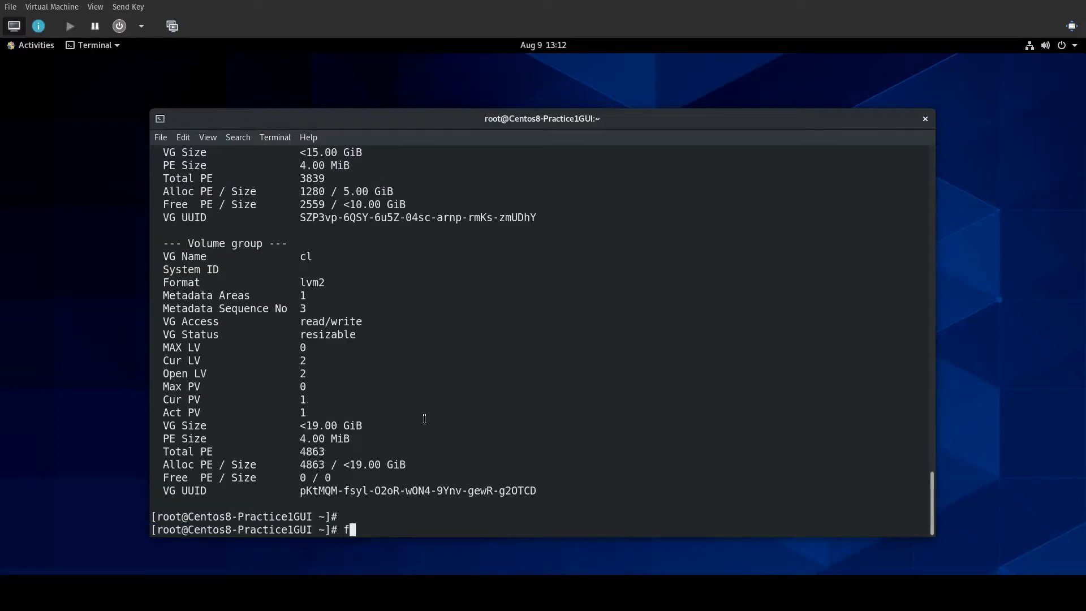
Attempt lvextend TestLV -L +1G TestVG, which fails on the volume path.
text(lvexten)
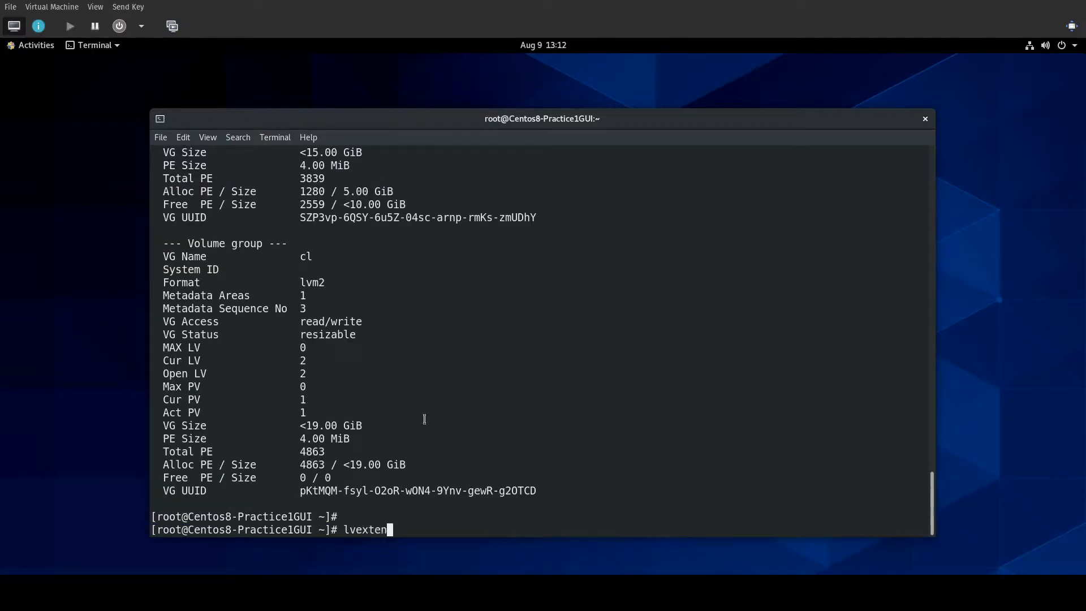
text(d)
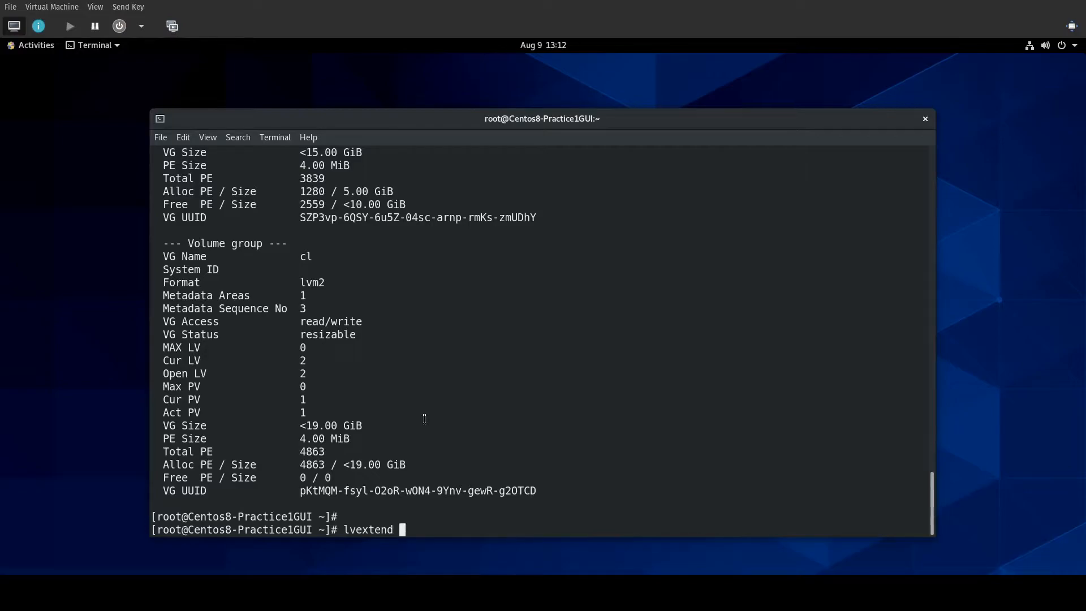
text(TestLV)
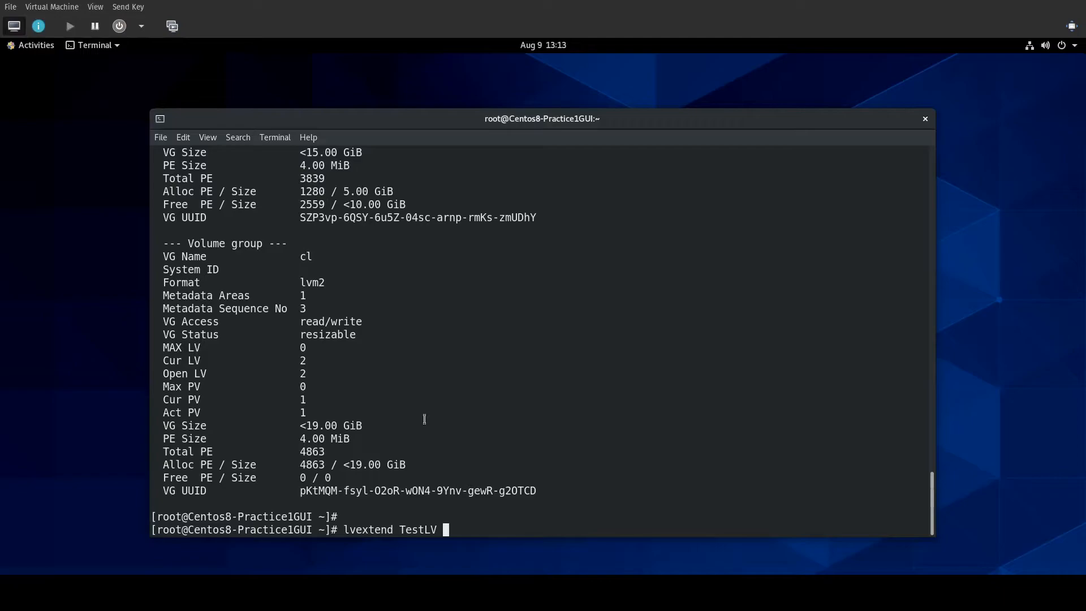
text(-L)
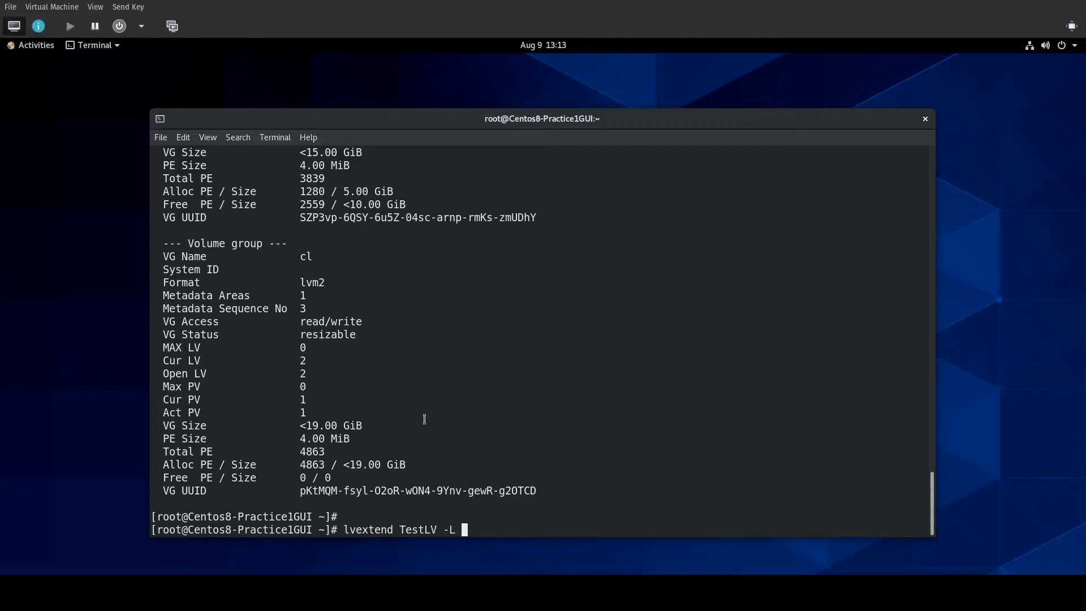
text(+1)
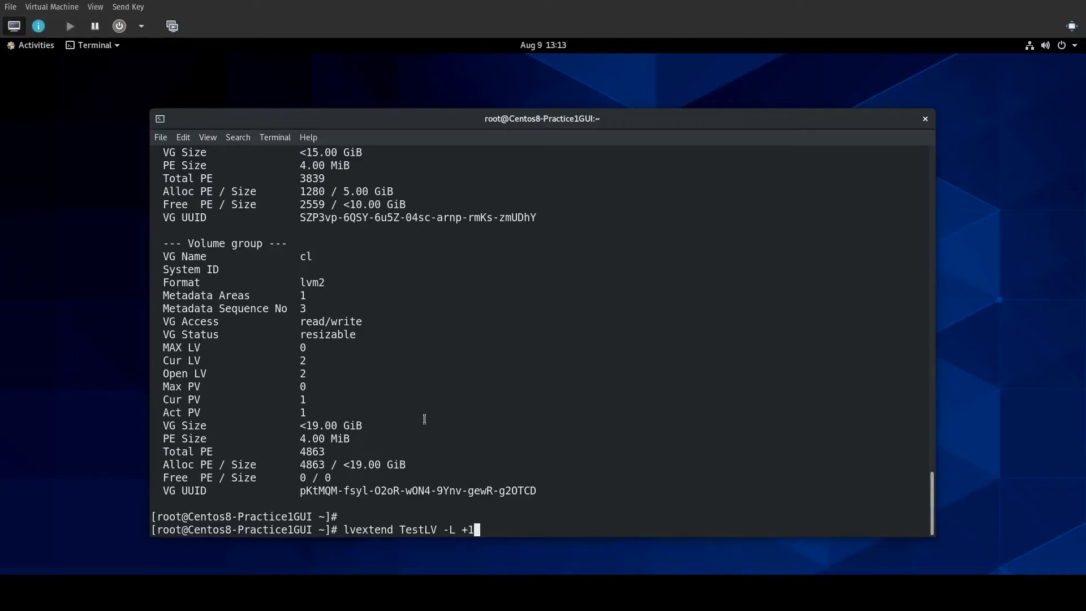
text(G)
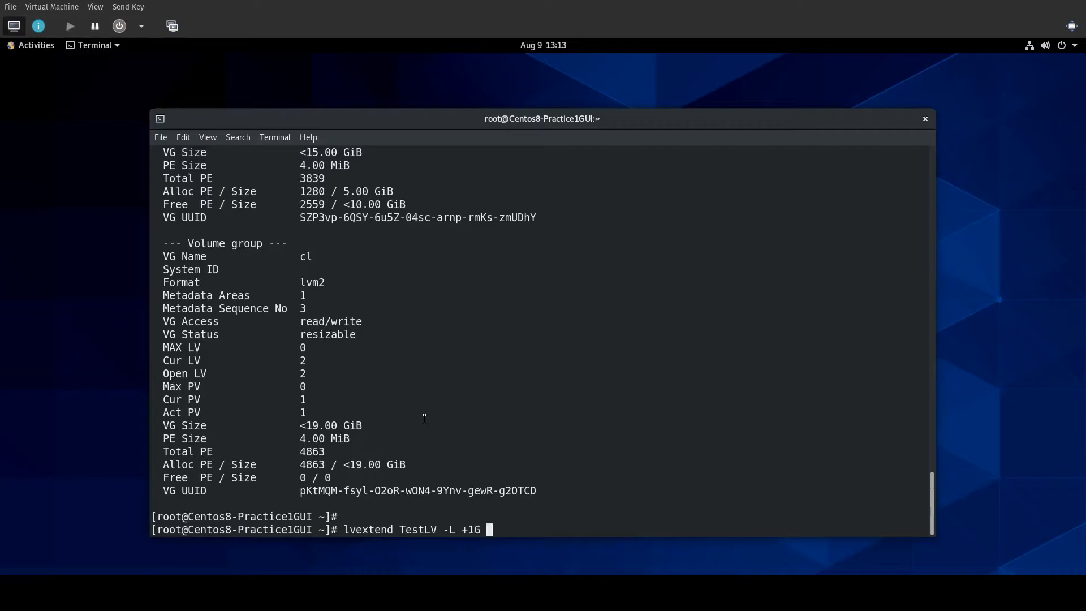
text(TestVG)
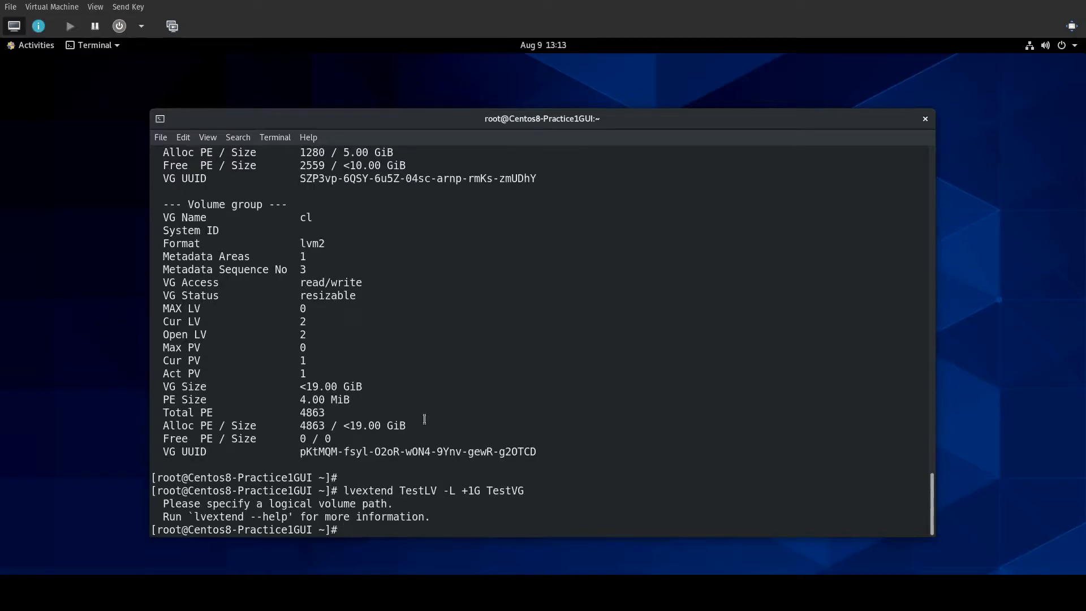
text(lvextend TestLV -L +1G TestVG)
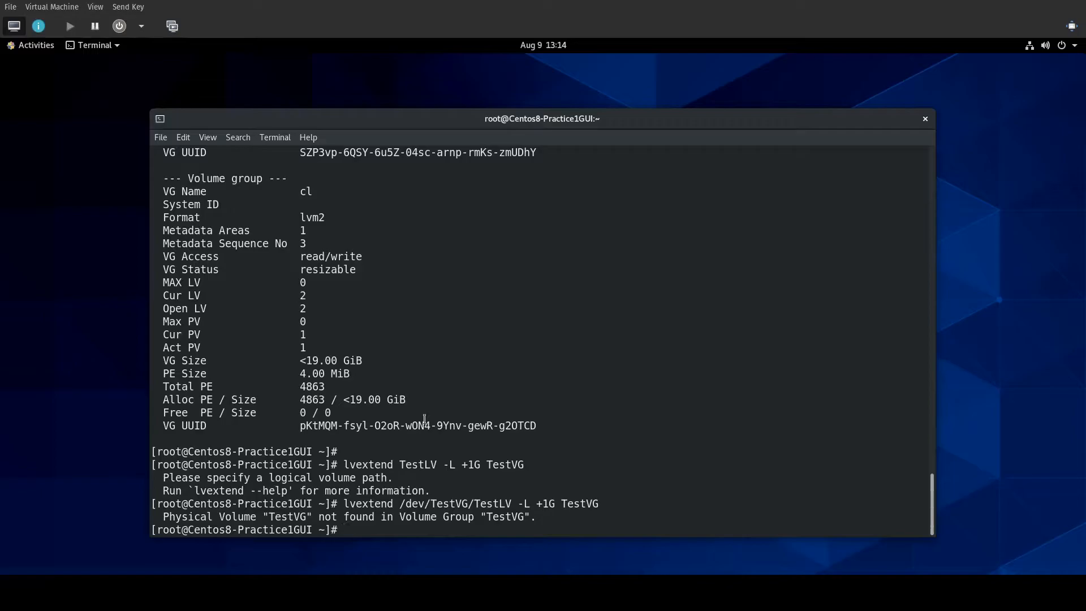
Attempt lvextend /dev/TestVG/TestLV -L +1G TestVG, failing on physical volume TestVG.
text(lvextend /dev/TestVG/TestLV -L +1G TestVG)
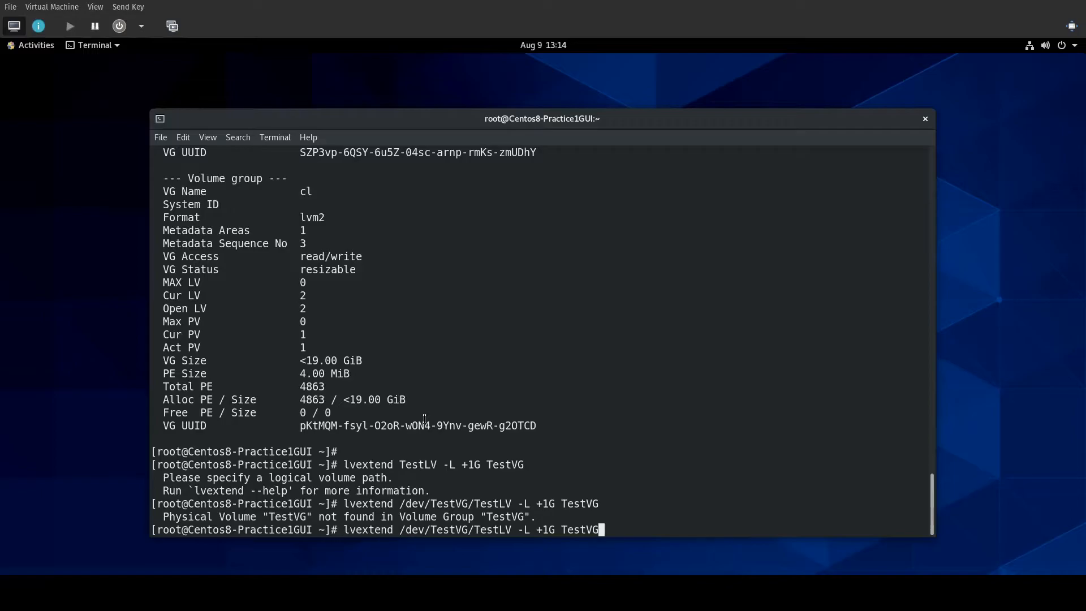
key(BackSpace)
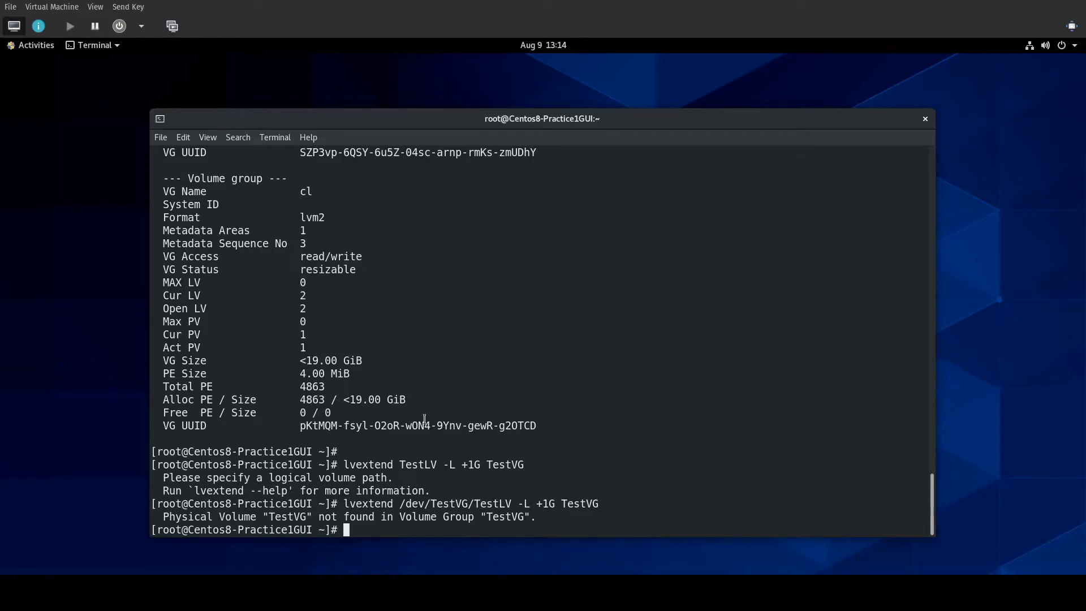
Read the lvextend manual page and return to the shell prompt.
text(man lvextend)
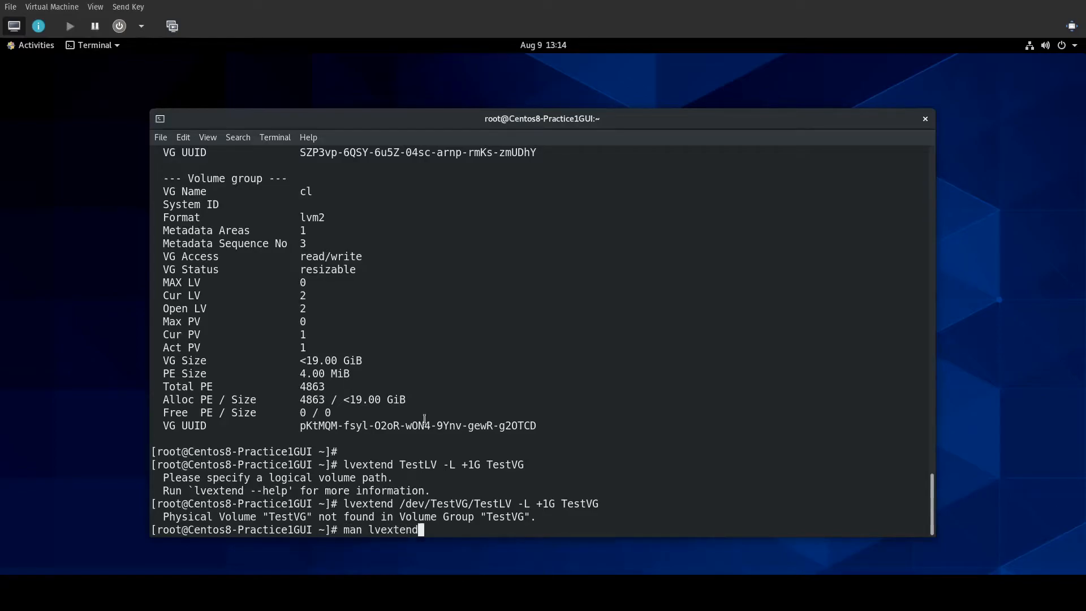
key(Return)
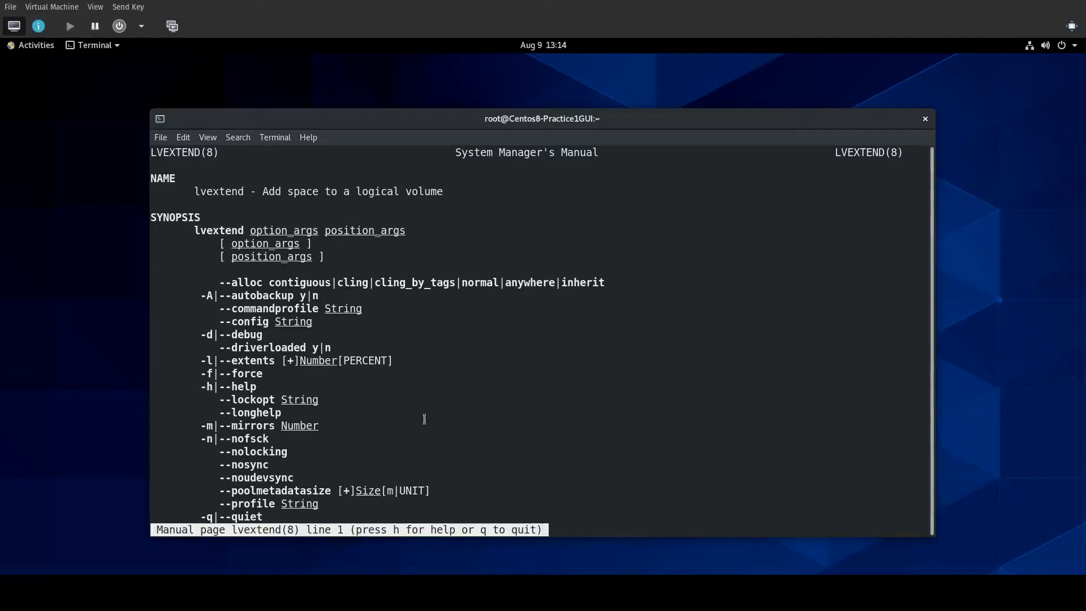
scroll(down, 3)
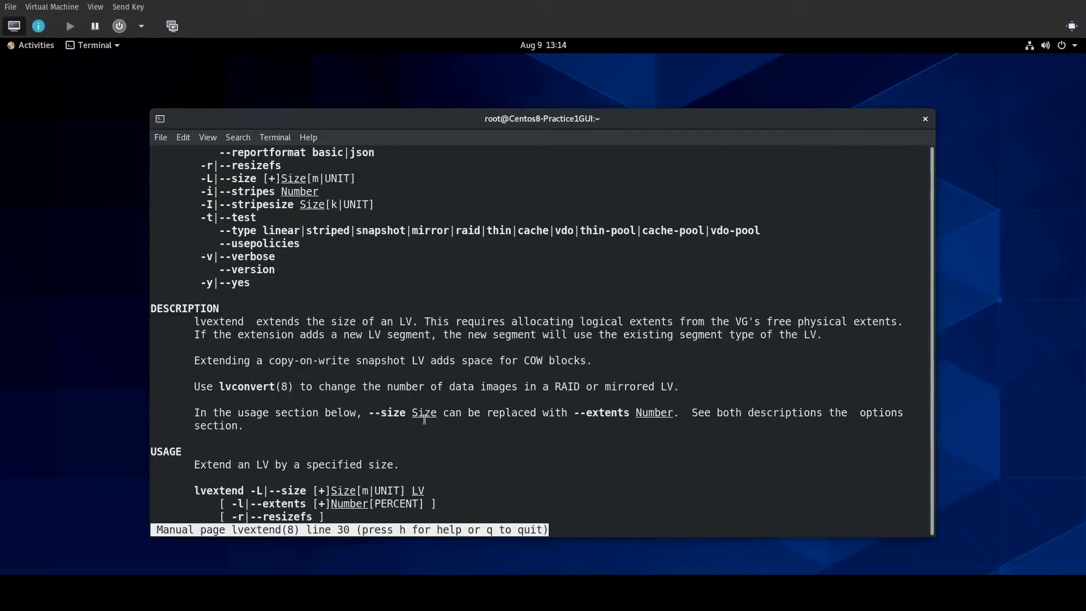
scroll(down, 3)
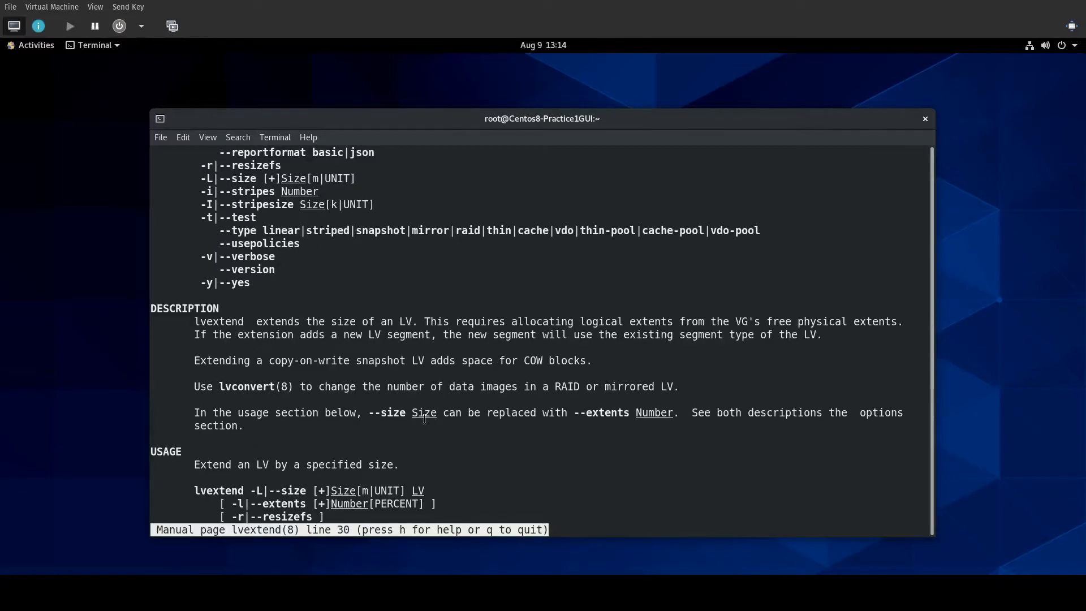
scroll(down, 3)
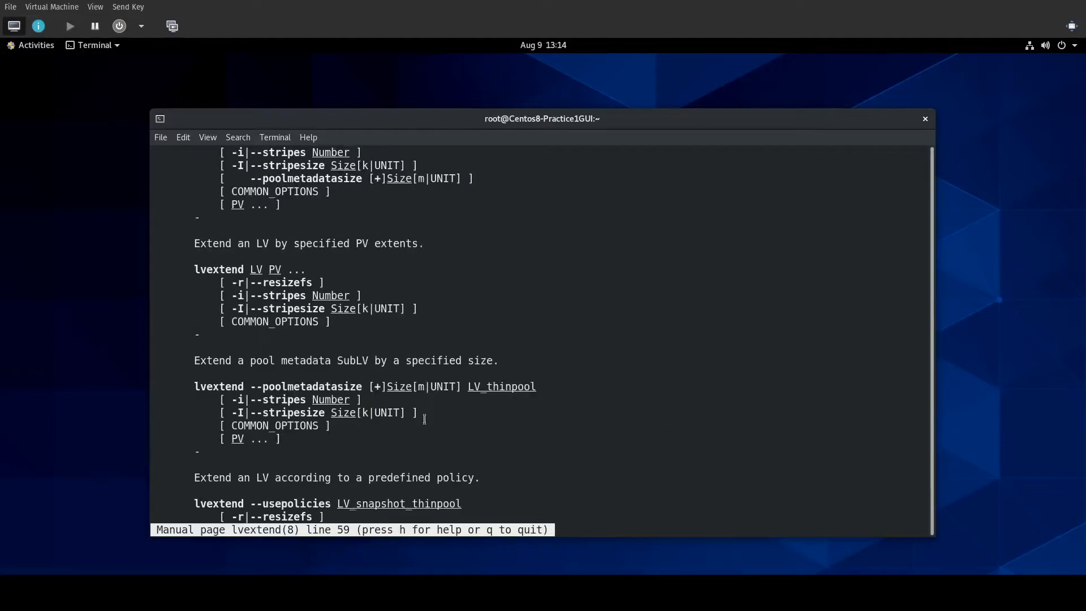
scroll(down, 3)
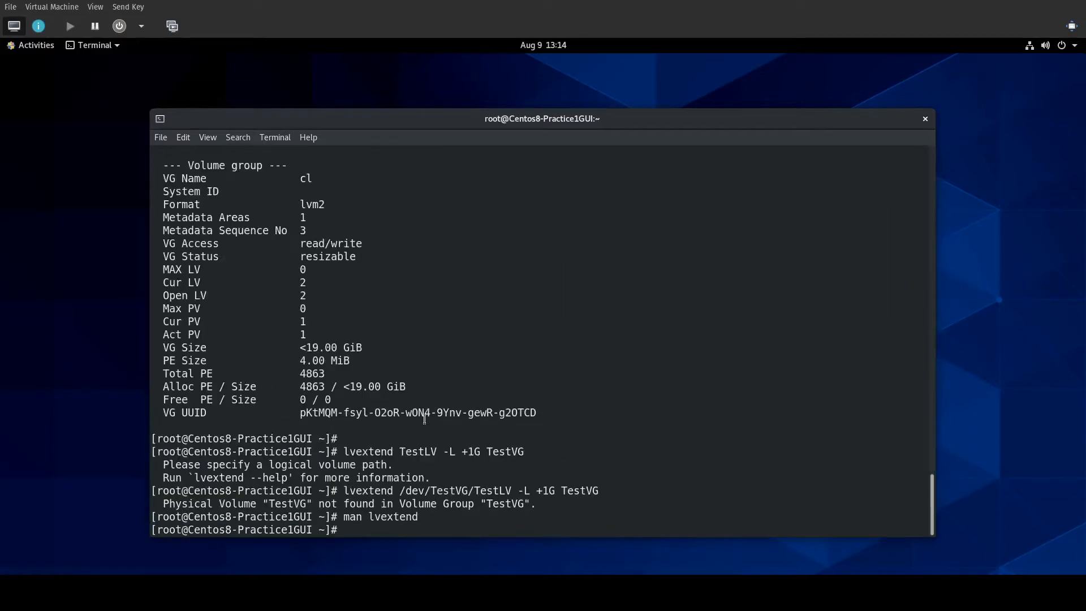
Grow TestLV by 1G to 6.00 GiB with lvextend, then check df -h still shows 5.0G.
text(man lvextend)
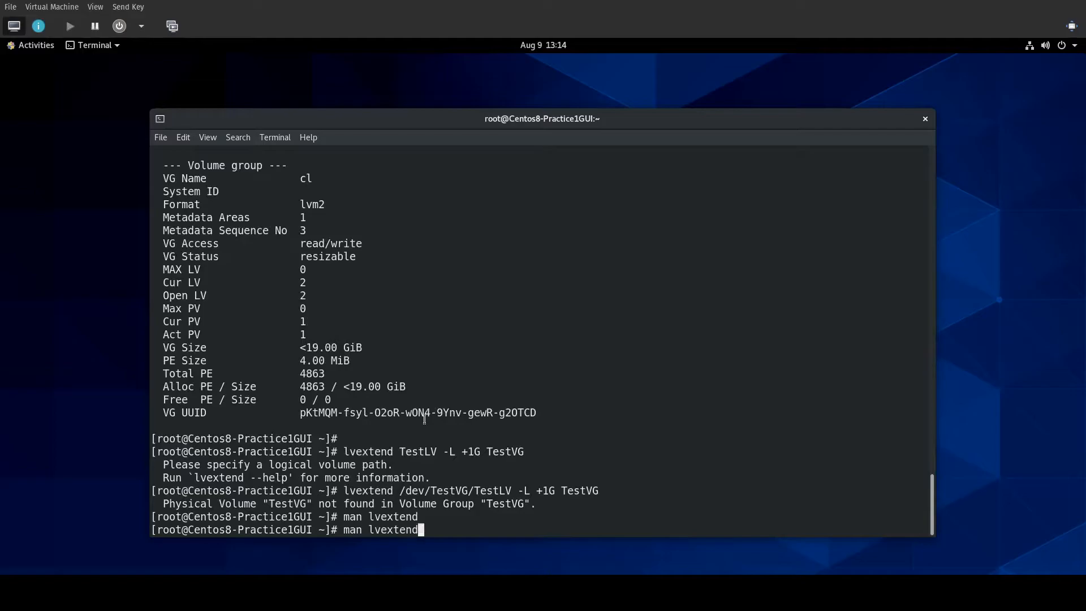
text(lvextend /dev/TestVG/TestLV -L +1G TestV)
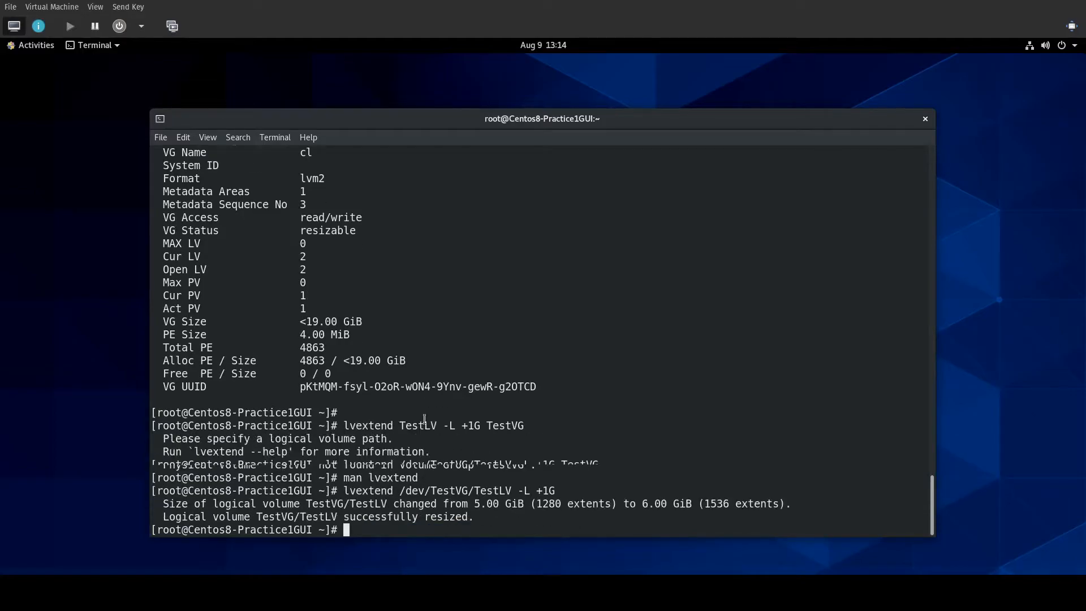
scroll(down, 3)
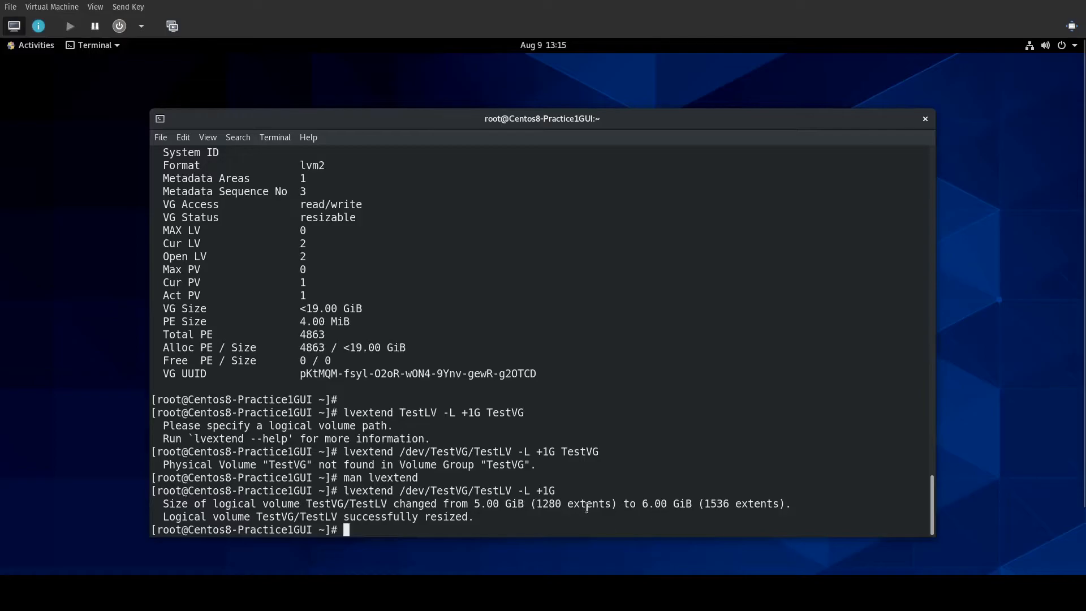
text(df -h)
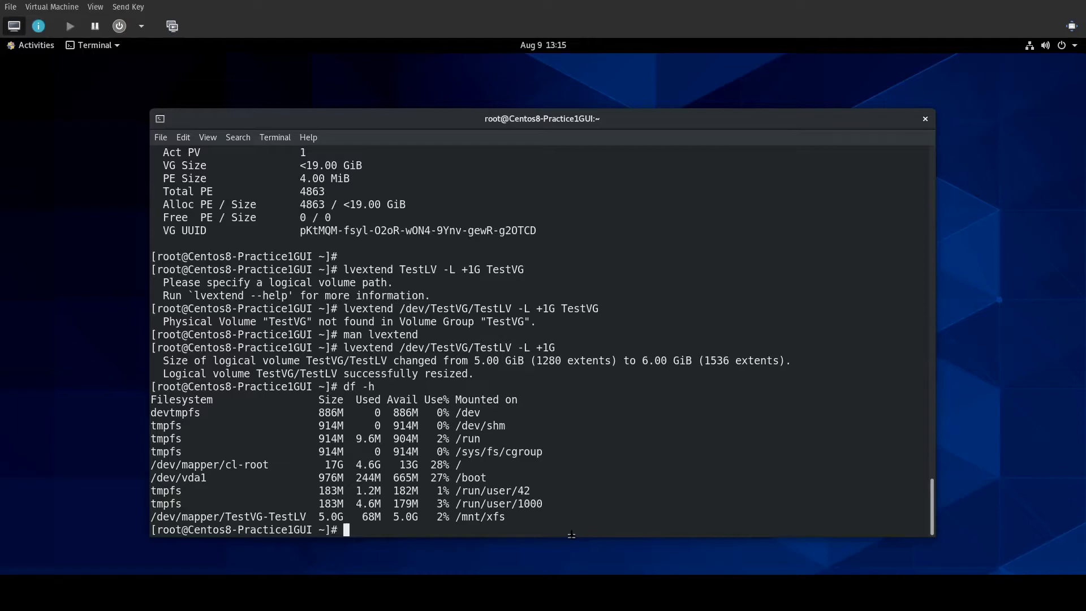
Abandon a man lookup, grow XFS on /dev/mapper/TestVG-TestLV with xfs_growfs, and confirm 6.0G with df -h.
text(man)
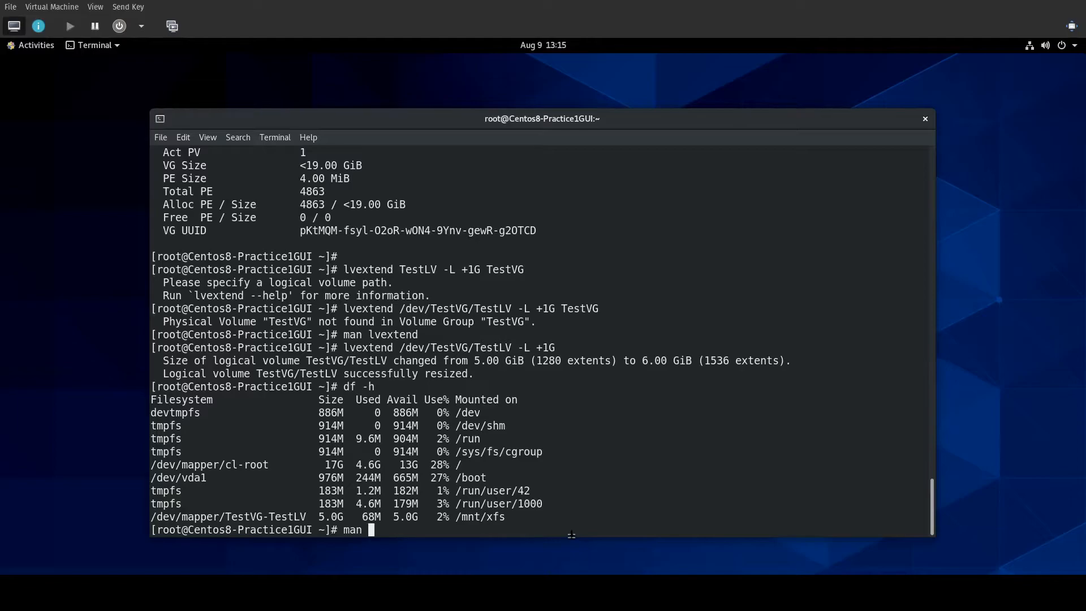
key(ctrl+c)
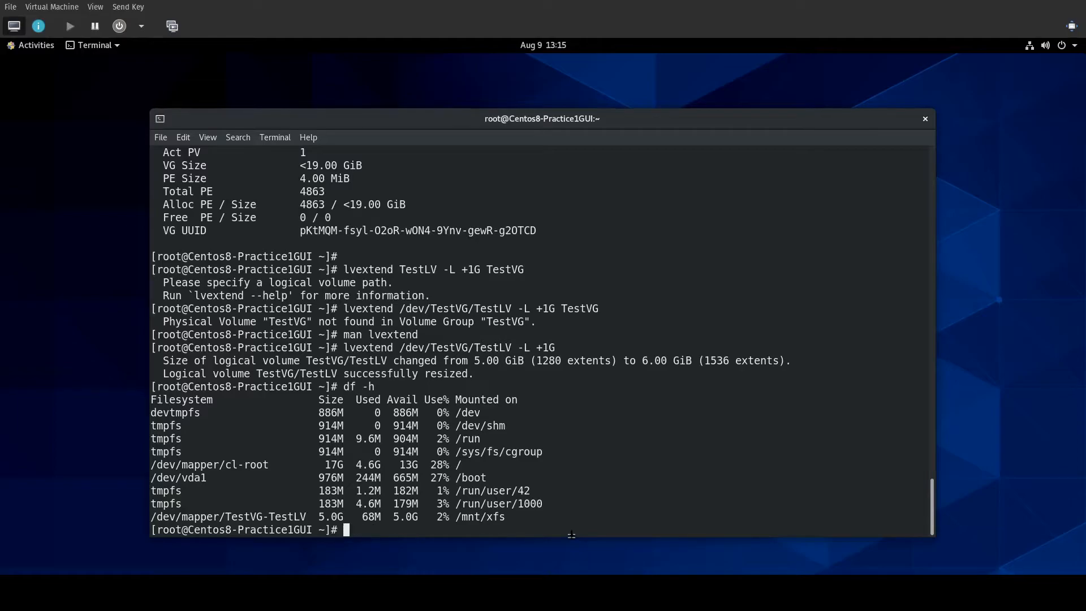
text(x)
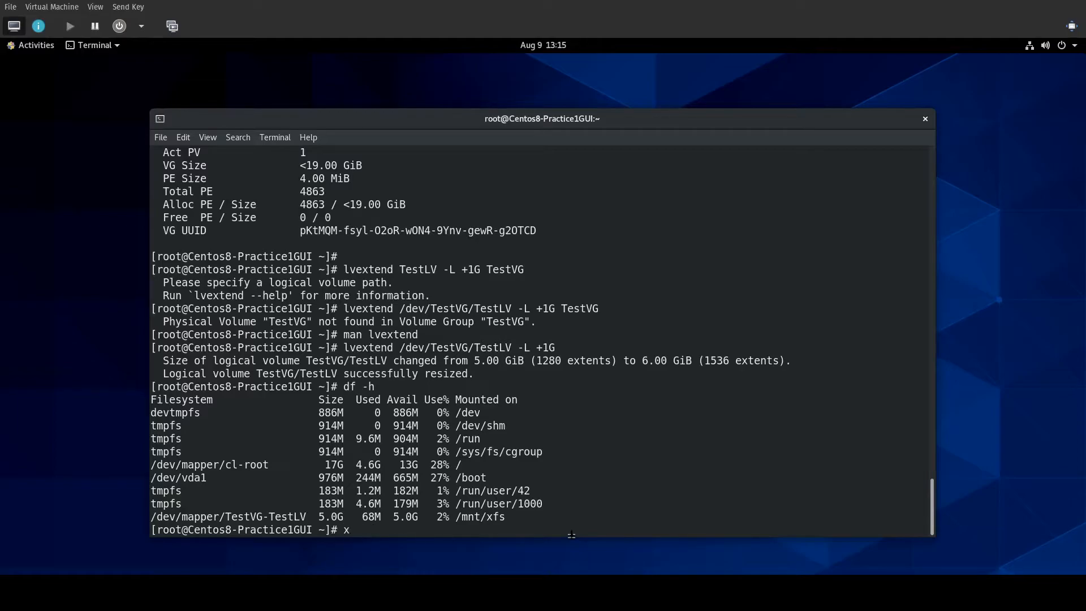
text(xfs_growf)
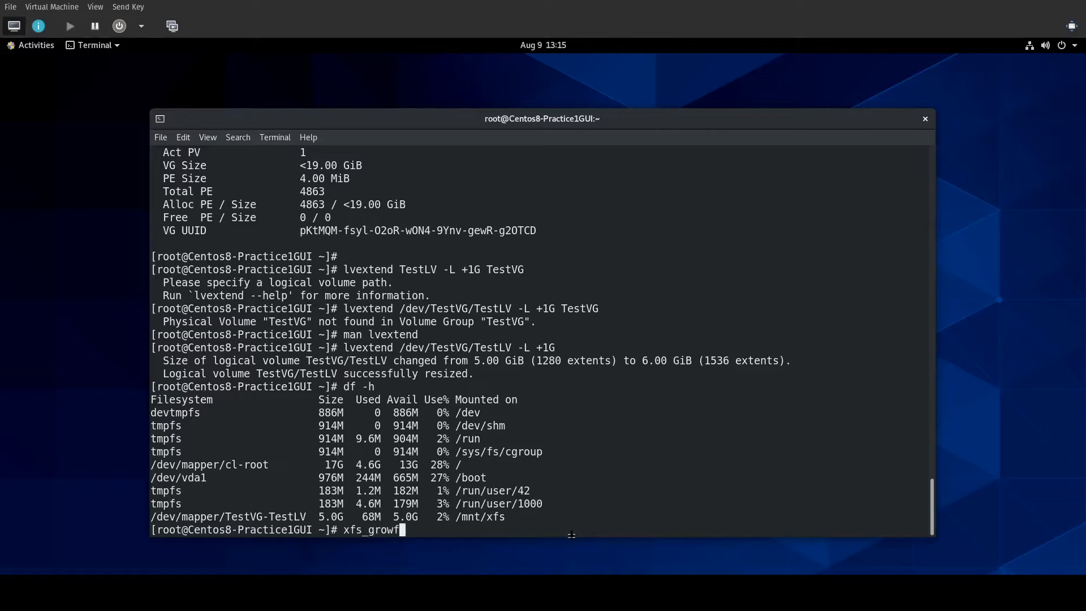
text(/dev/)
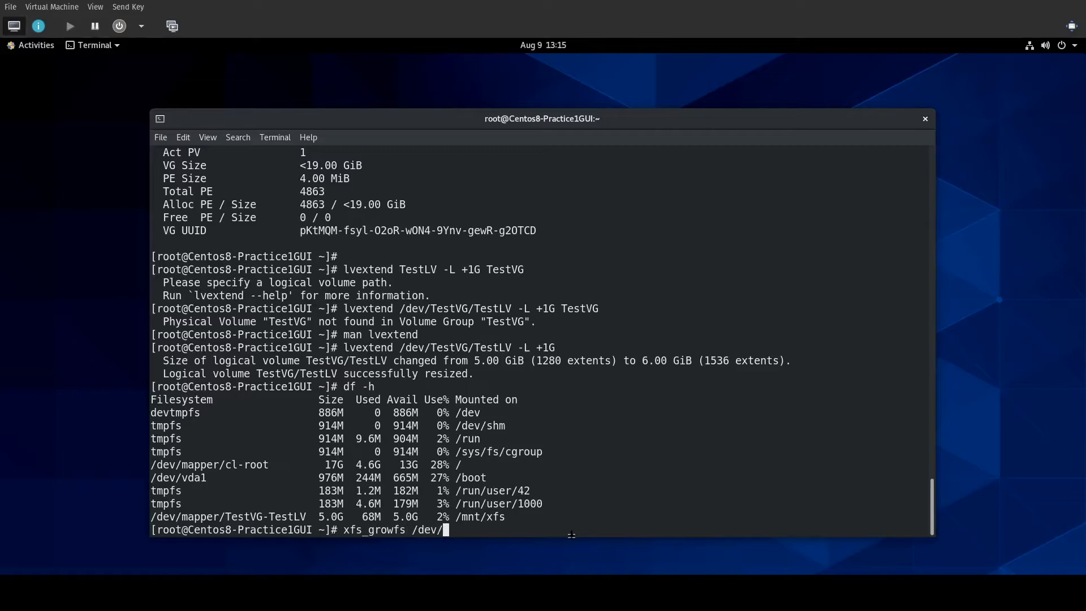
text(mapper/TestVG-TestLV)
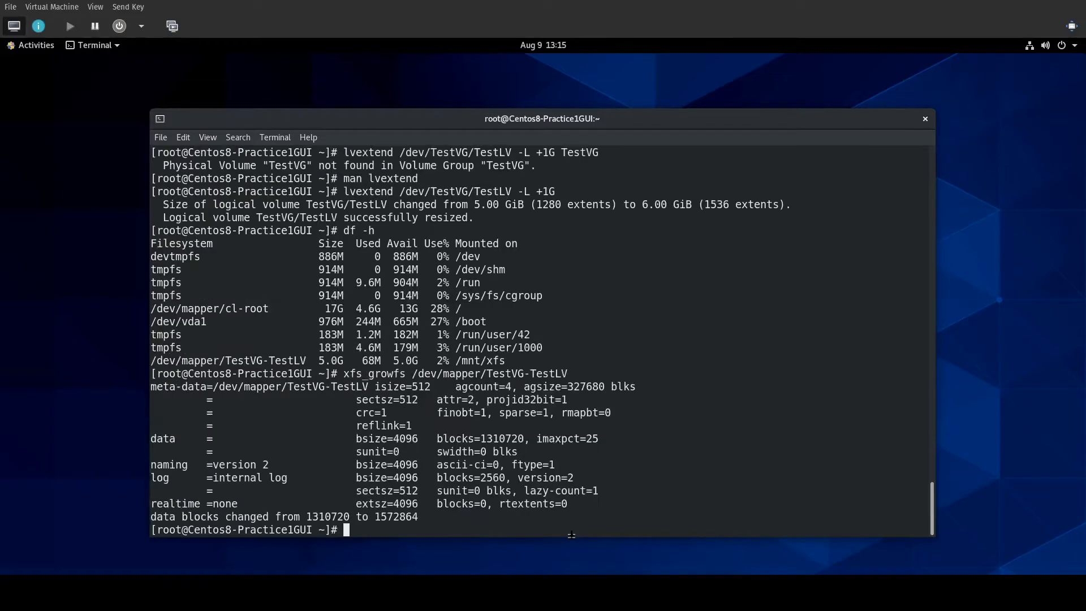
text(df)
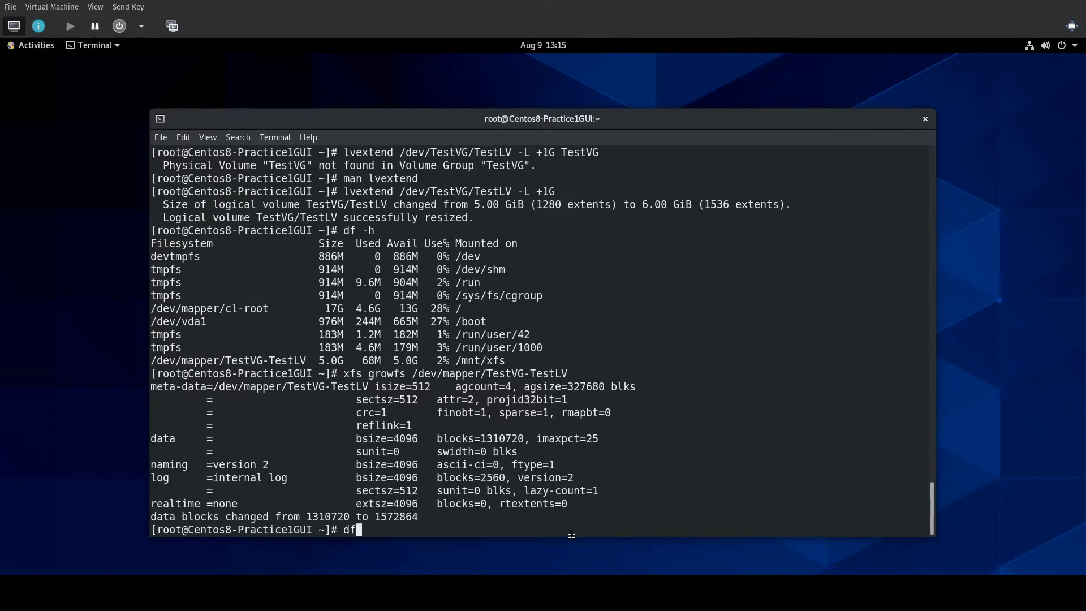
key(Return)
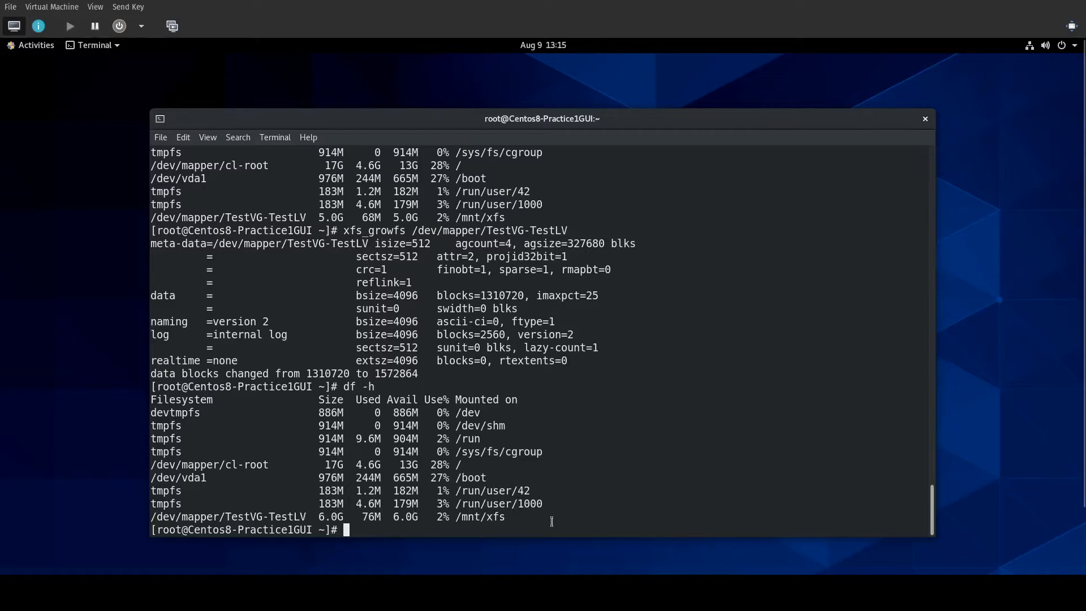
Extend TestLV by +1G to 7.00 GiB, then +1G with -r to 8.00 GiB, verified by df -h.
text(l)
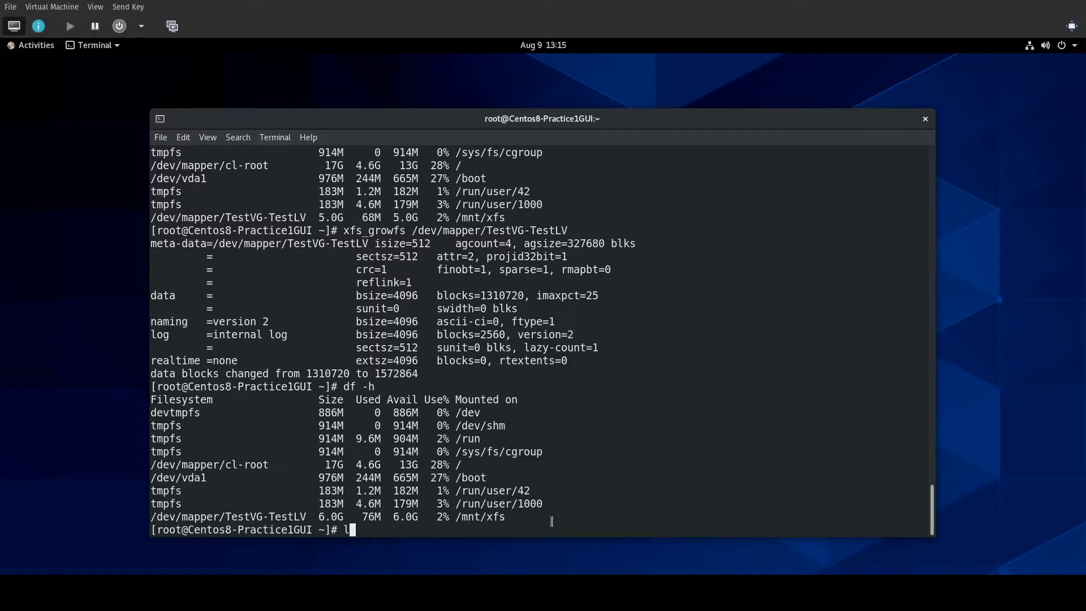
text(vextend)
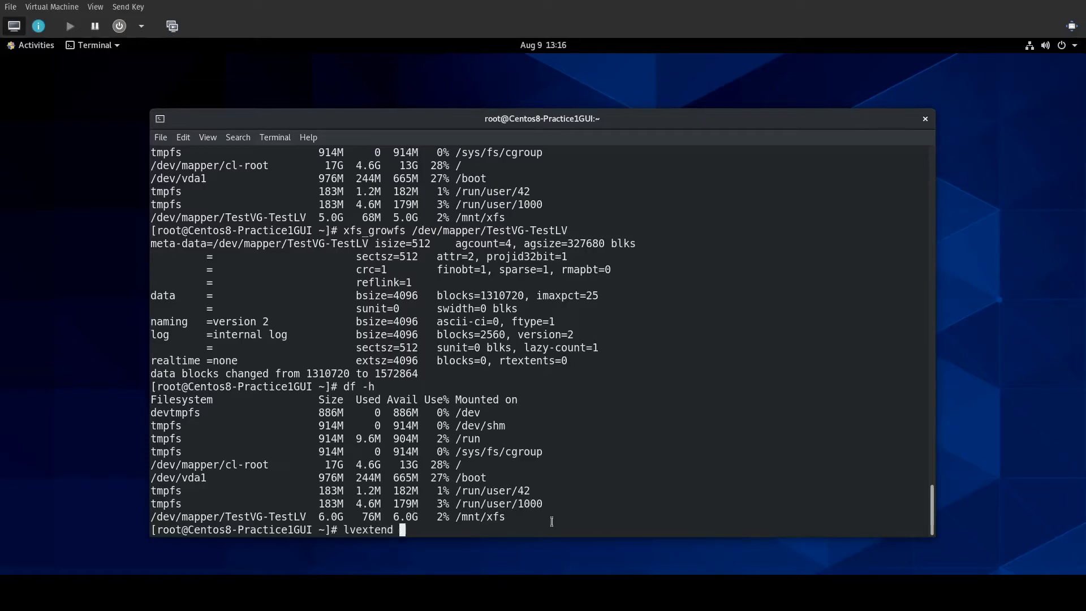
text(/)
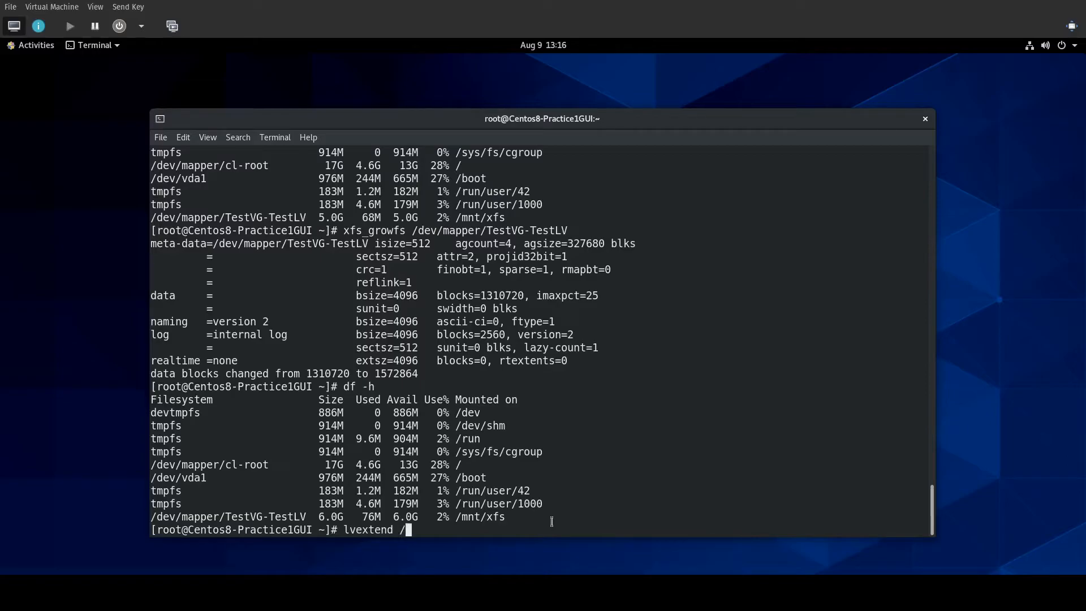
text(dev/)
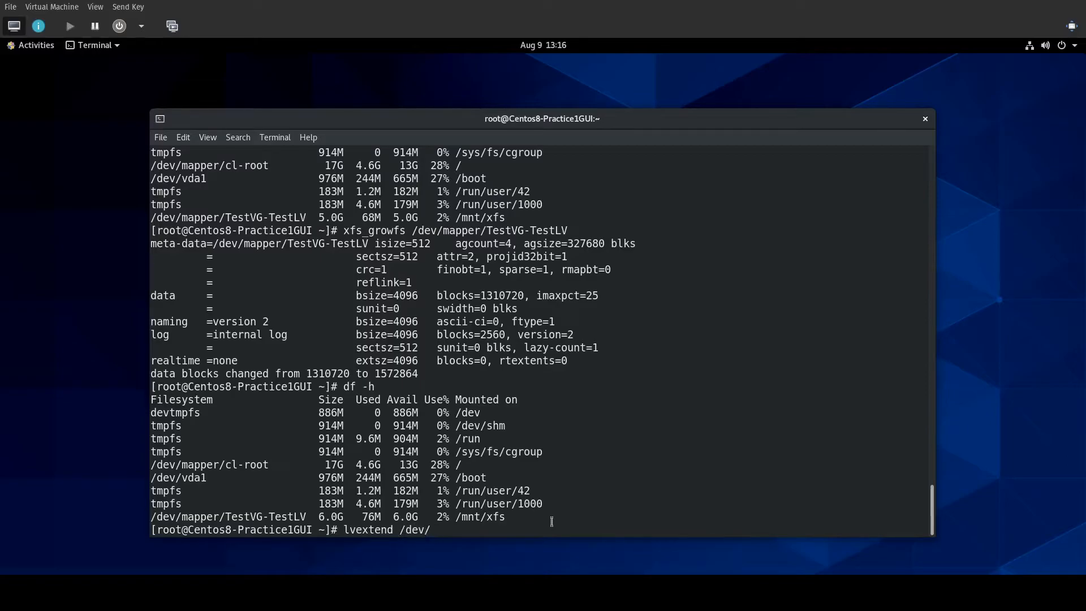
text(TestVG/TestLV -)
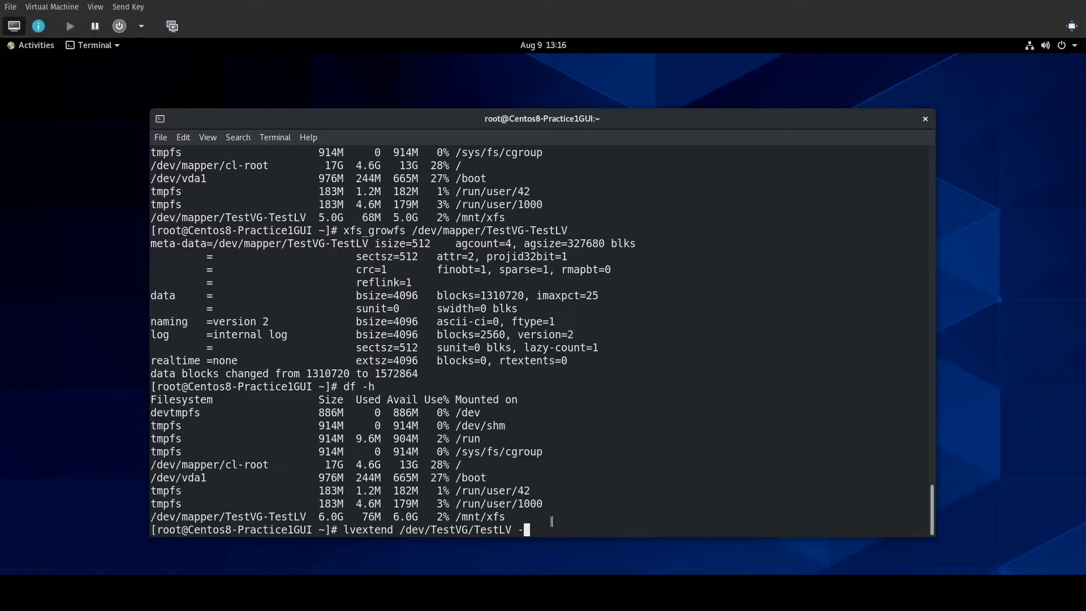
text(L +1G)
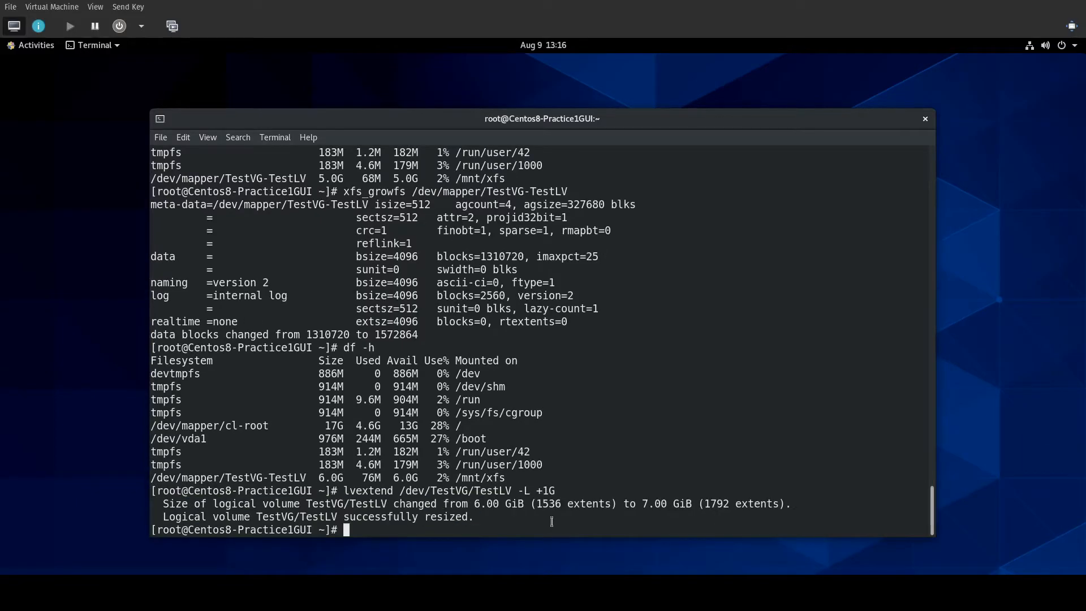
text(lvextend /dev/TestVG/TestLV -L +1G -r)
text(df -h)
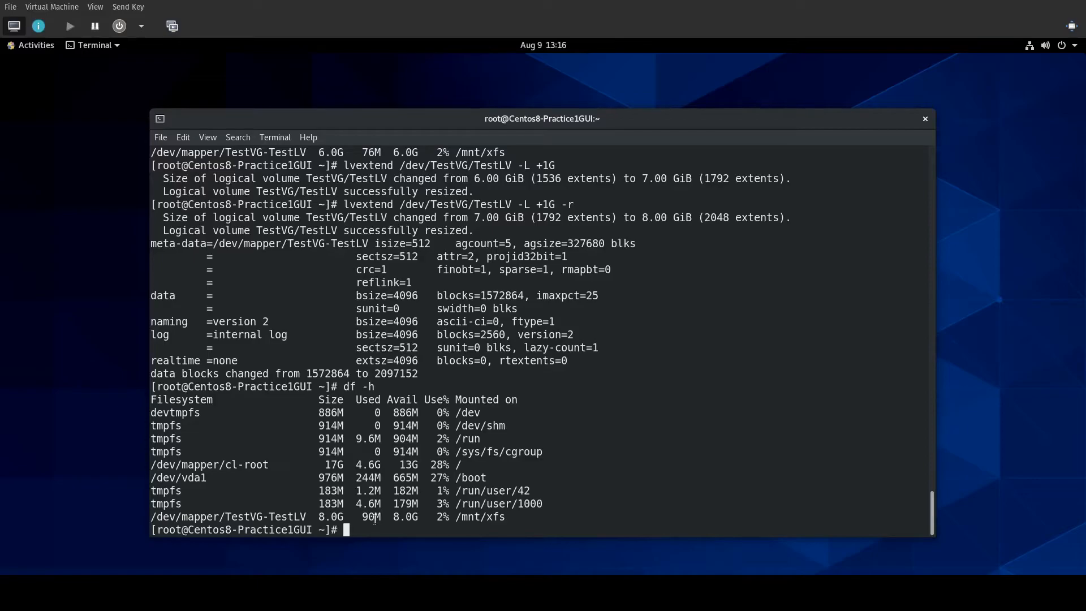
Review the TestVG volume group details with vgdisplay and leave the pager.
text(vg)
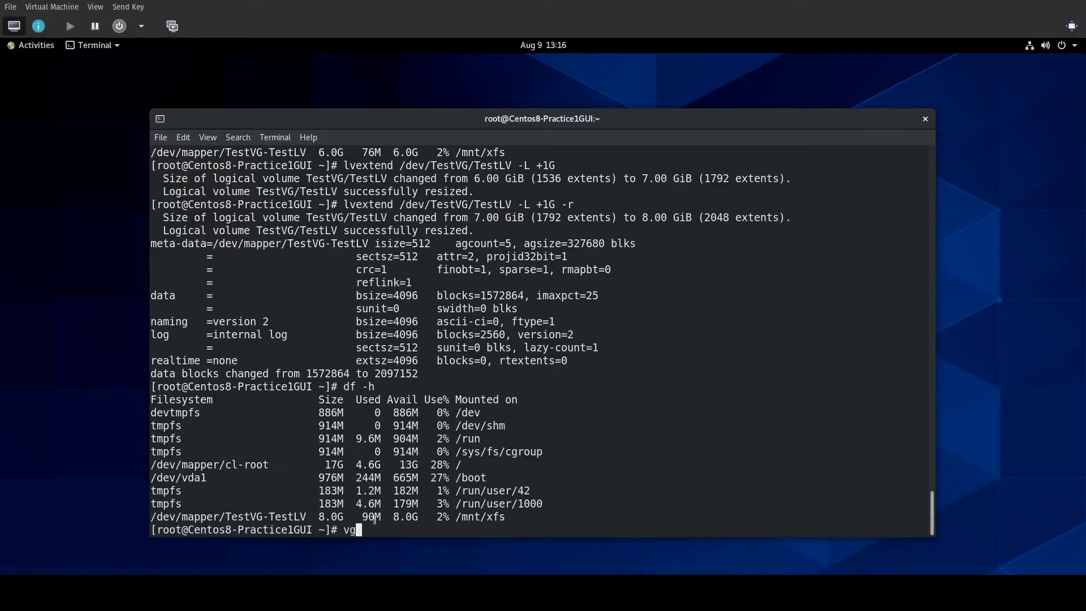
text(display)
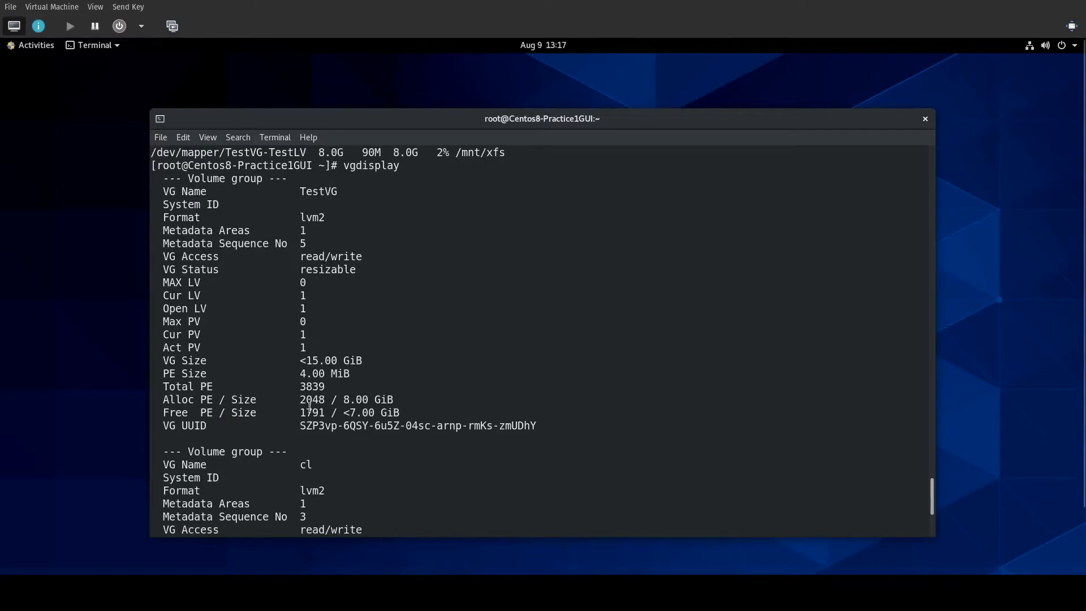
text(q)
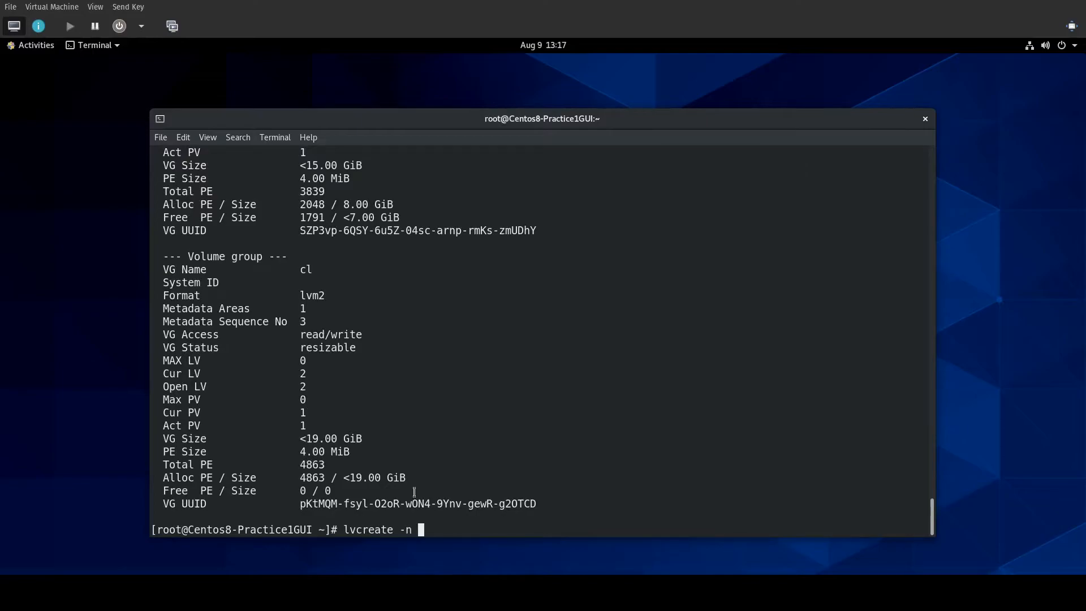
Create a 1G logical volume Ext4LV in TestVG and confirm it appears in lsblk.
text(Extr4)
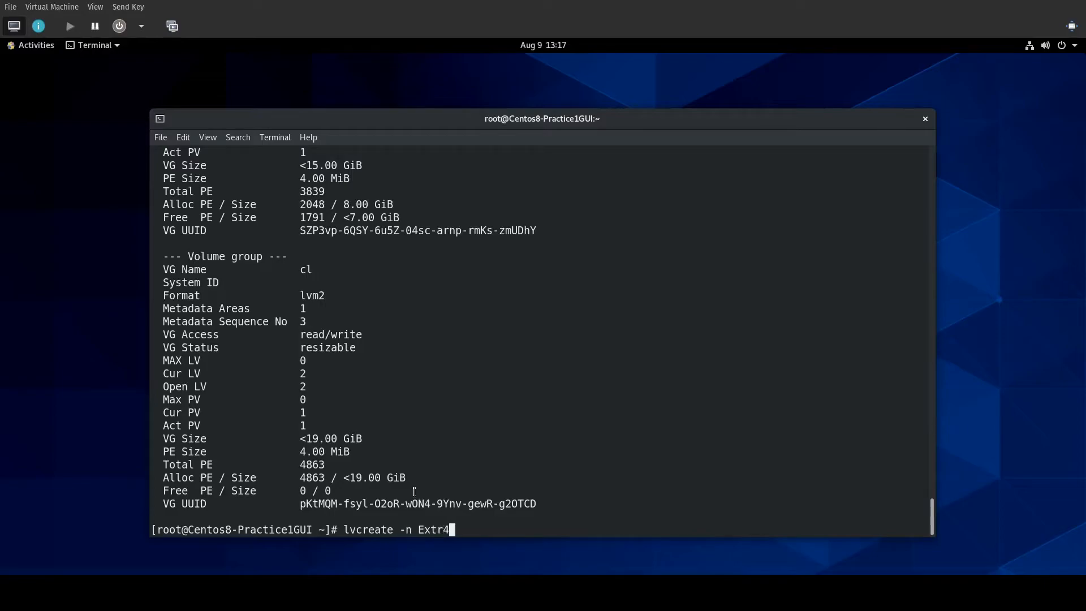
text(LV)
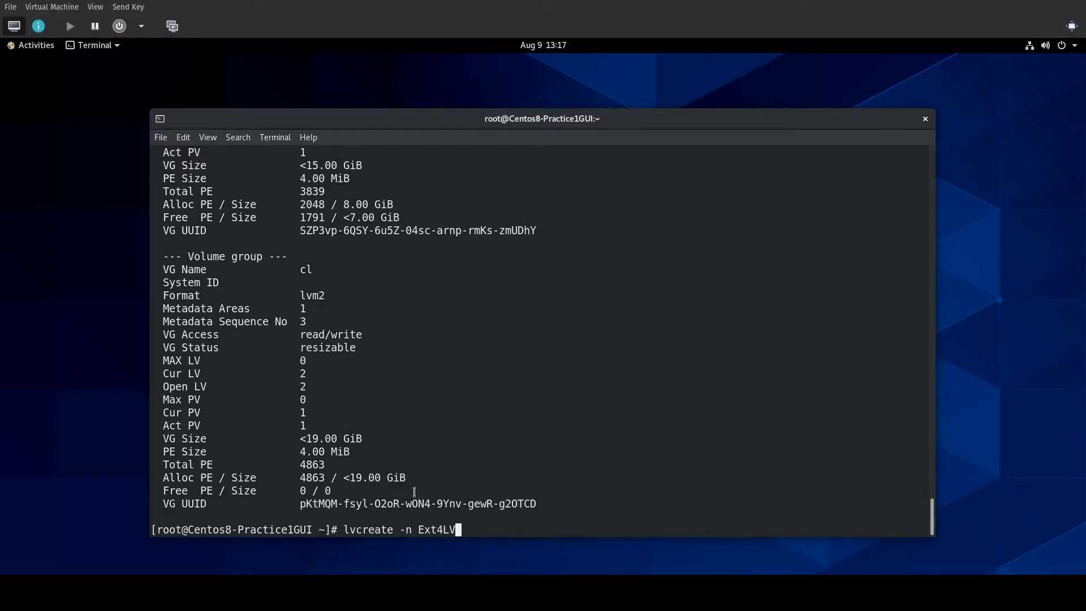
text(T)
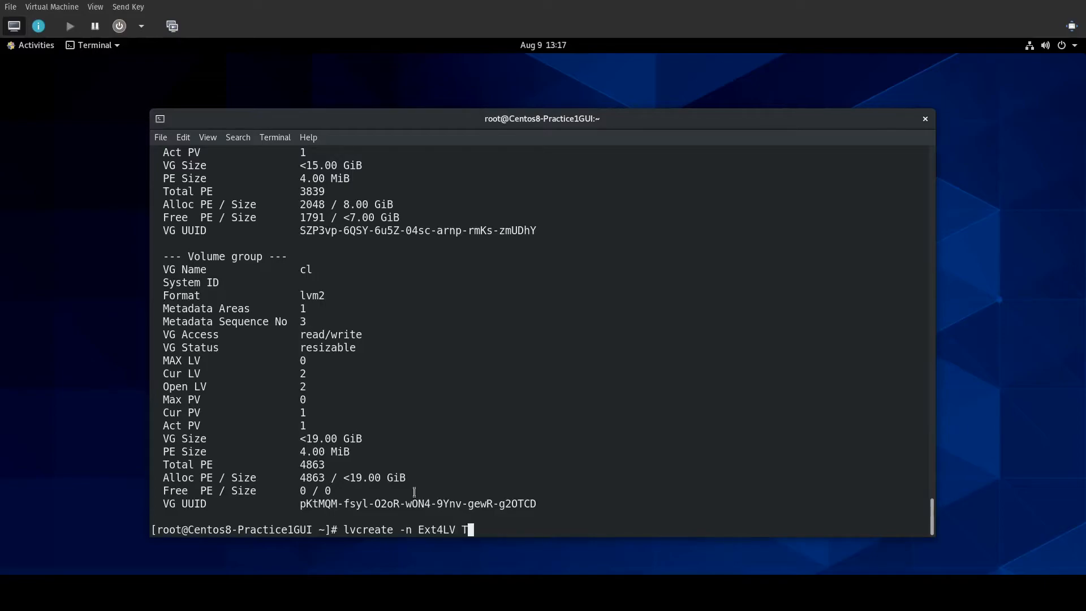
text(-)
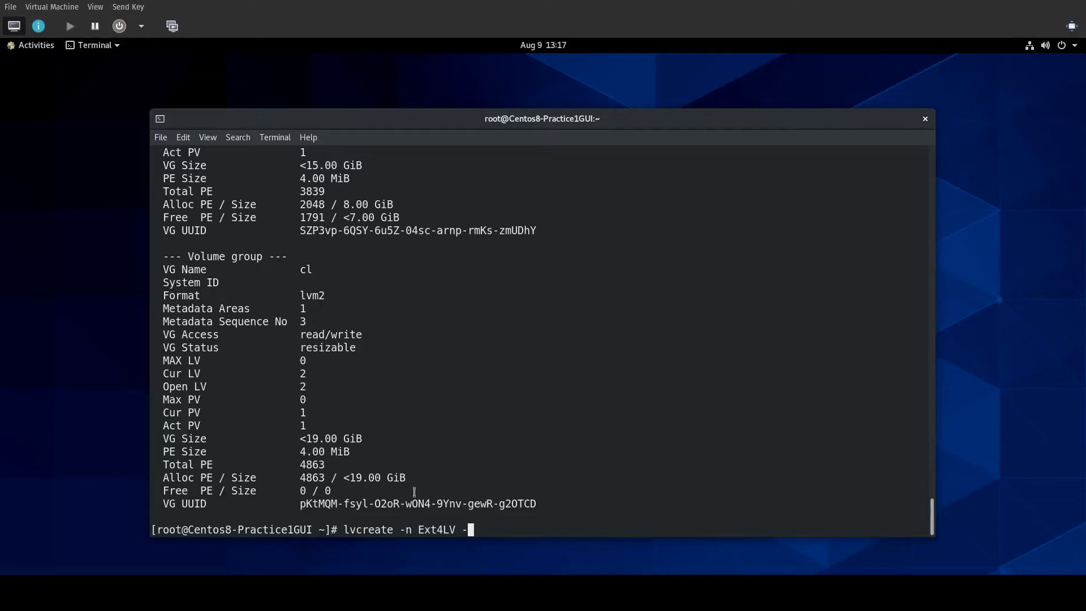
text(L 1G TestVG)
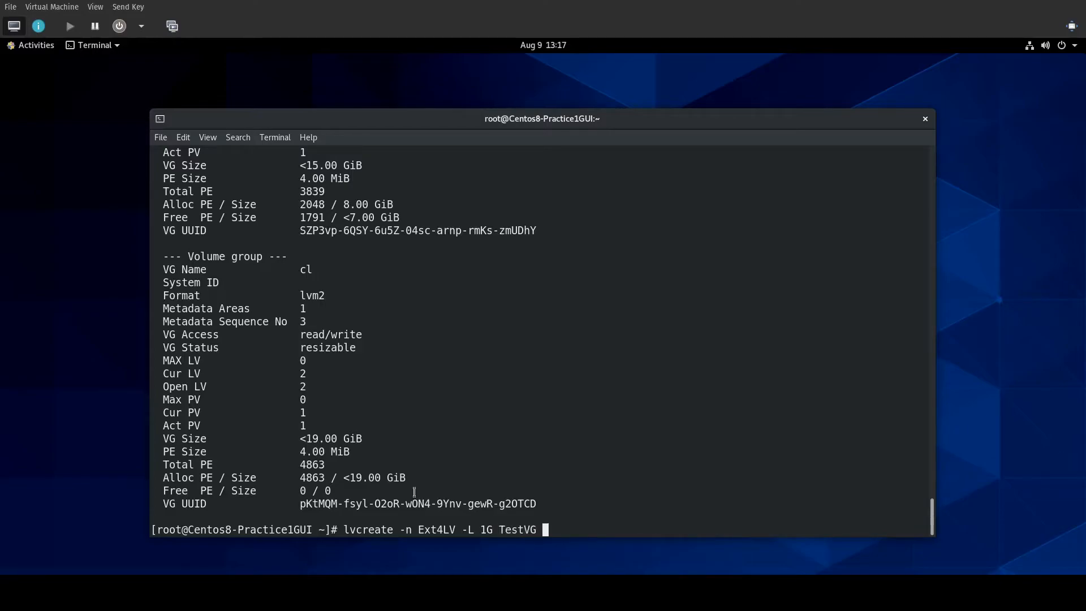
key(Return)
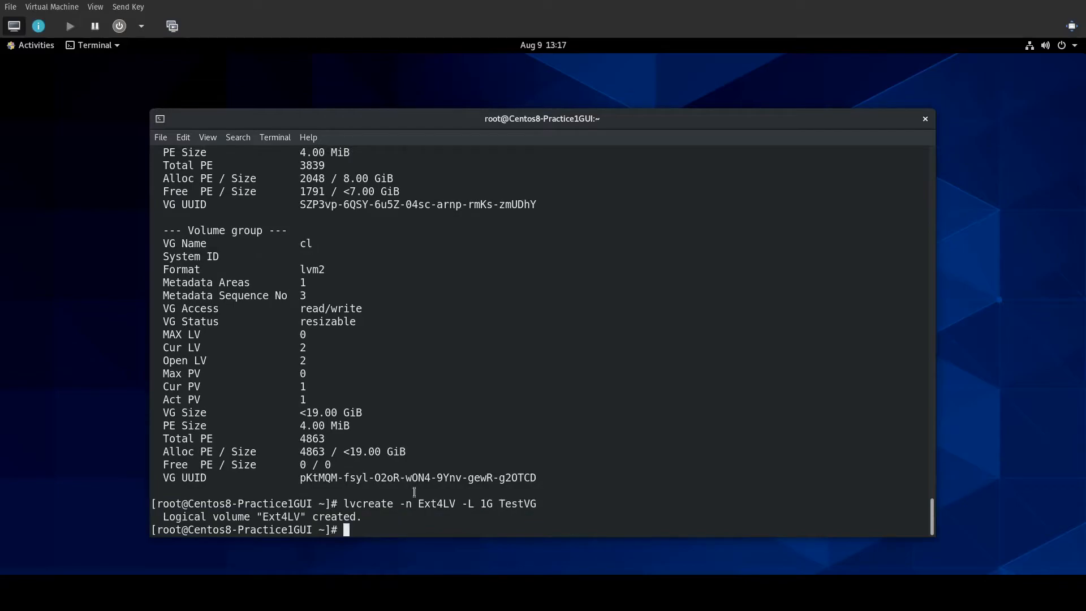
text(lsblk)
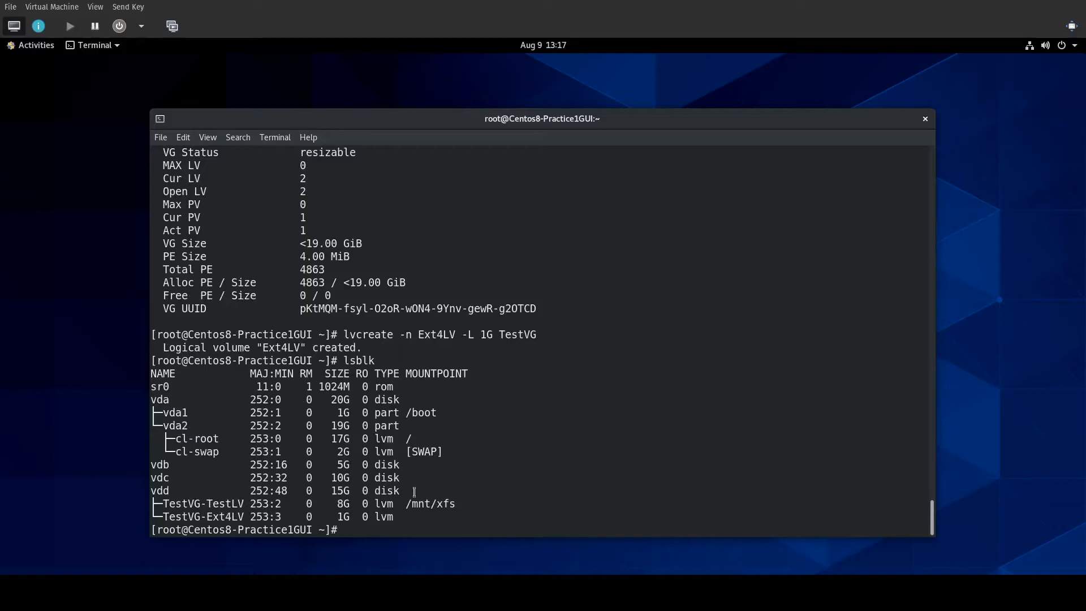
Format /dev/TestVG/Ext4LV as ext4, correcting TestLV to Ext4LV, and create the /mnt/extr directory.
text(mkfs)
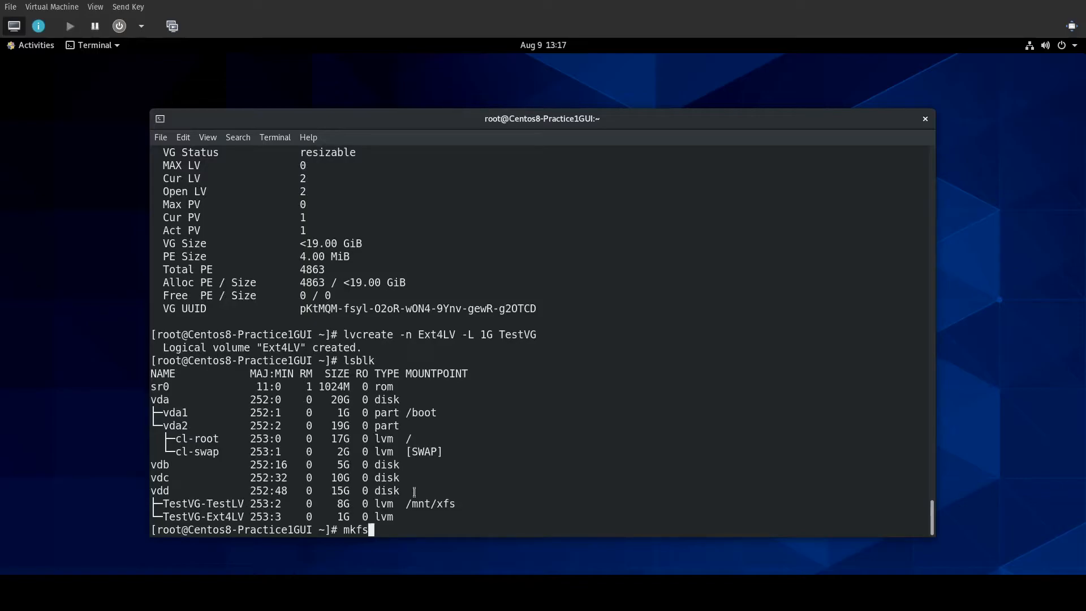
text(.ext4)
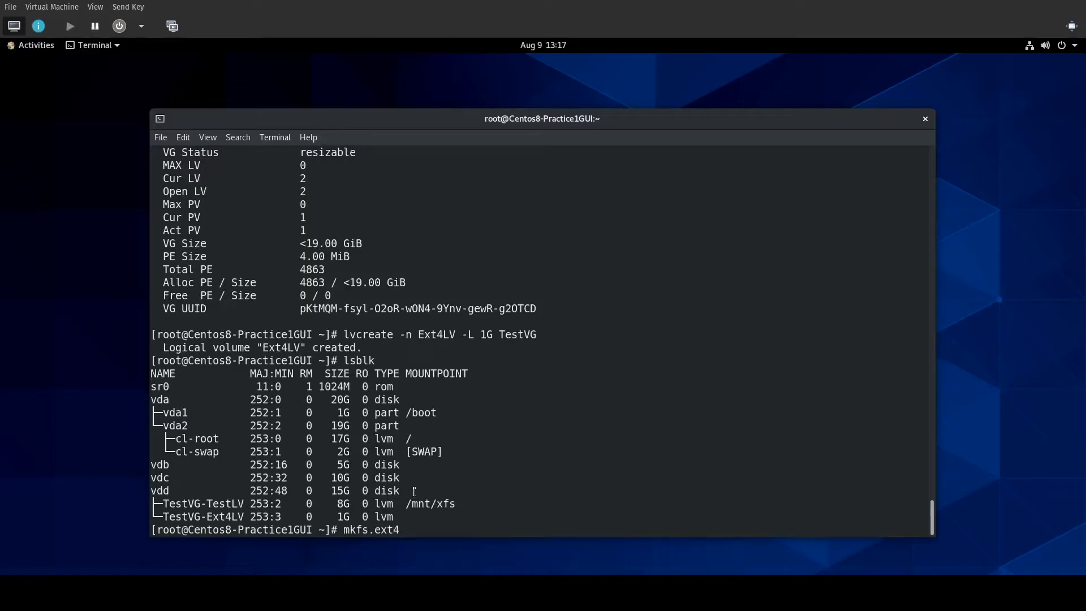
text(/d)
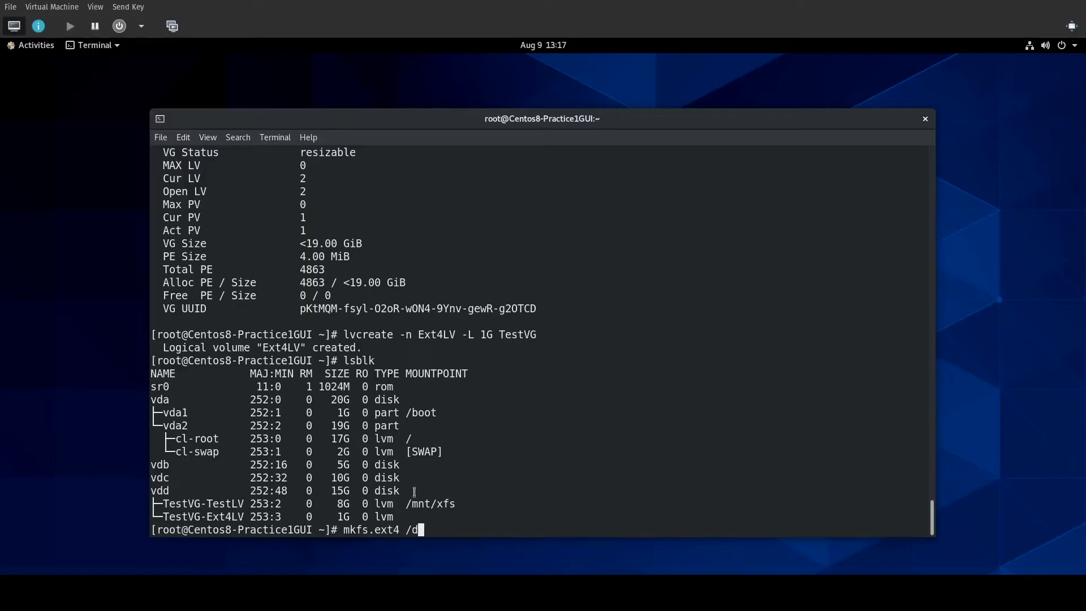
text(ev/)
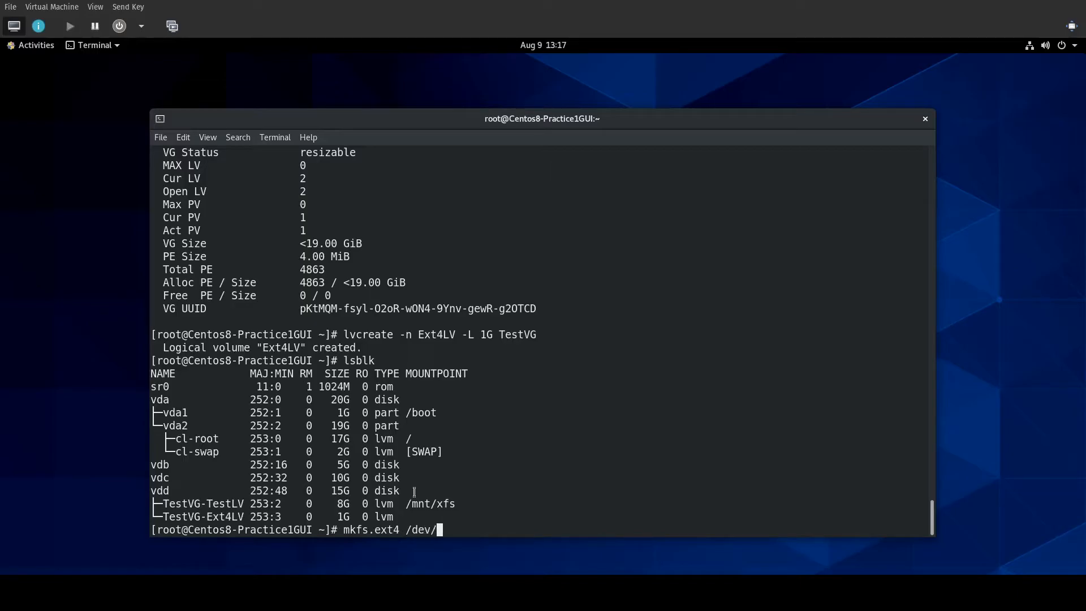
text(TestVG/TestLV)
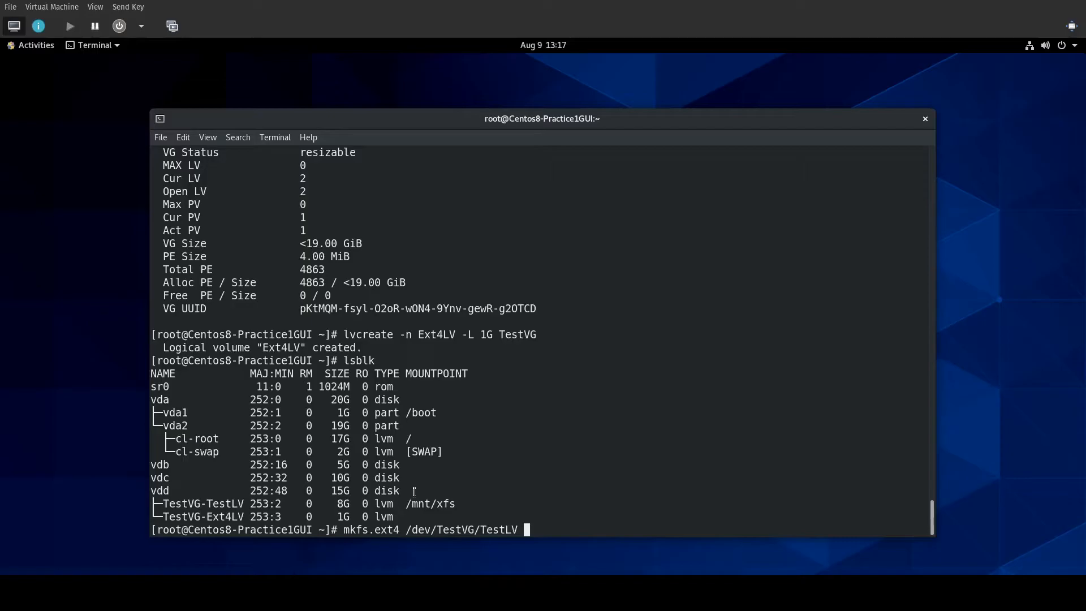
key(BackSpace)
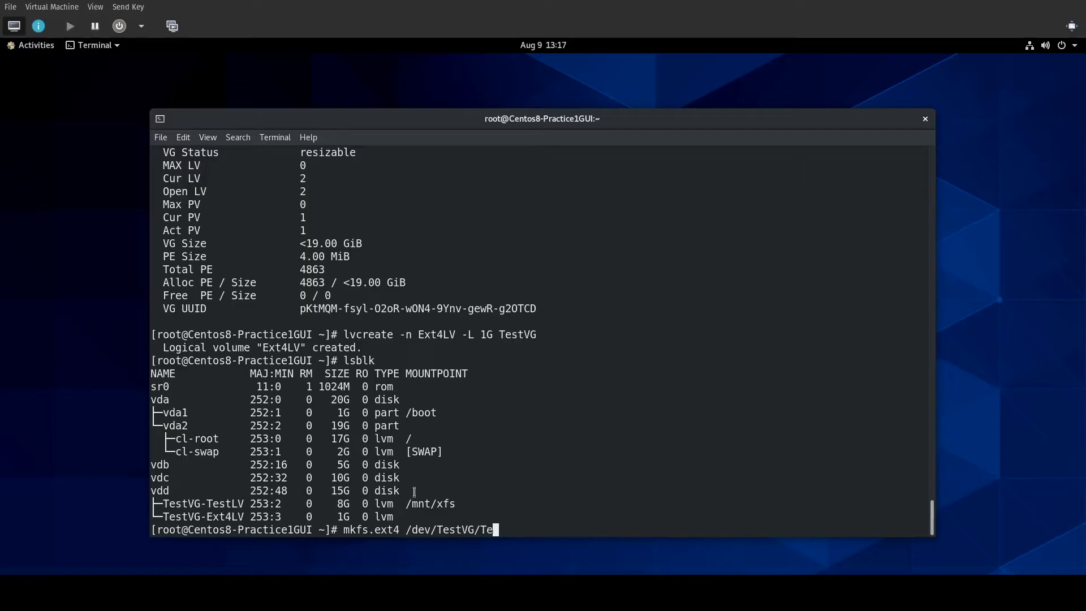
key(Tab)
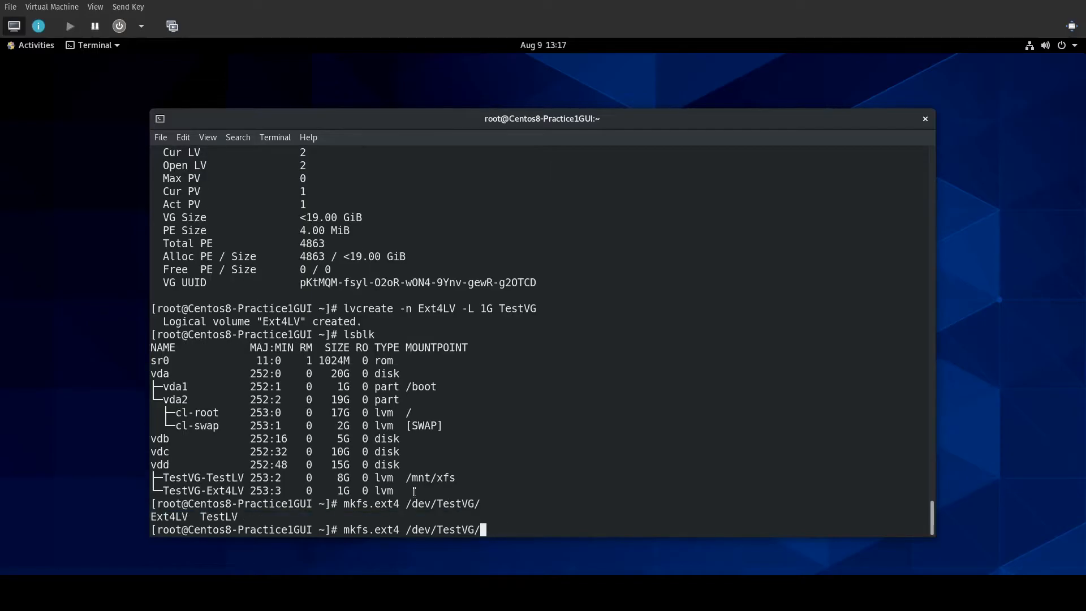
text(Ext4LV)
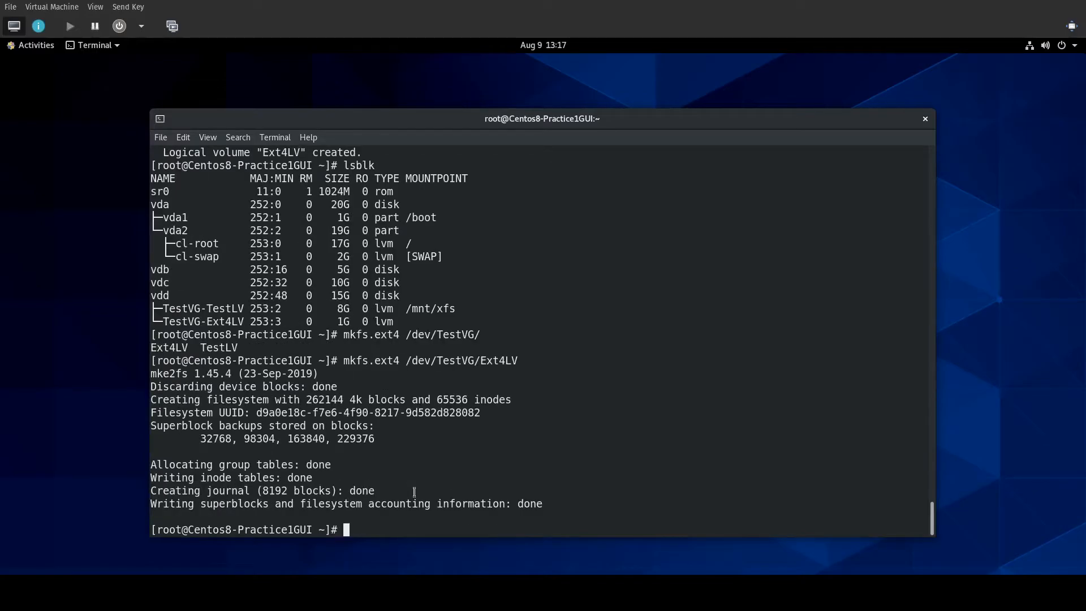
text(mkdir /mnt/extr)
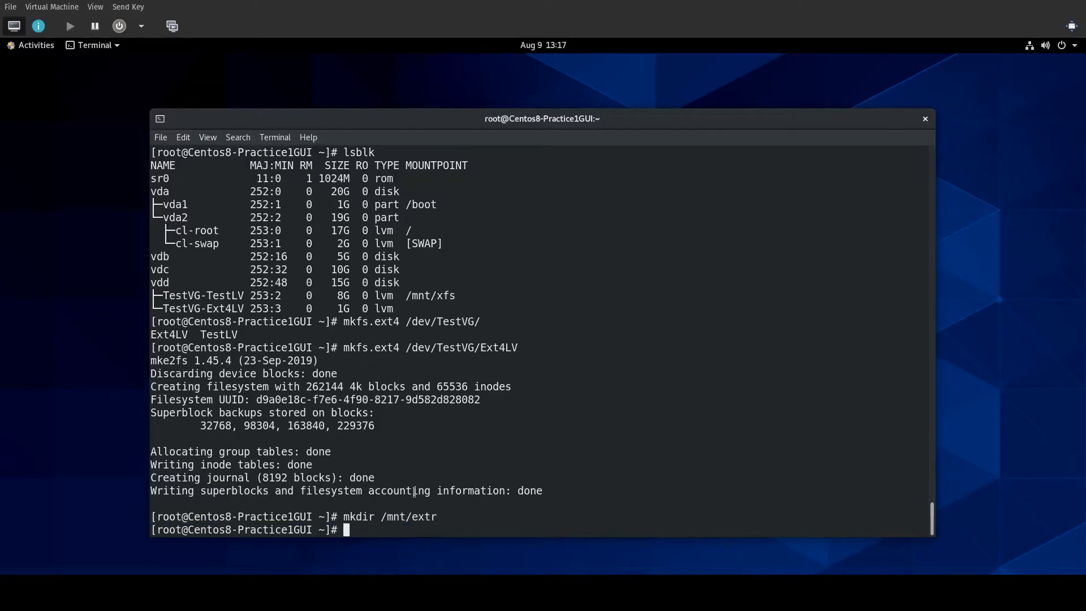
Rename the mount point directory from /mnt/extr to /mnt/ext4.
text(v)
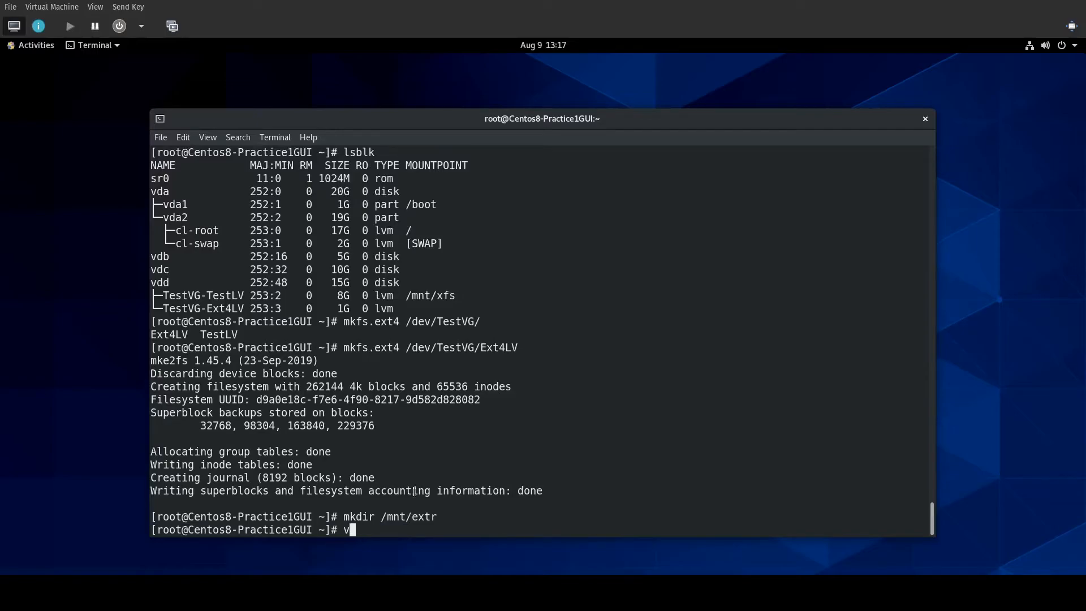
text(mv /mnt/e)
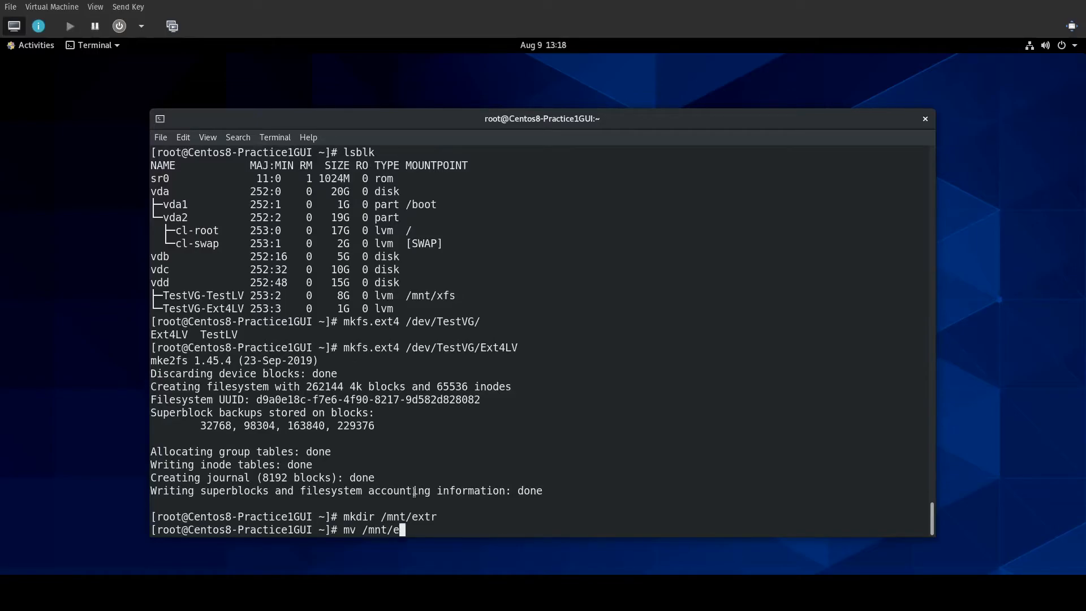
text(xtr/ /)
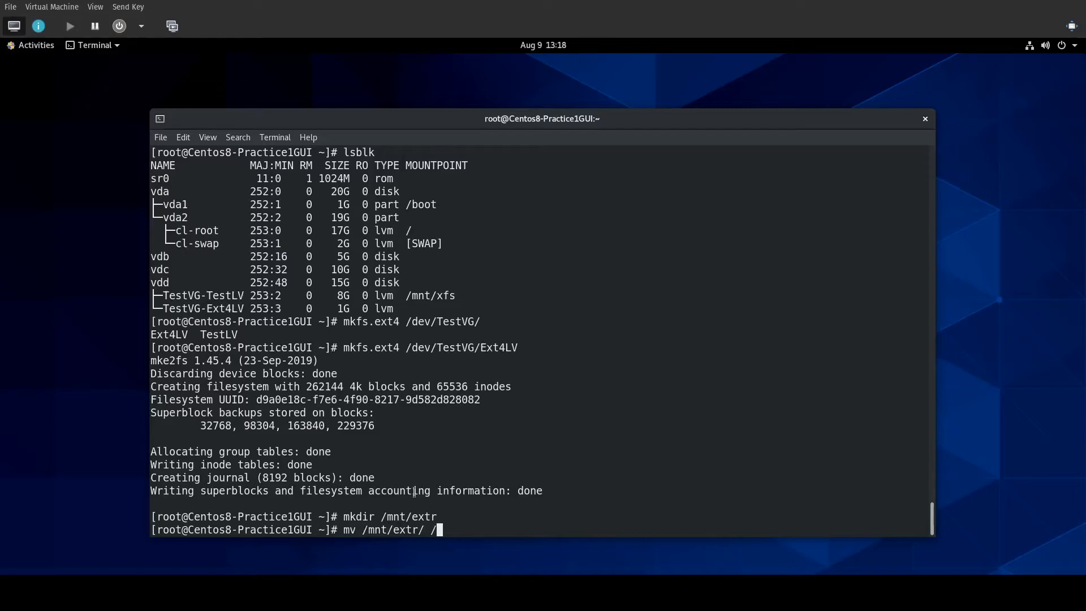
text(ext4)
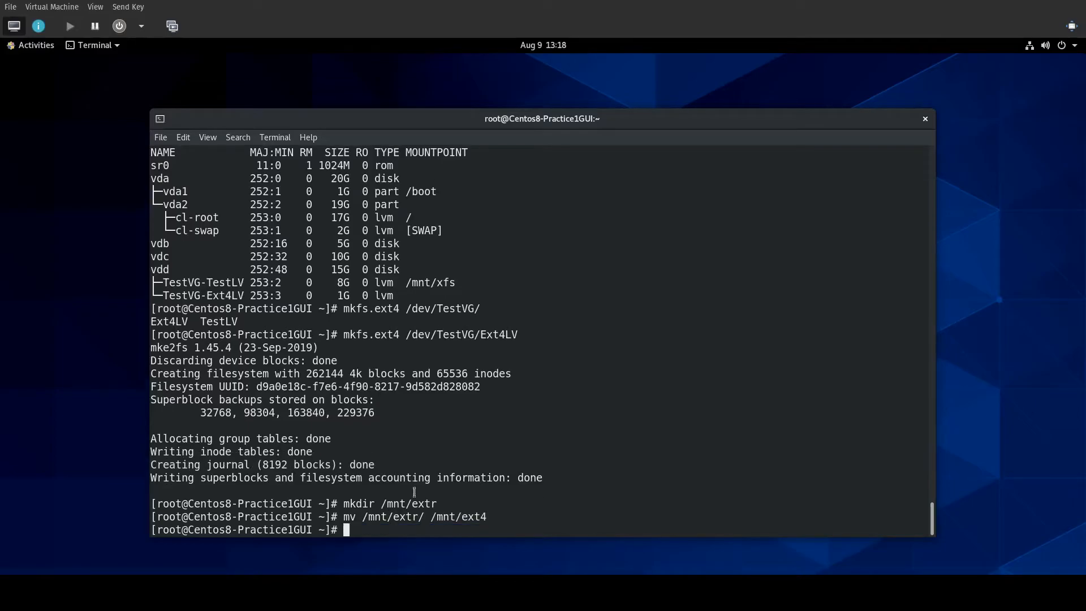
Mount /dev/TestVG/Ext4LV on /mnt/ext4 and confirm the 976M ext4 filesystem with df -hT.
text(mou)
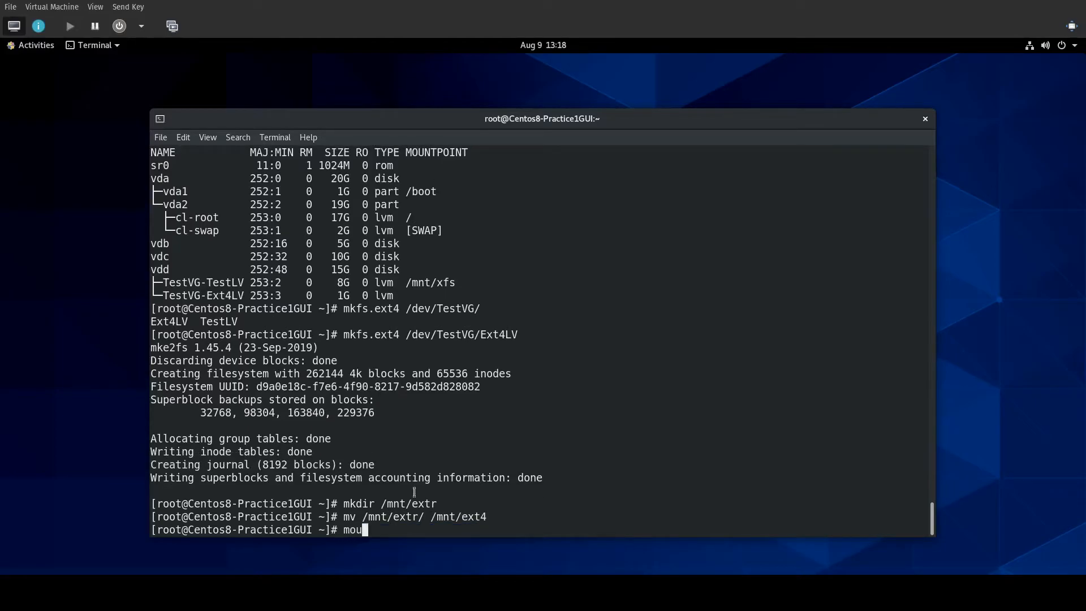
text(nt /dev)
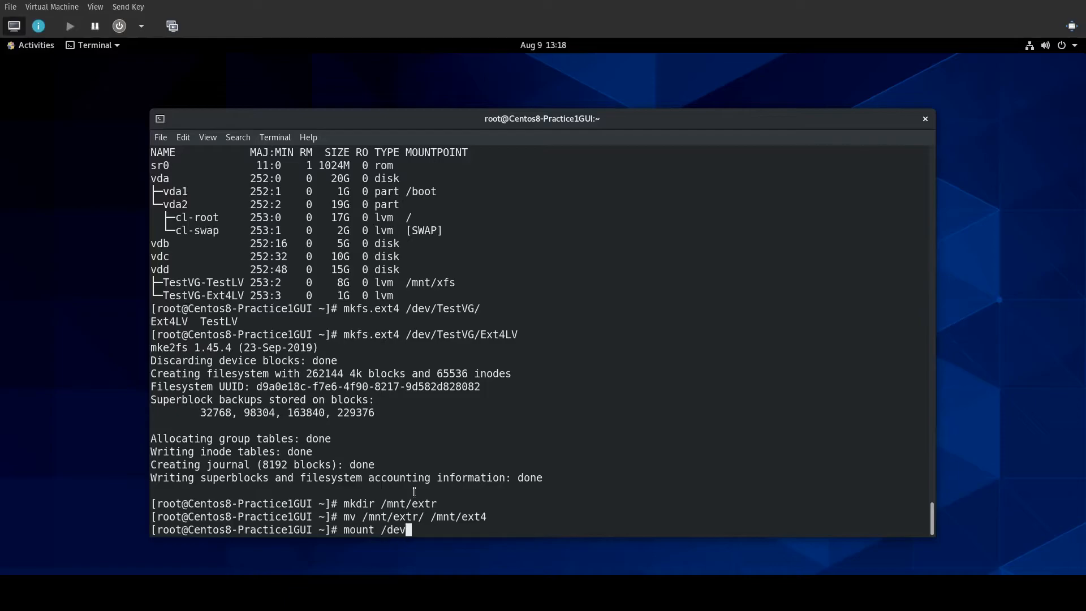
text(/TestVG/)
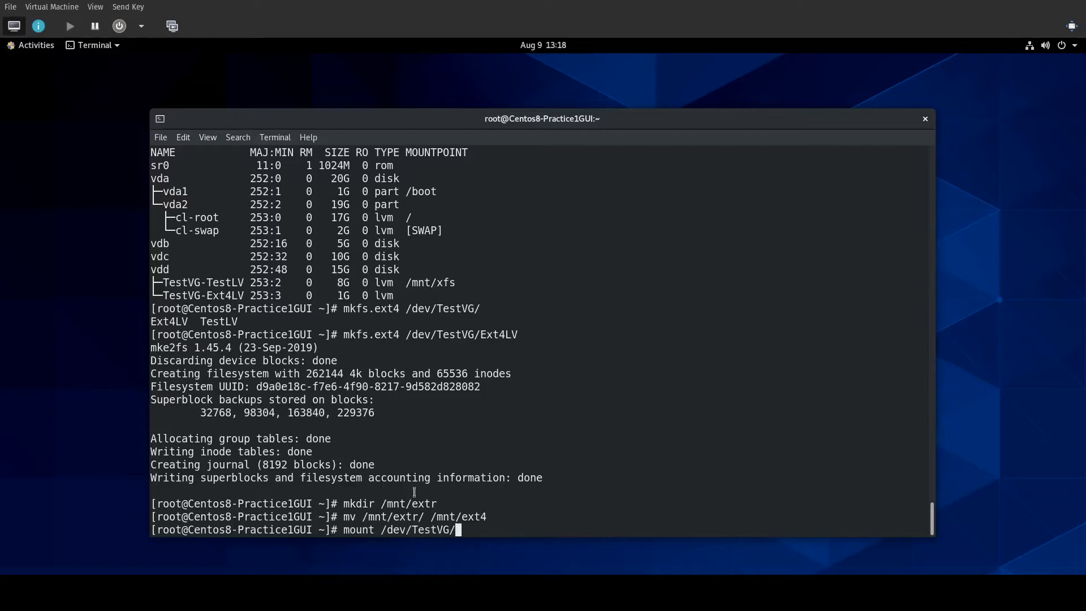
text(Ext4LV /)
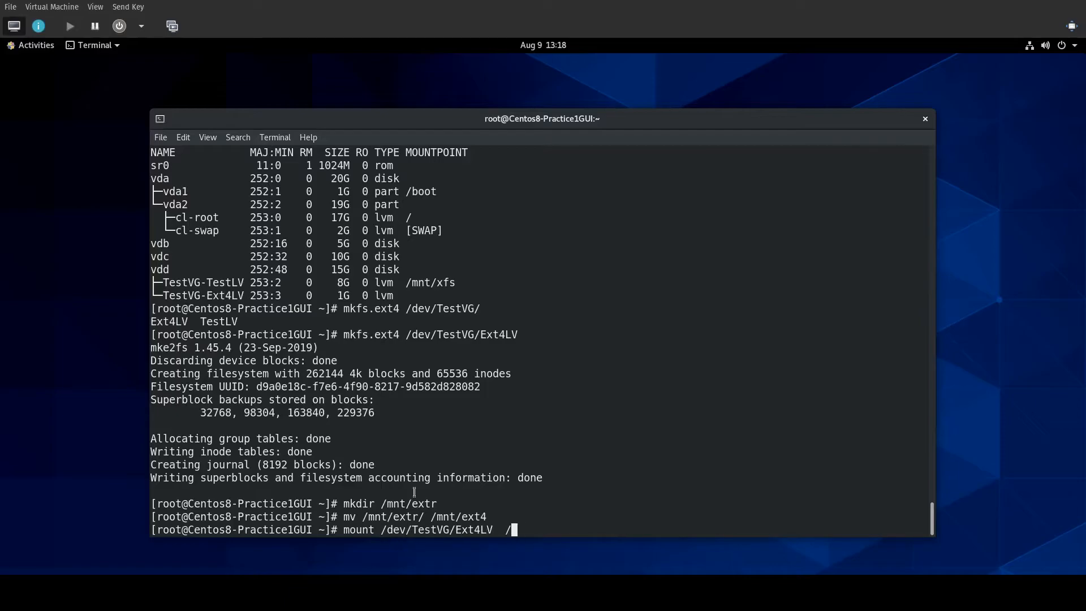
text(mnt/ext4)
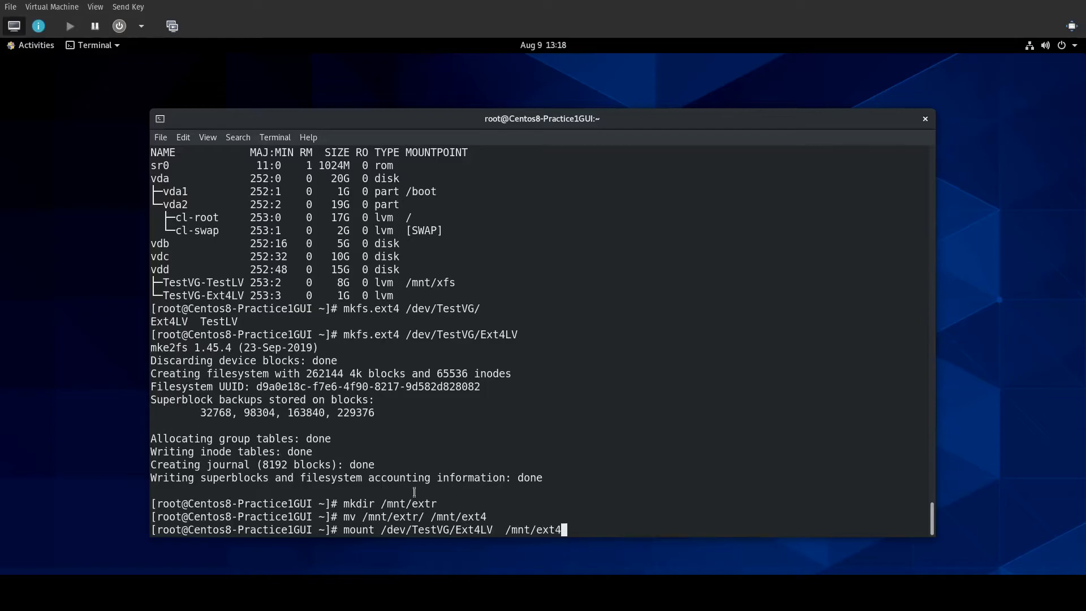
text(df -hT)
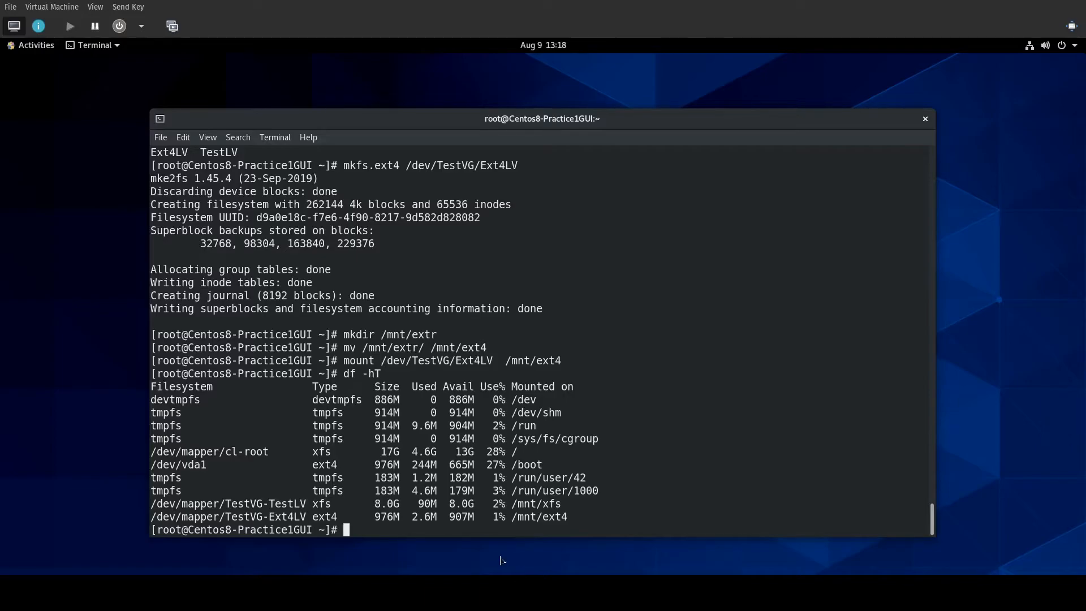
Extend Ext4LV by +500M with -r and verify /mnt/ext4 now shows 1.5G in df -h.
text(lvextend /d)
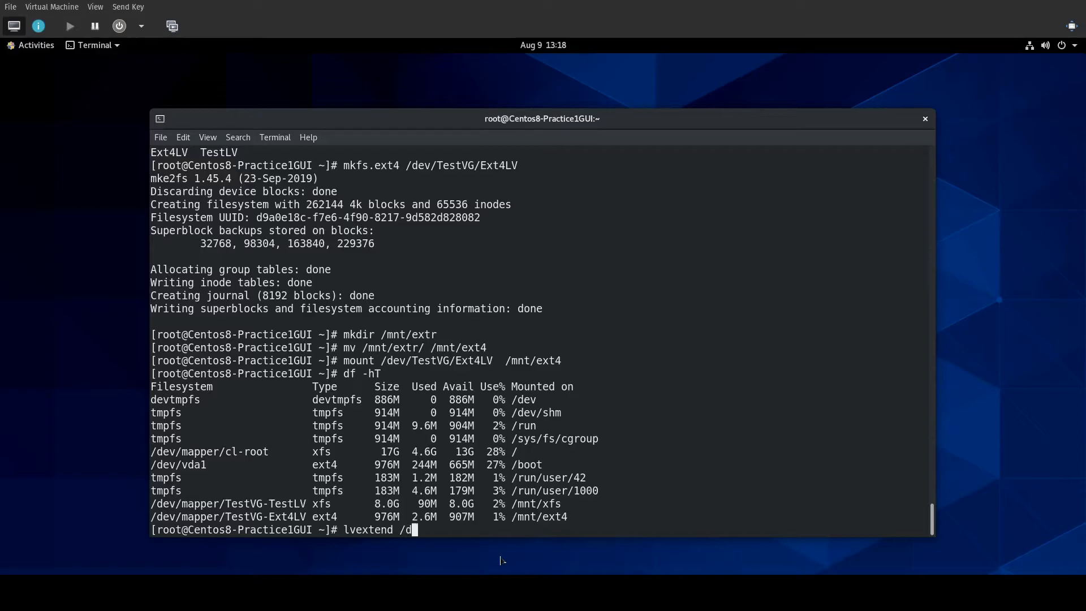
text(ev/TestVG/E)
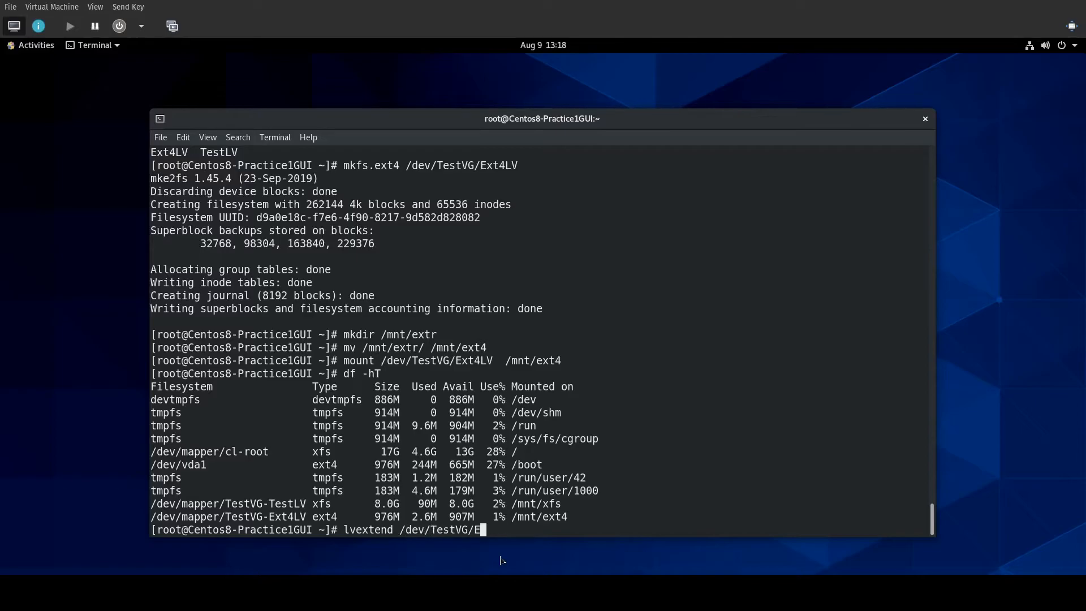
text(xt4LV)
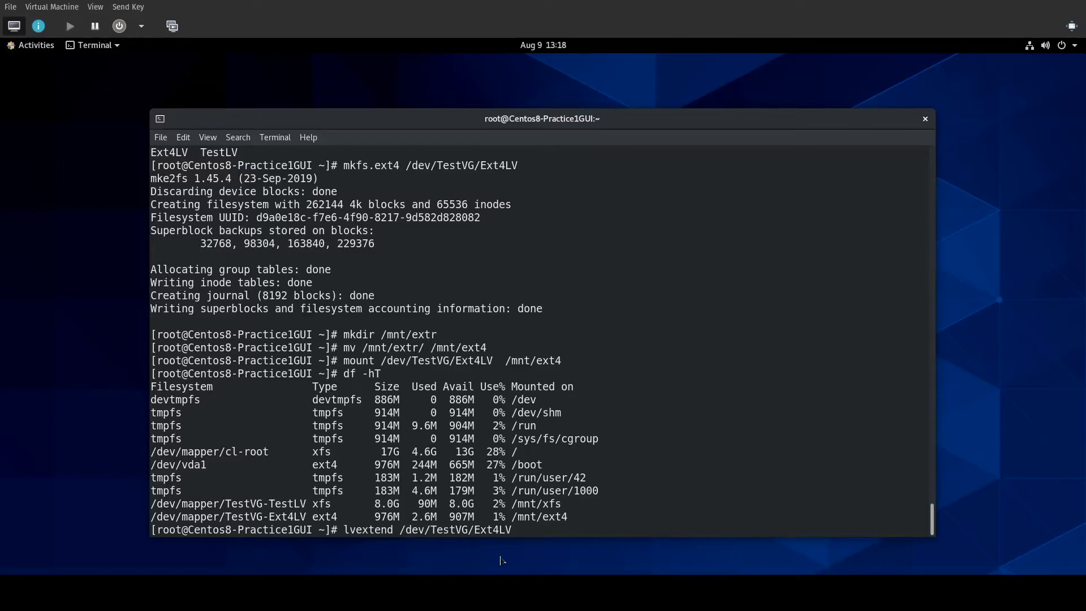
text(-L +)
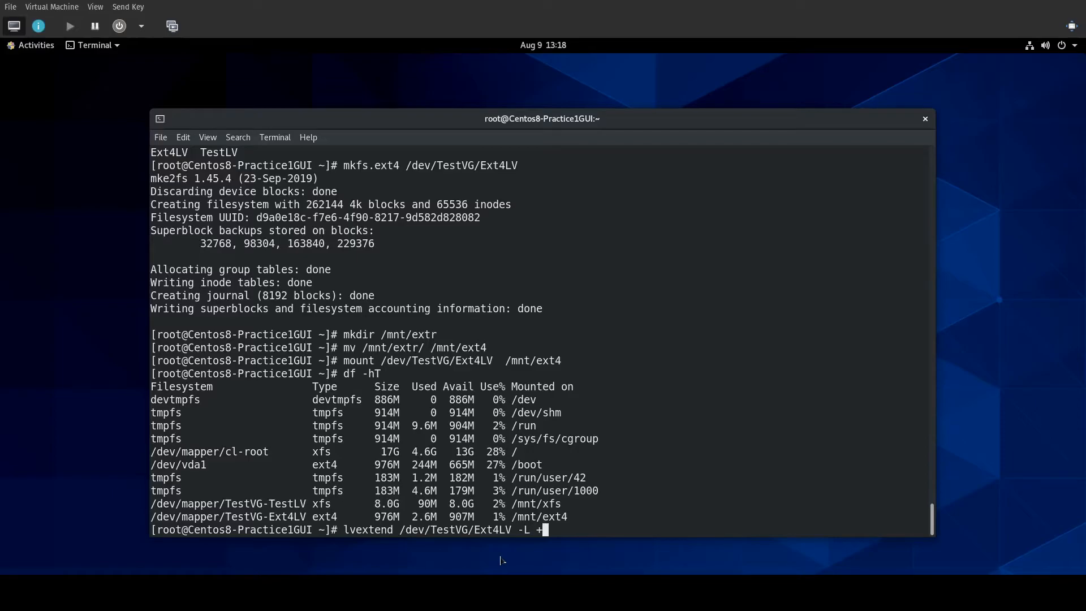
text(500M -r)
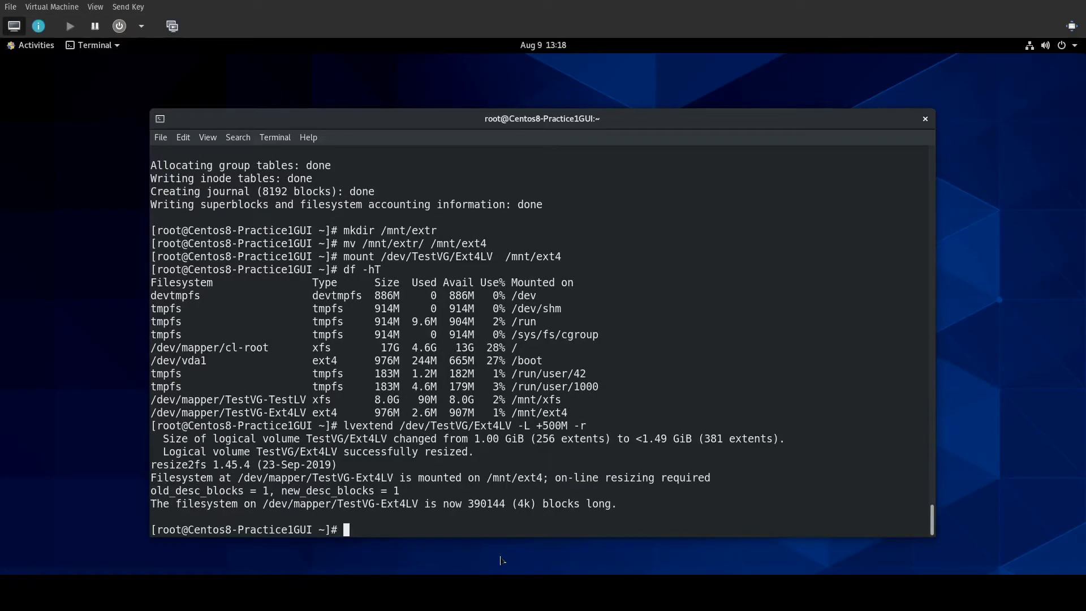
text(df -h)
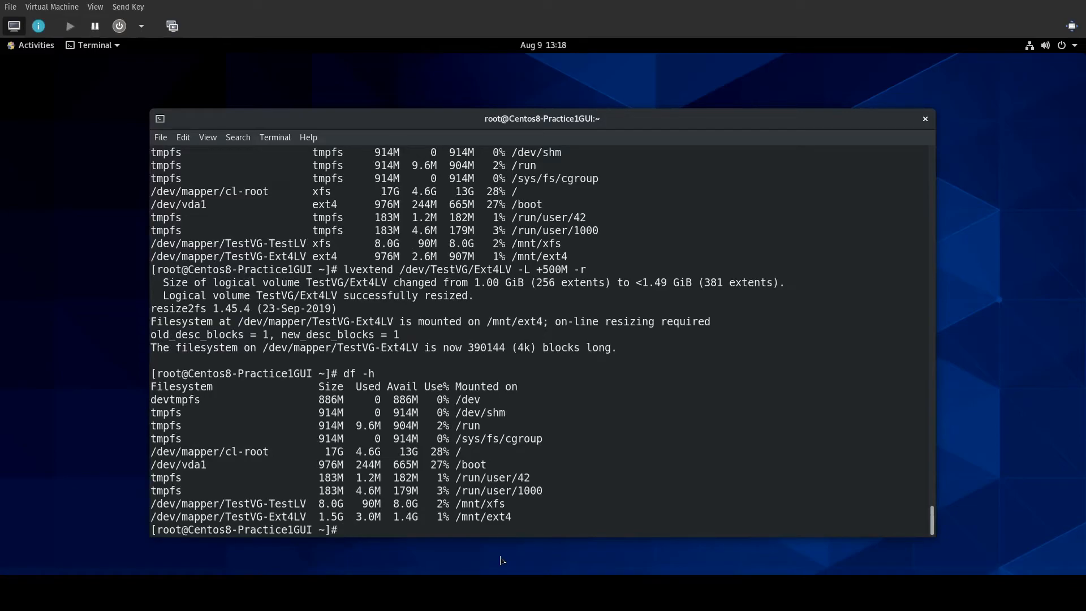
text(df -h)
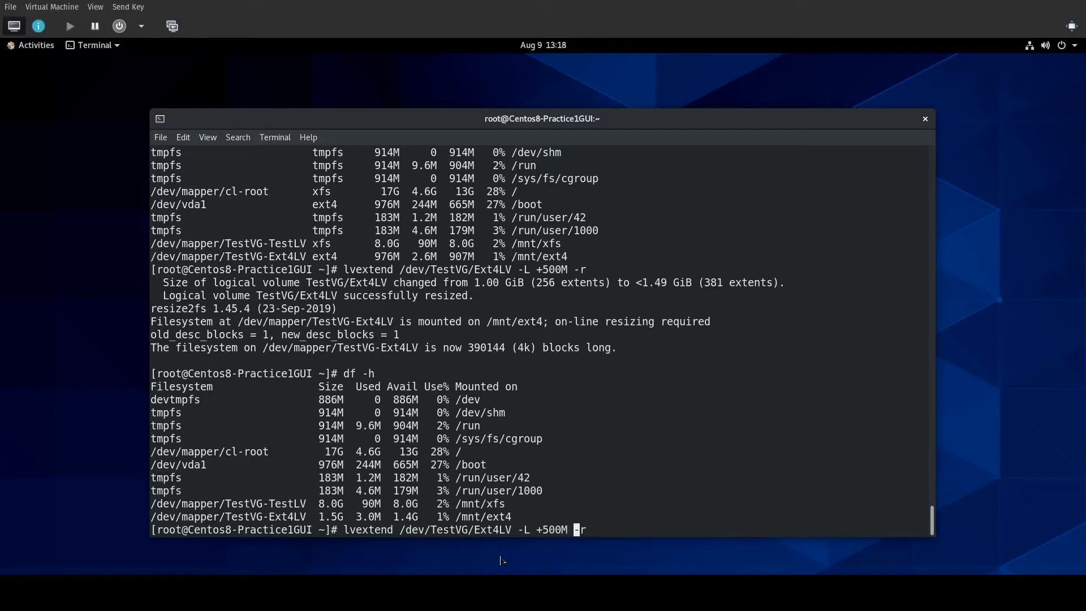
Extend Ext4LV by another 500M without -r, then read and close the tune2fs manual page.
key(BackSpace)
text(man t)
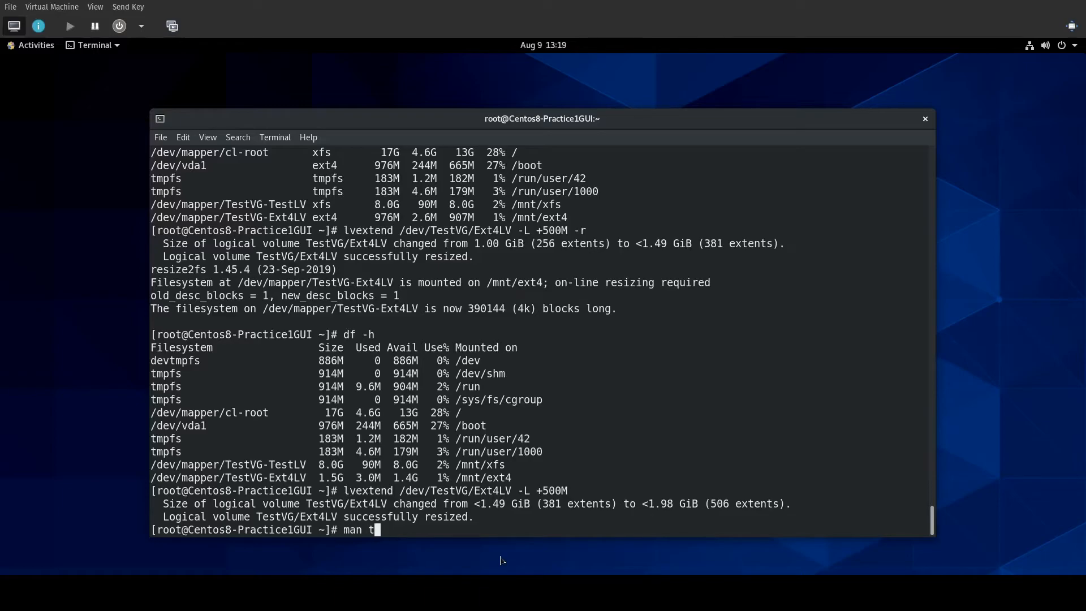
text(un)
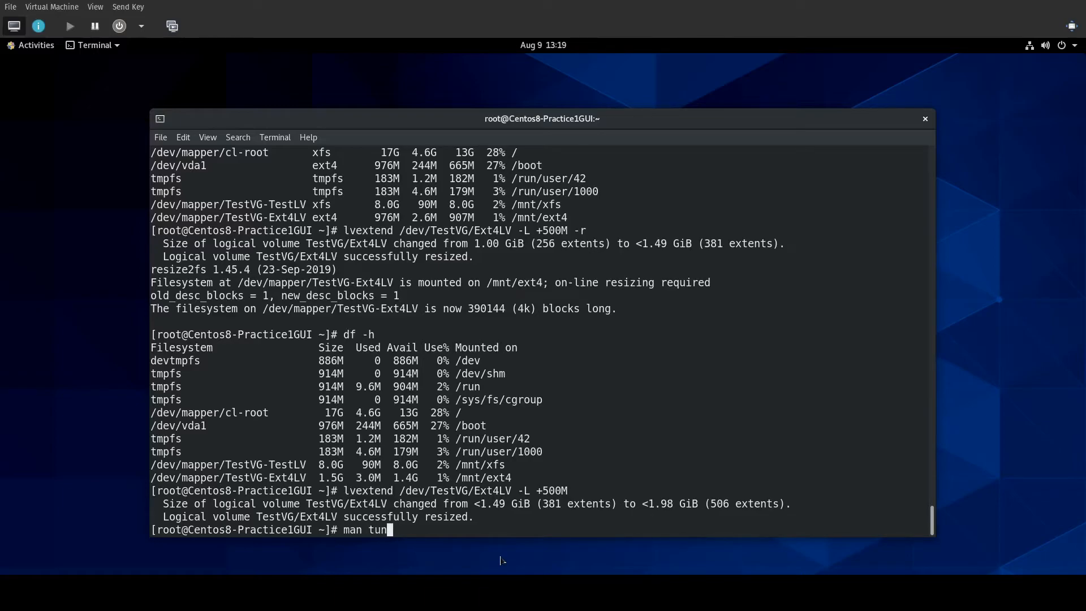
text(e)
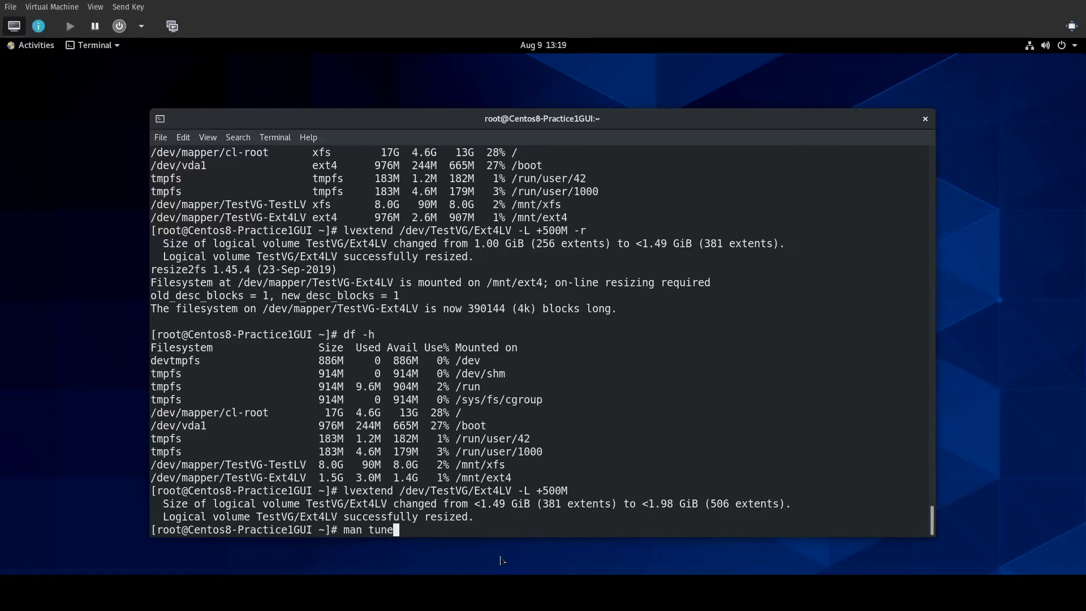
key(Return)
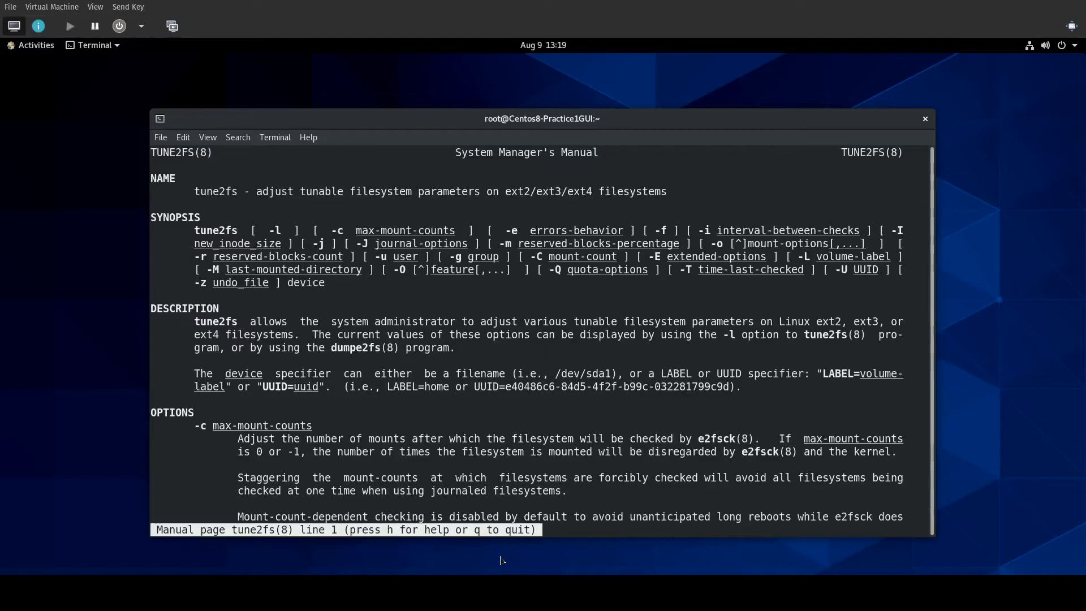
scroll(down, 3)
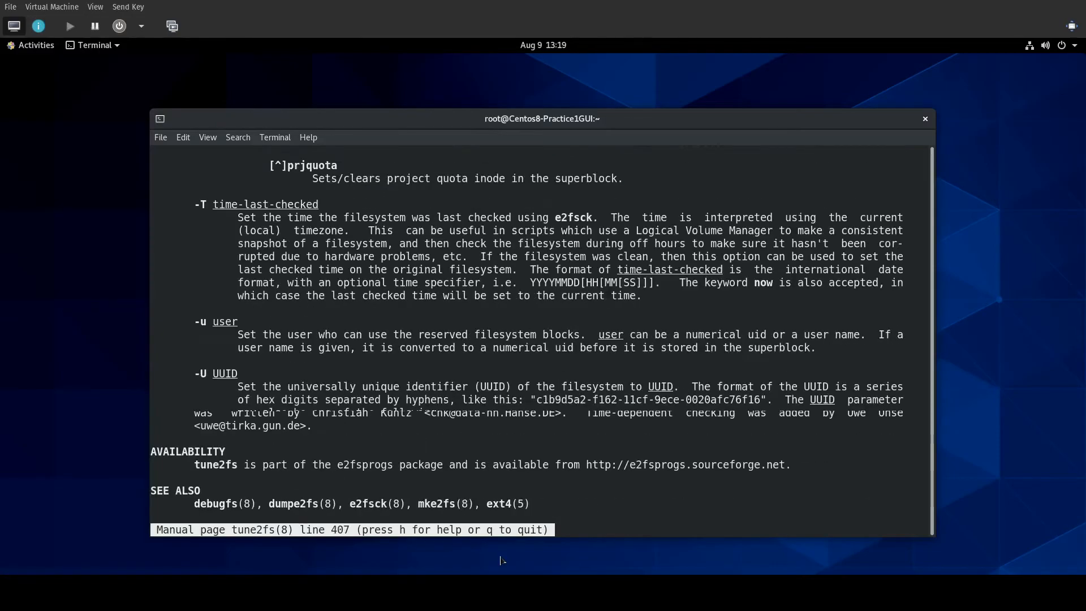
scroll(down, 3)
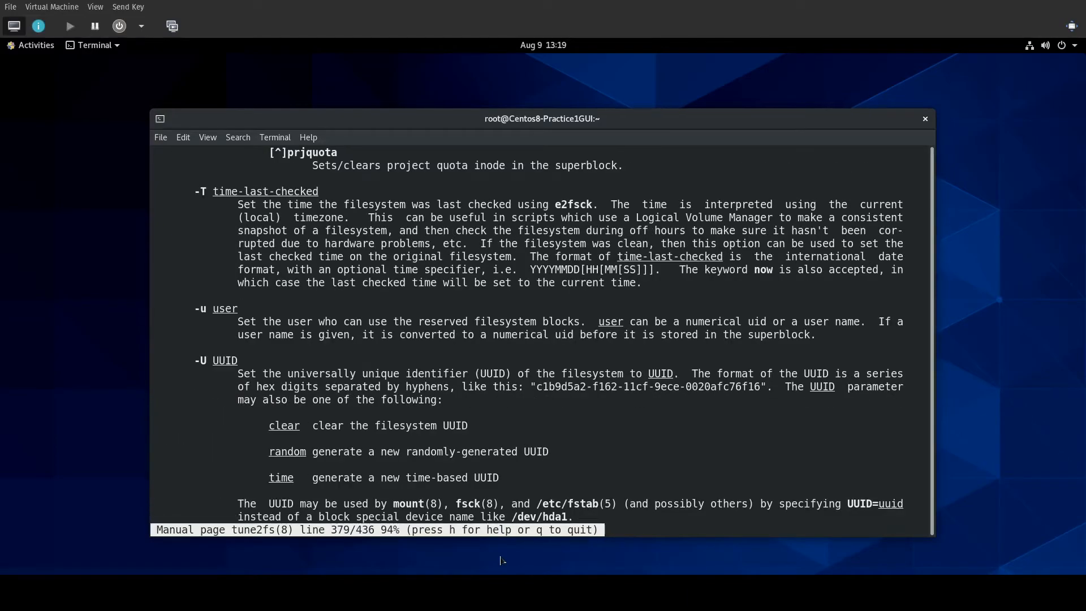
key(q)
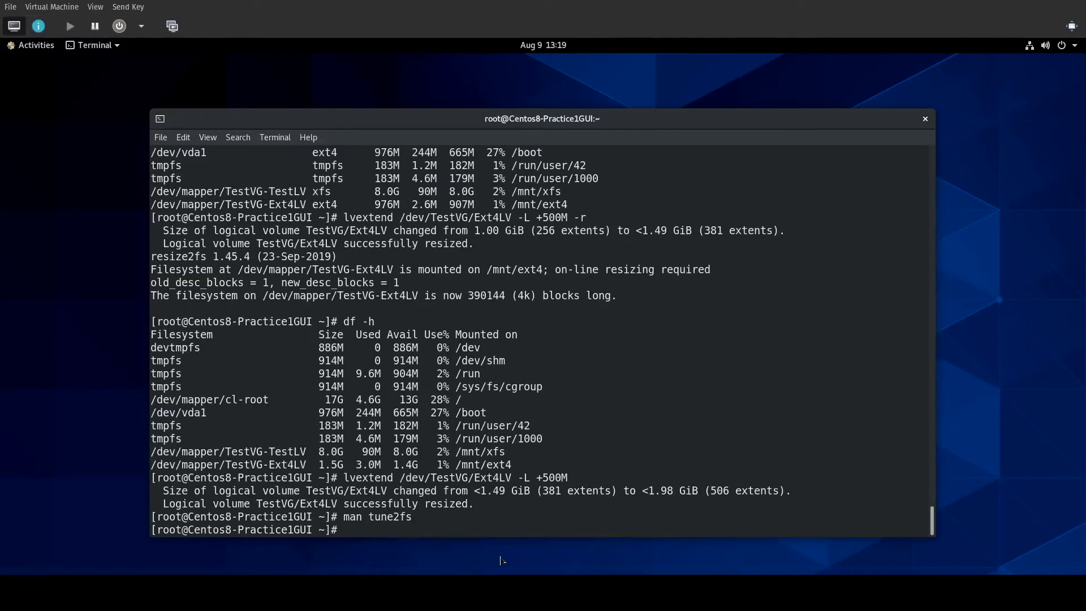
text(man)
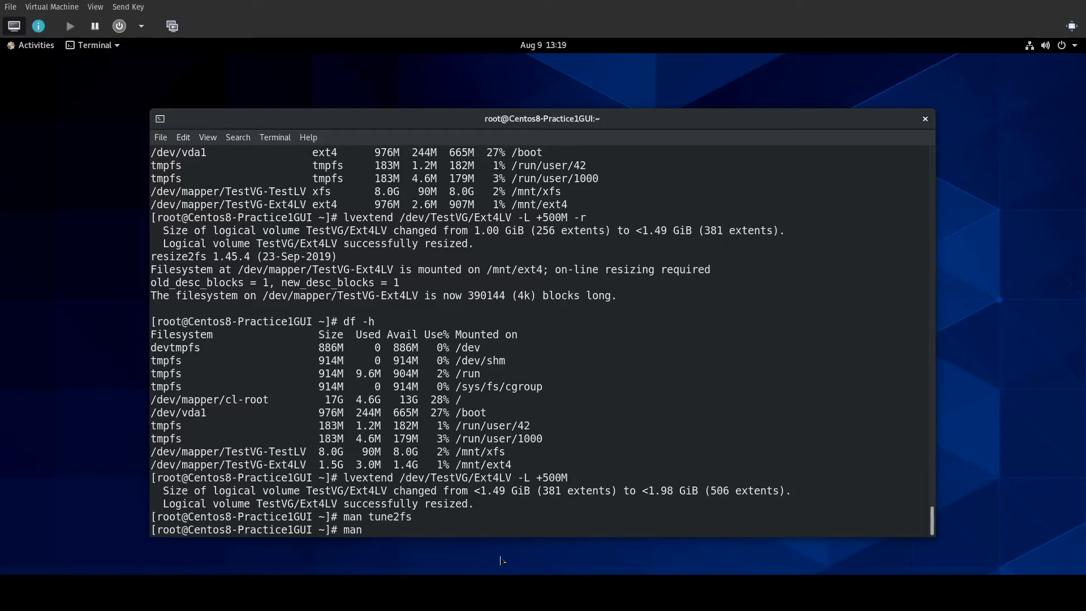
text(ten2)
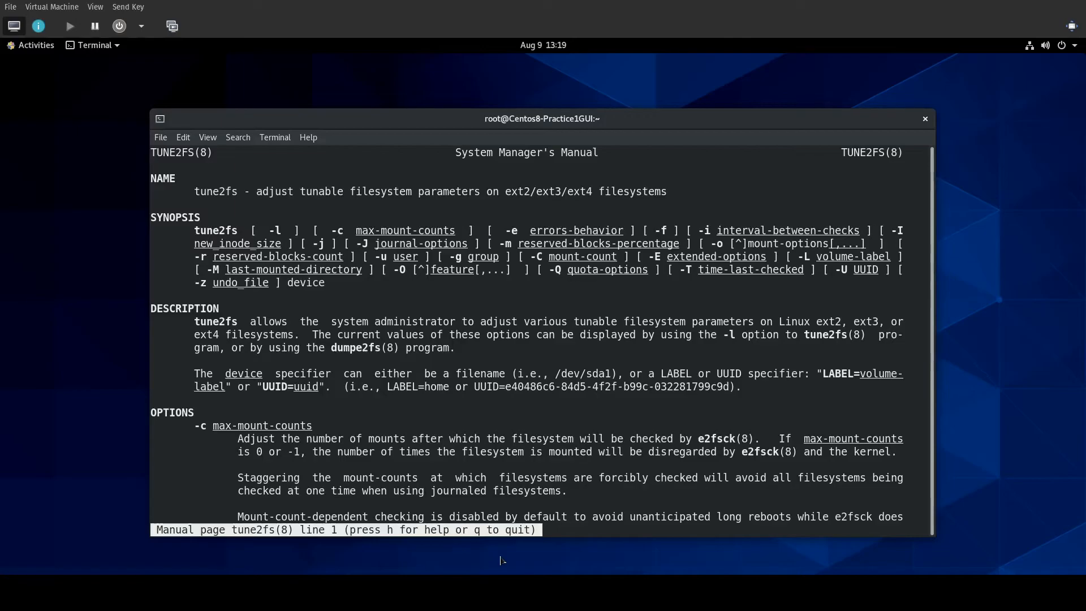
scroll(down, 3)
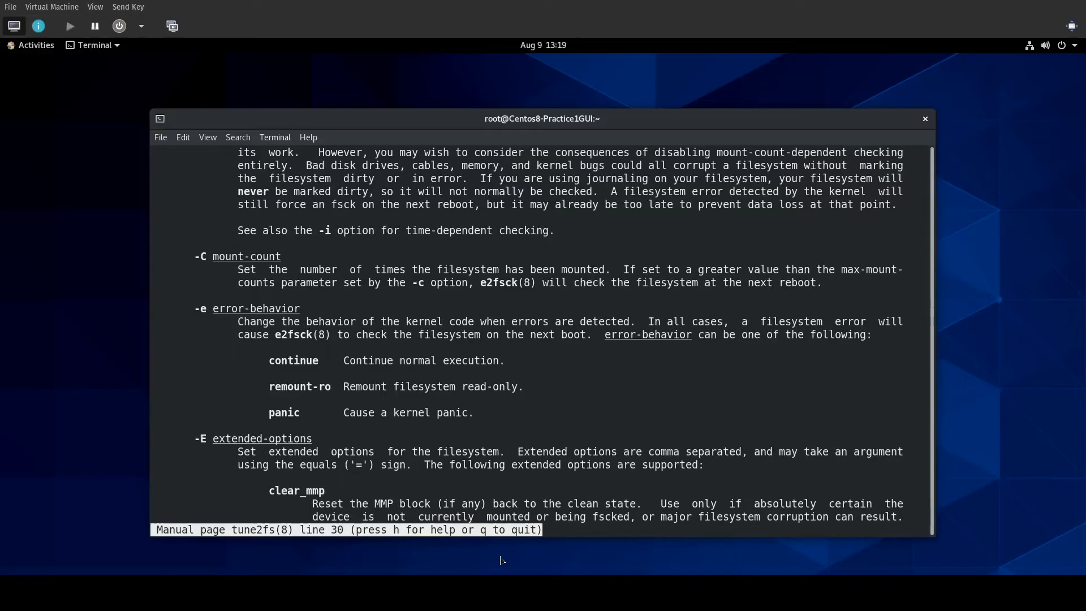
scroll(down, 3)
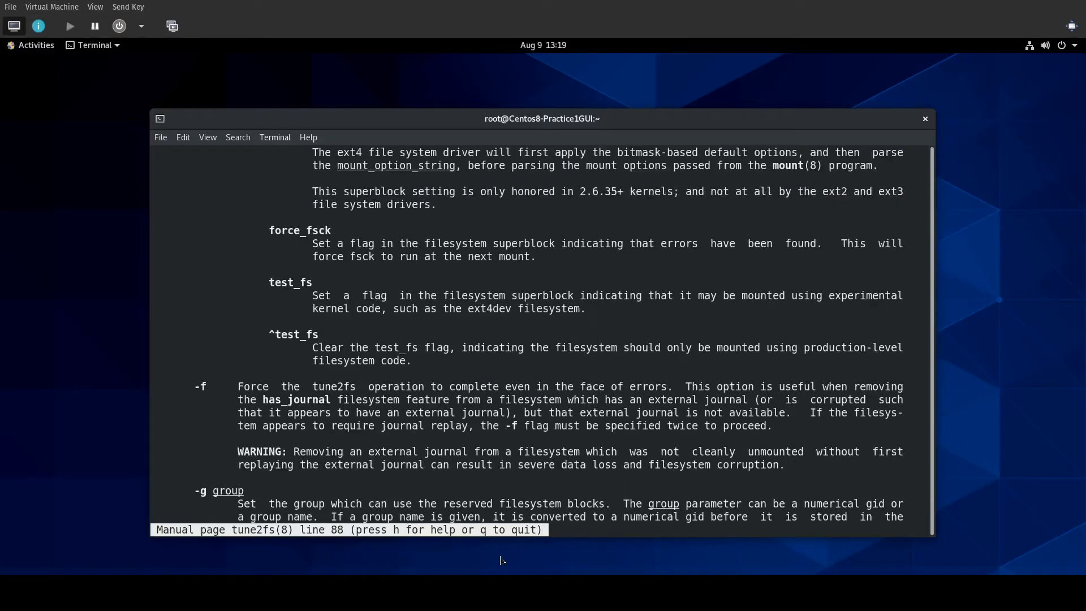
scroll(down, 3)
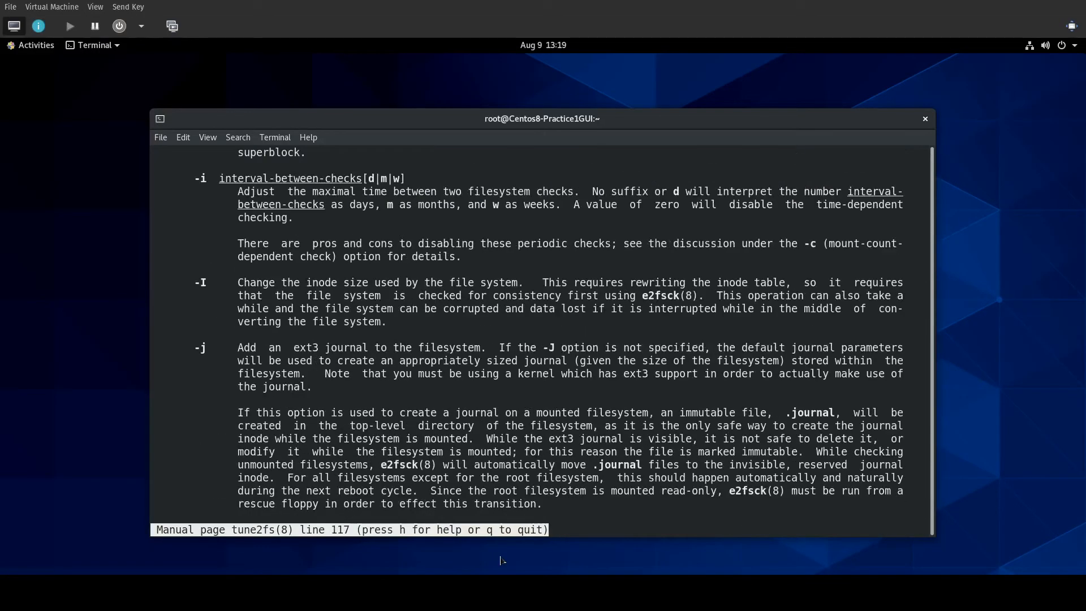
scroll(down, 3)
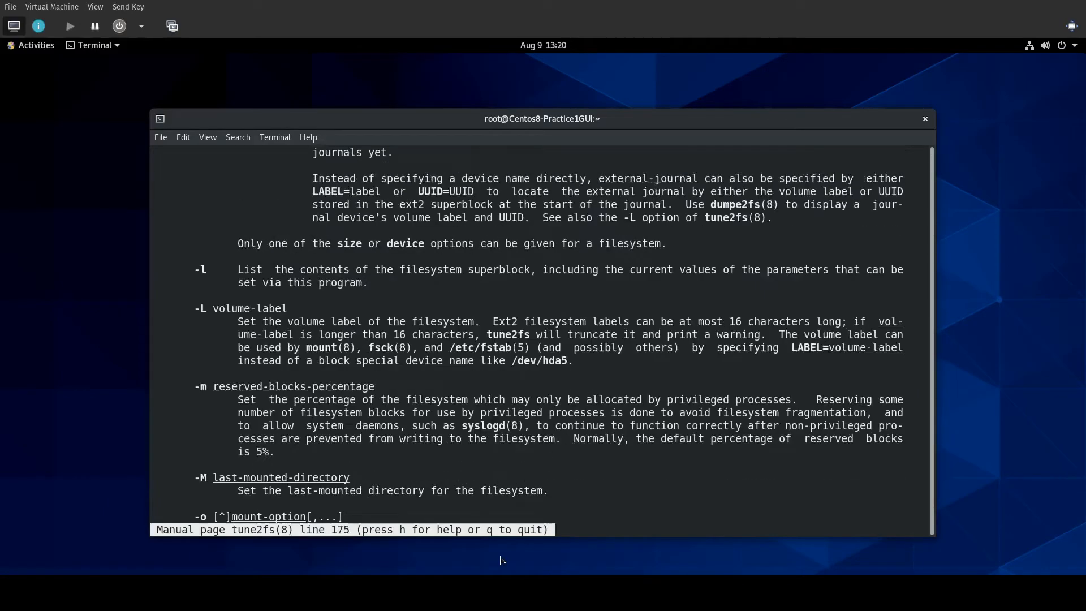
scroll(down, 3)
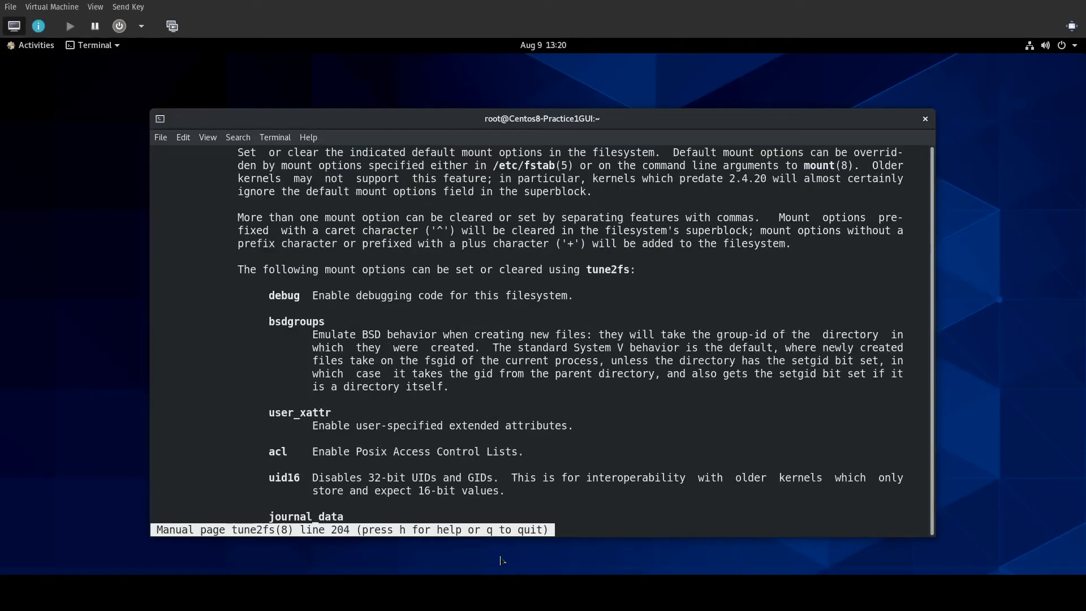
scroll(down, 3)
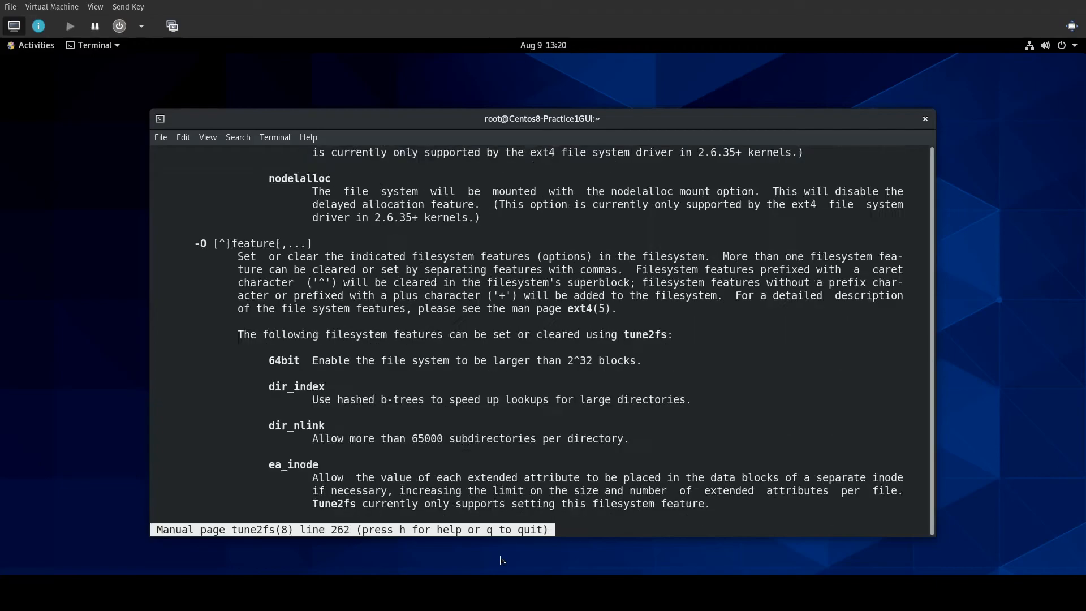
scroll(down, 3)
text(m)
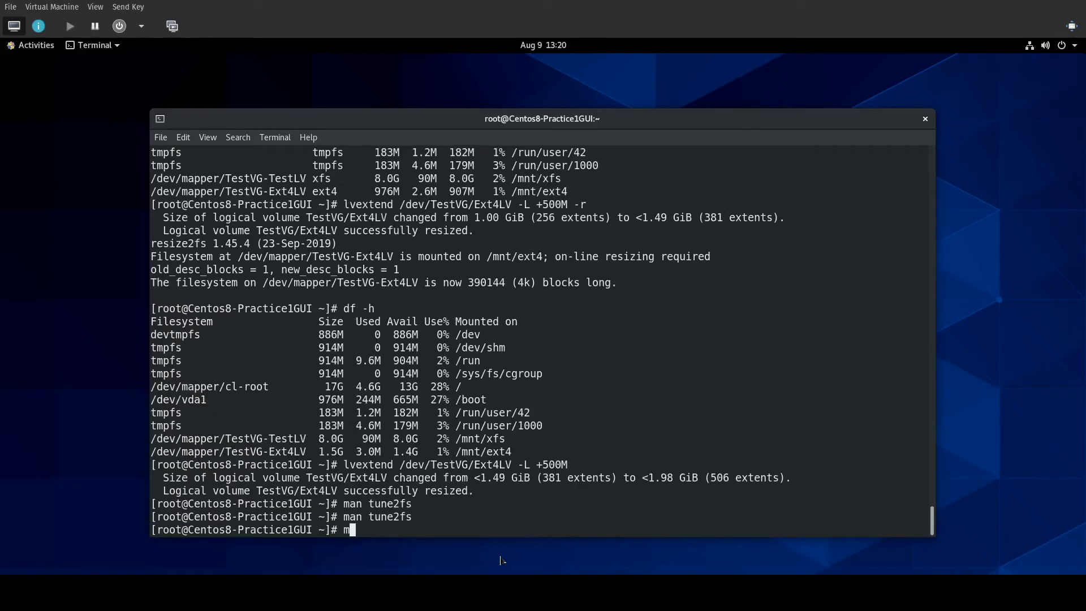
List ext4-related manual pages with man -k ext4, then attempt resize2fs on /mnt/ext4, which fails as a directory.
text(an -k ext4)
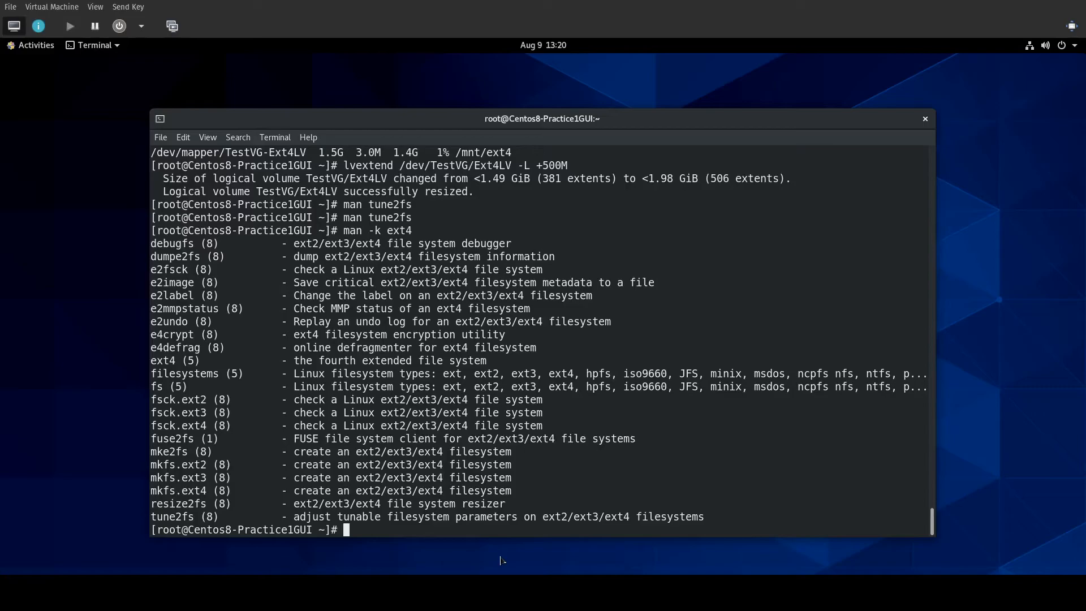
text(re)
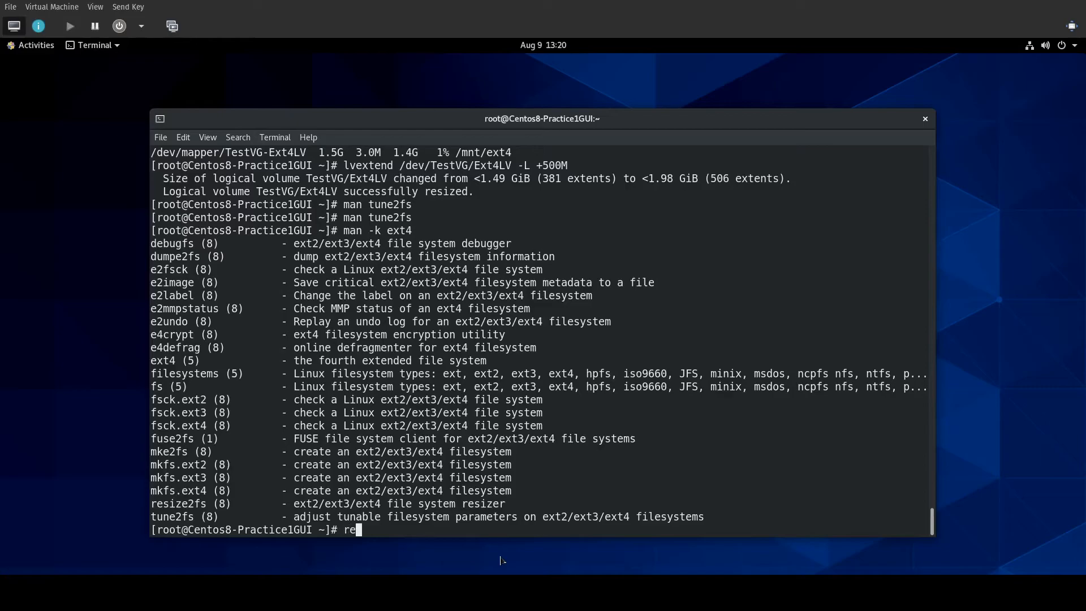
text(size2fs /mnt/ext4)
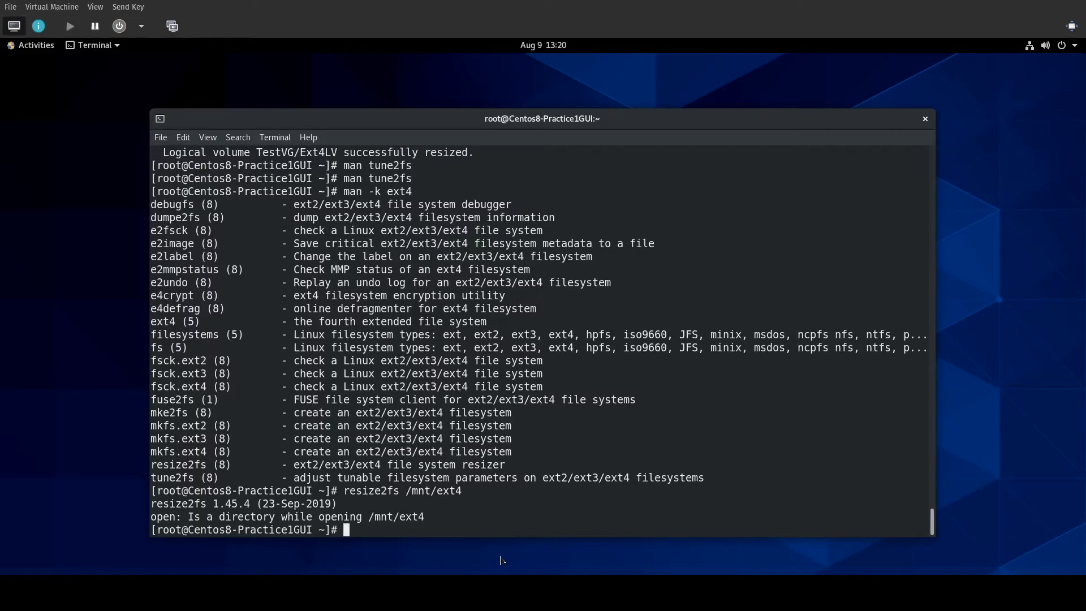
Grow the ext4 filesystem with resize2fs /dev/TestVG/Ext4LV and confirm 2.0G on /mnt/ext4 via df -h.
text(df -h)
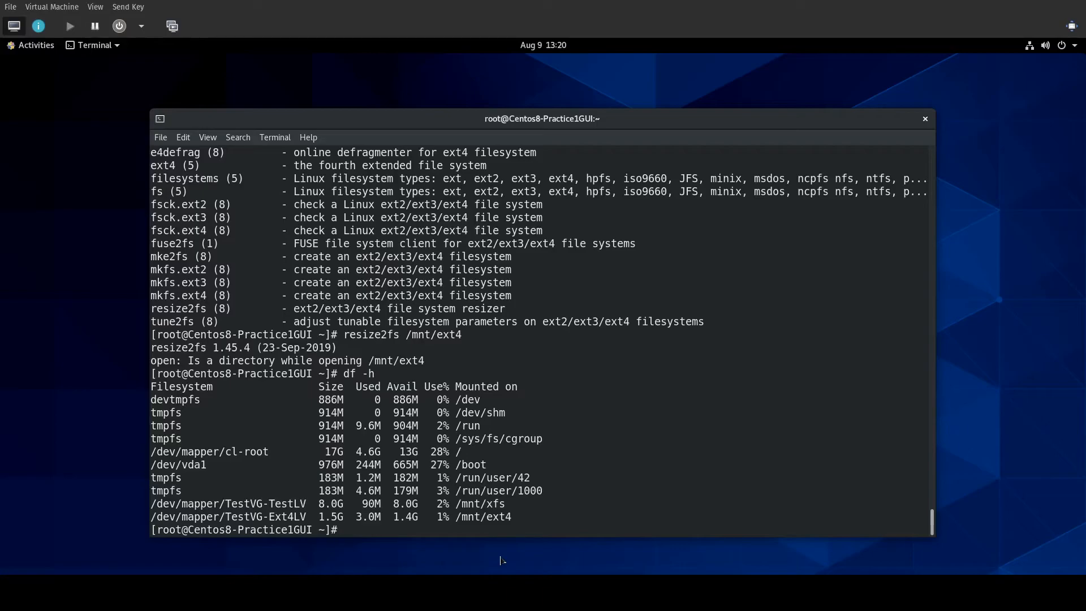
text(resize2fs /dev/)
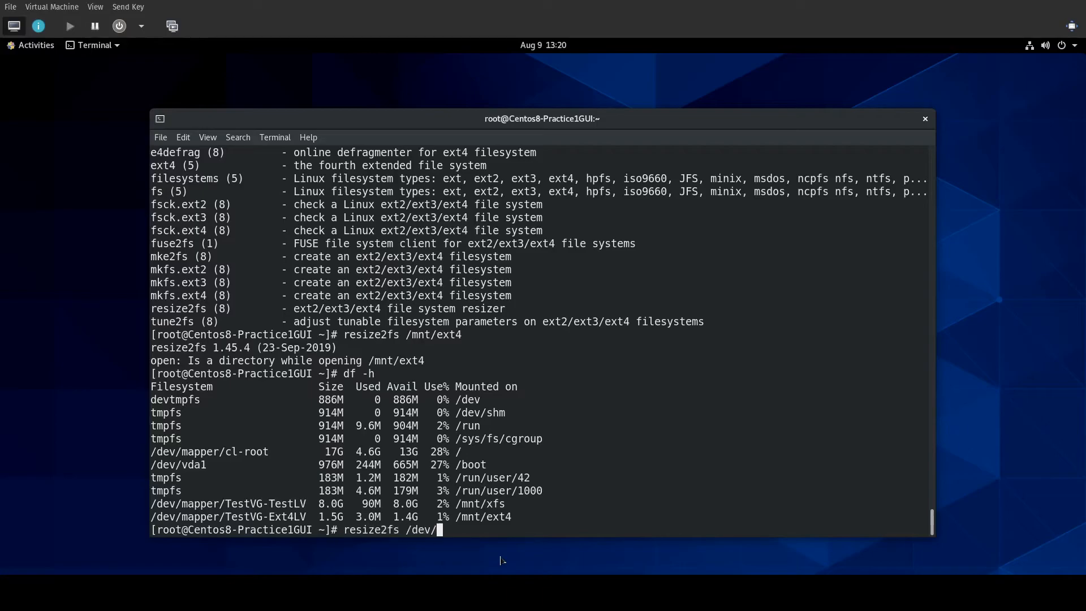
text(Te)
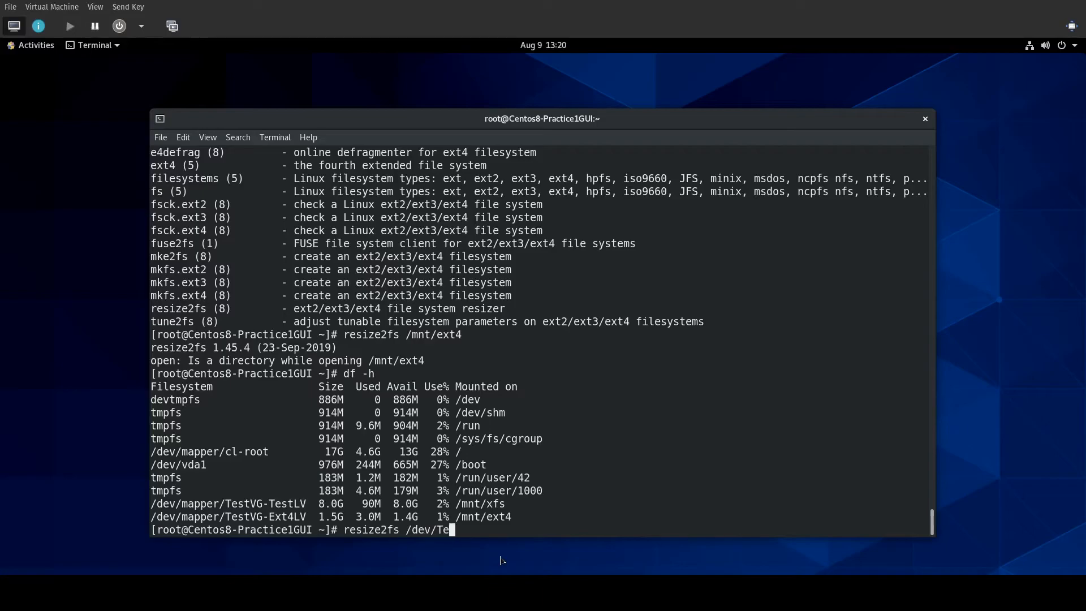
text(stVG/Ext4LV)
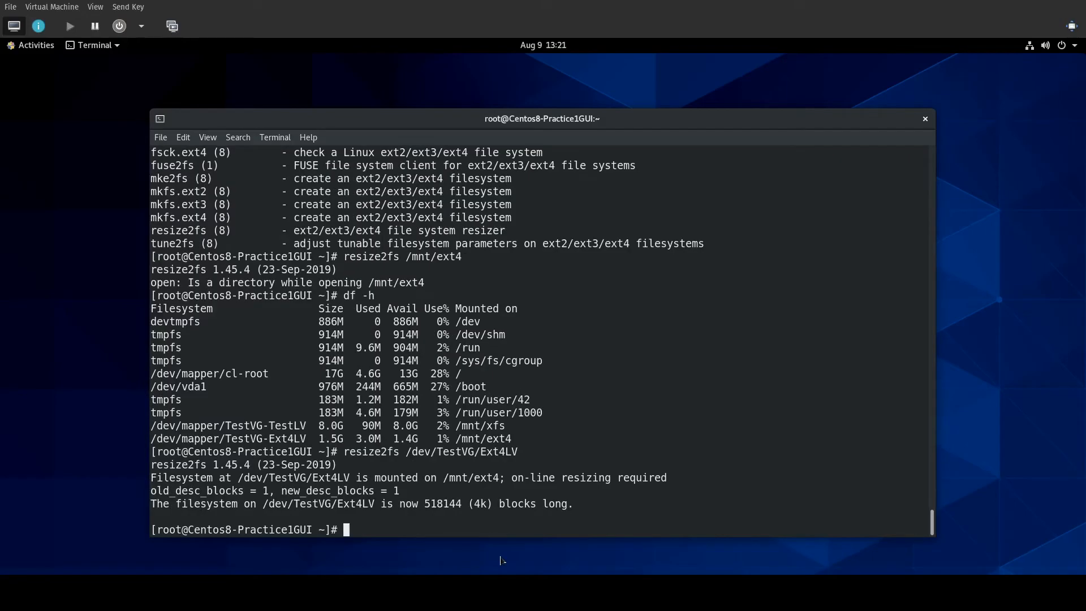
text(df)
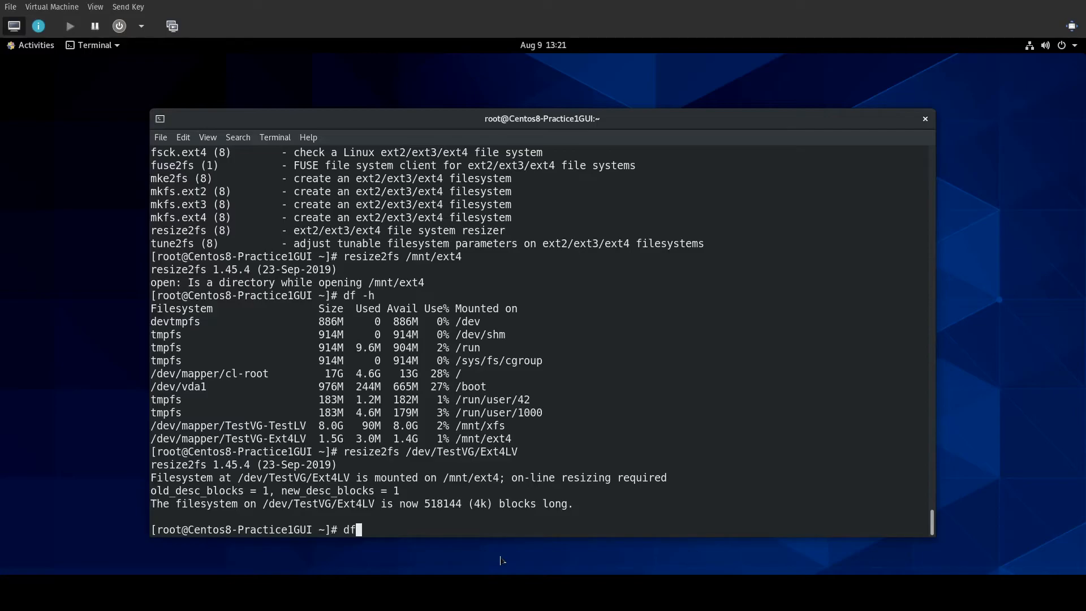
key(Return)
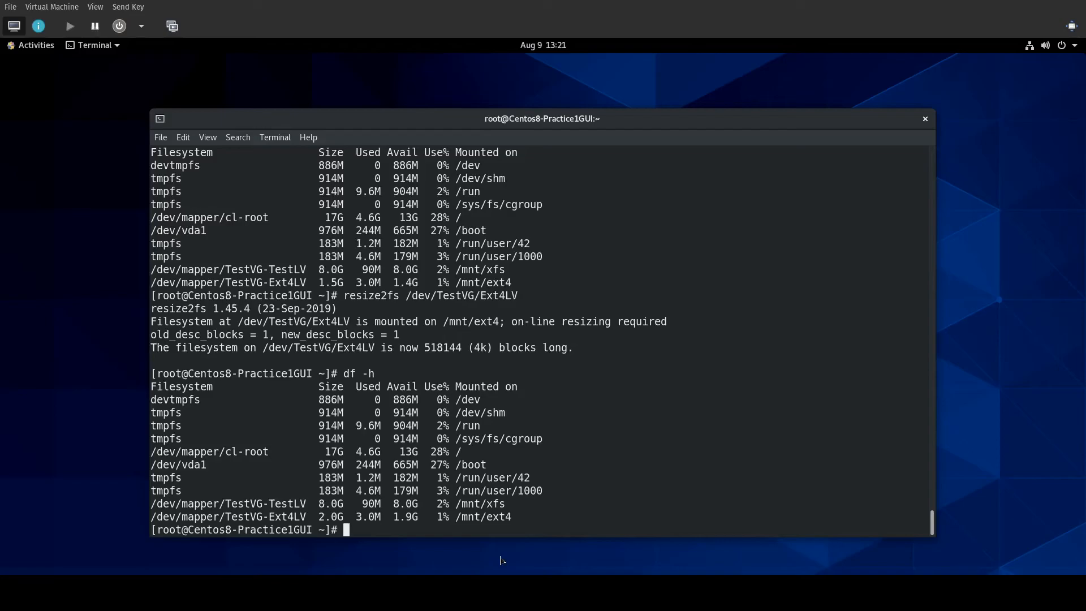
mouse_move(516, 556)
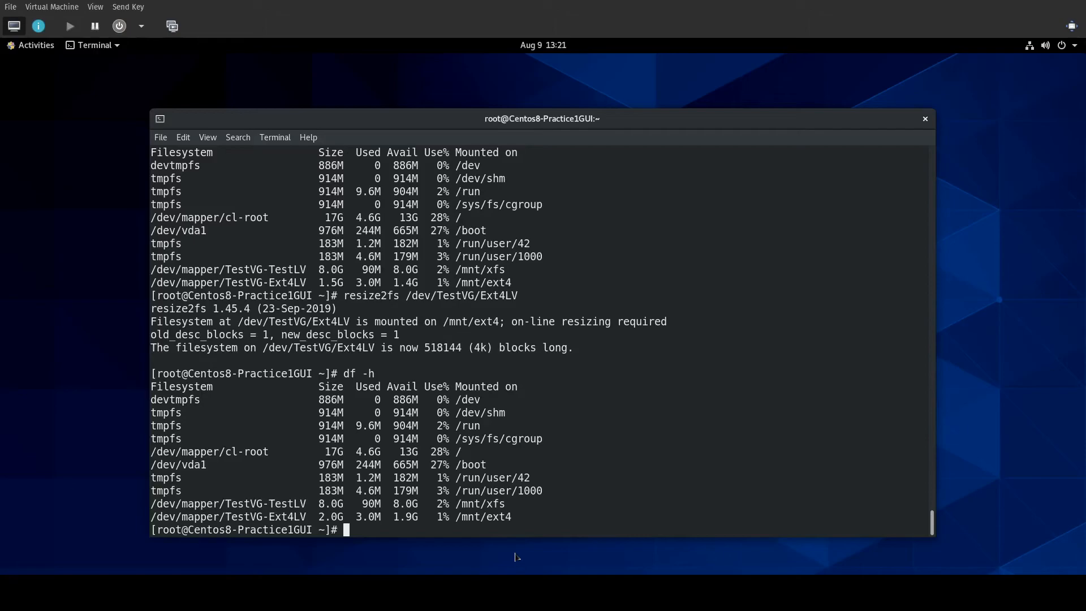
Attempt lvextend /dev/TestVG/Ext4LV -L 1G, see it rejected, and recall the command removing the 1G size.
text(lvextend)
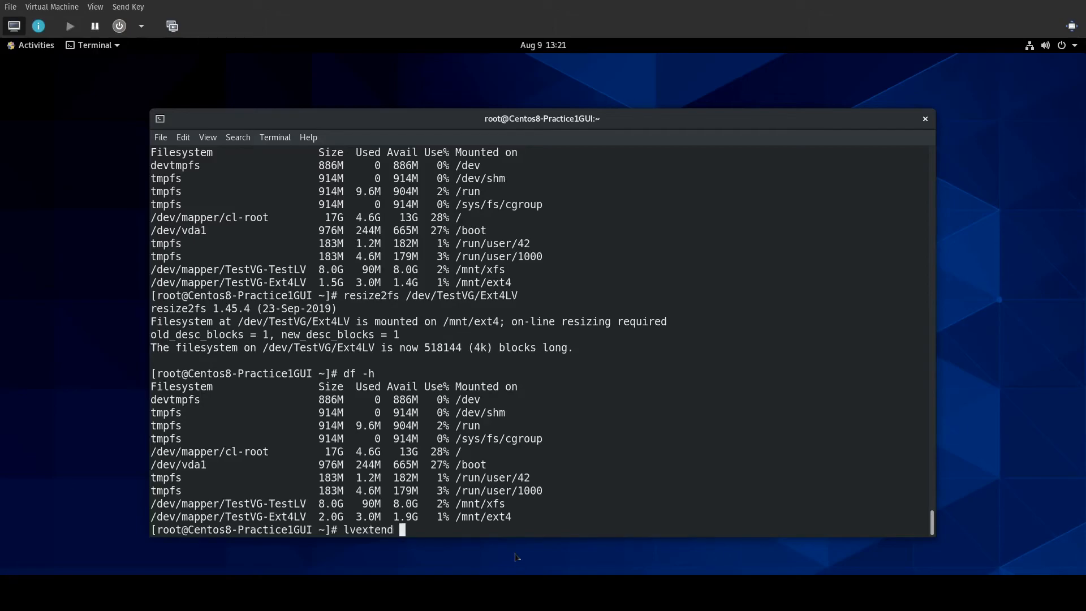
text(/dev/TestVG/)
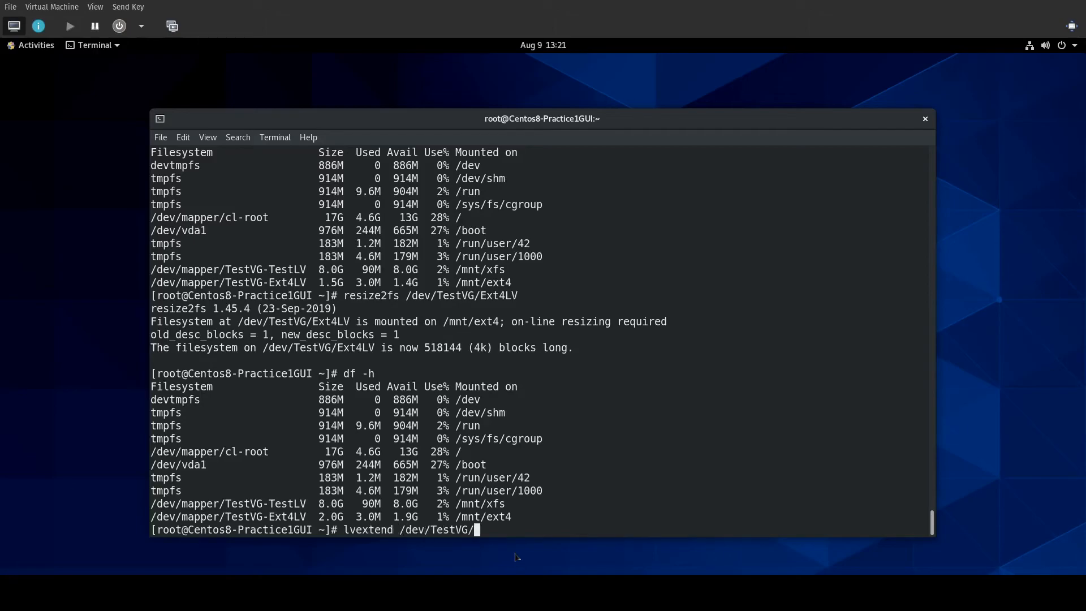
text(Ext4LV -L)
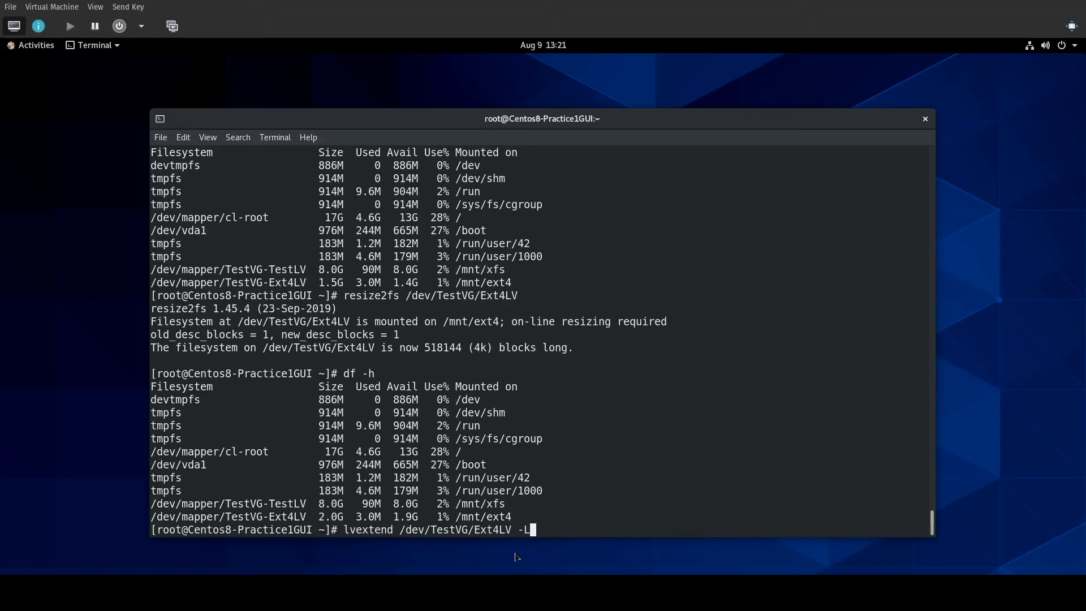
text(1G)
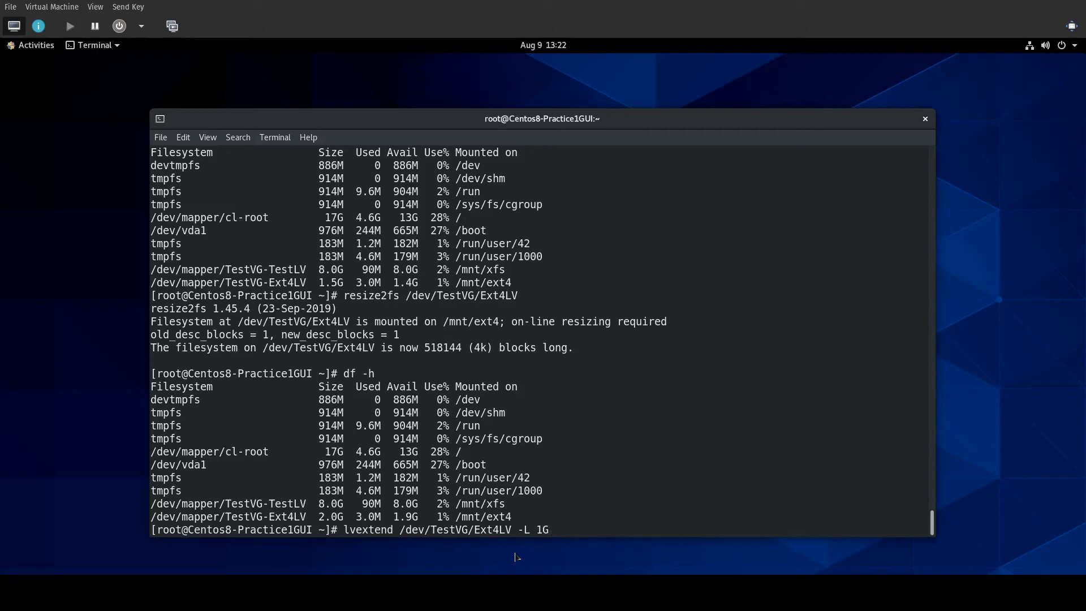
key(Return)
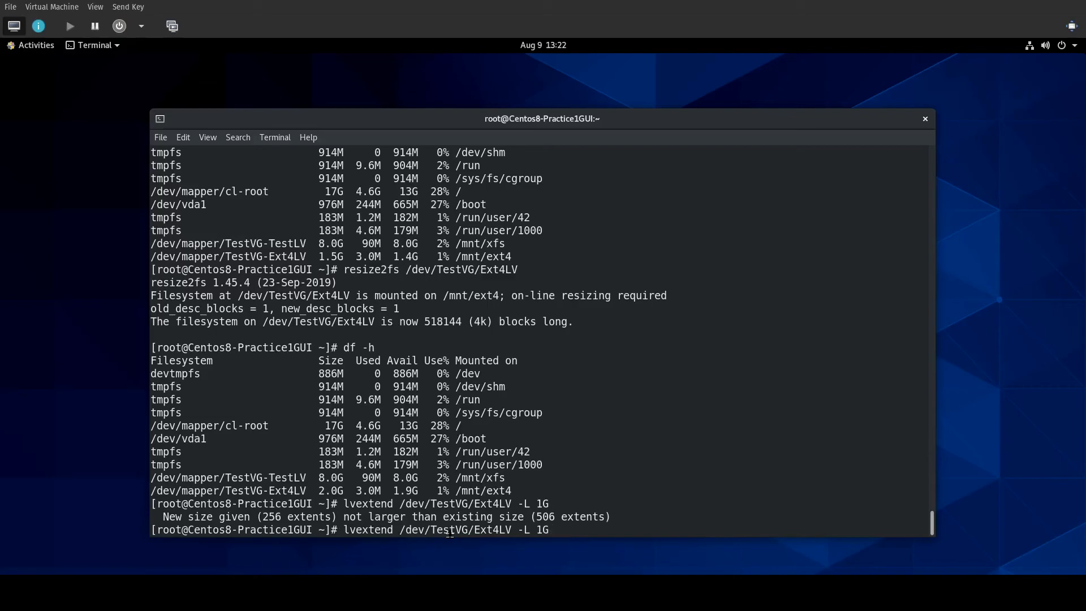
key(BackSpace)
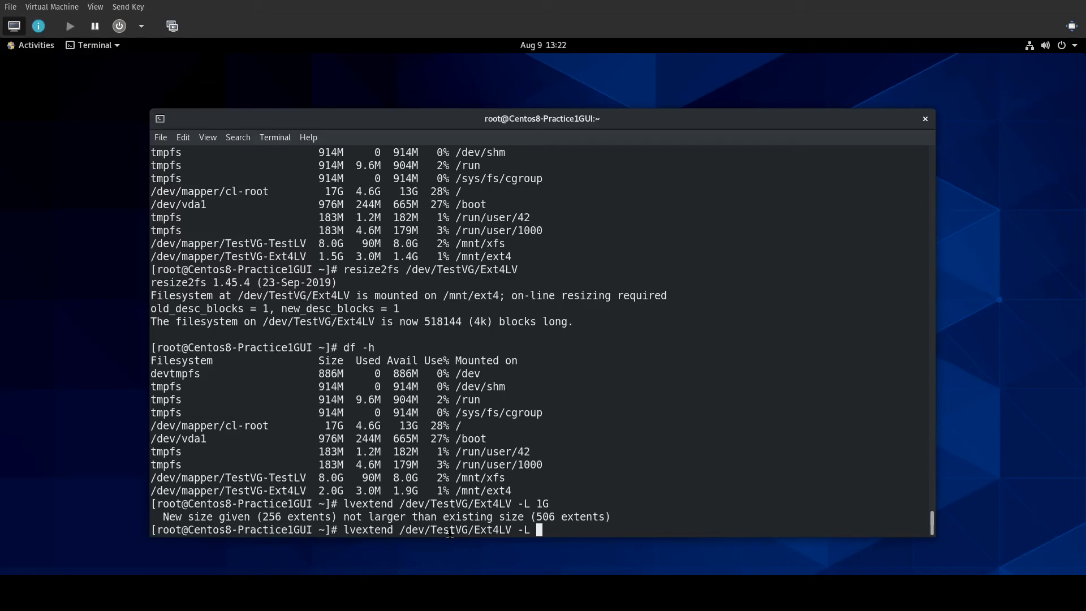
Grow Ext4LV to 5G with lvextend -r and confirm /mnt/ext4 shows 4.9G via df -h.
text(5G -r)
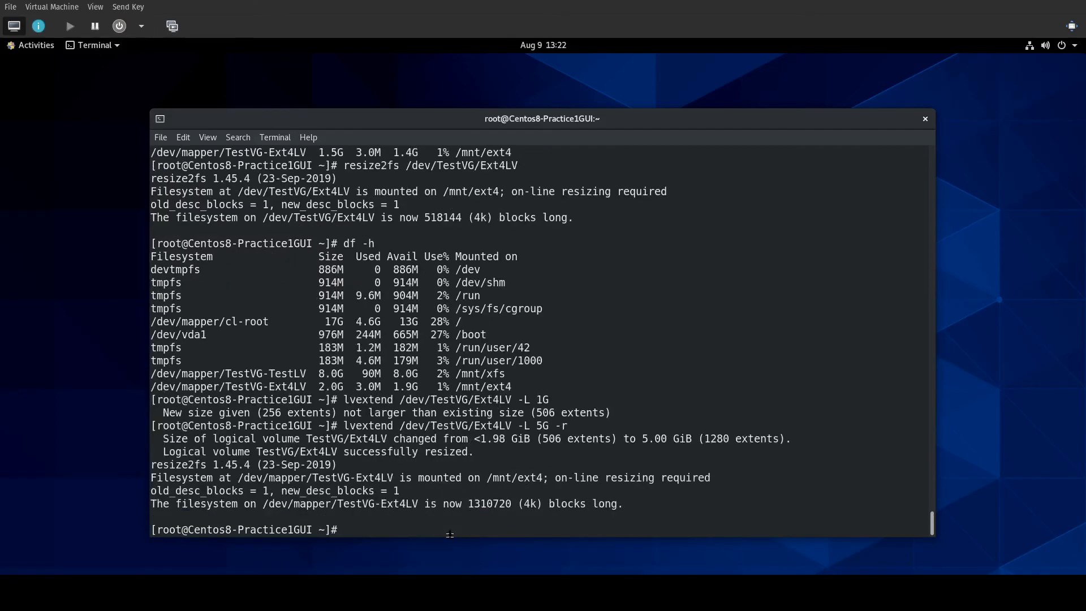
text(df 0h)
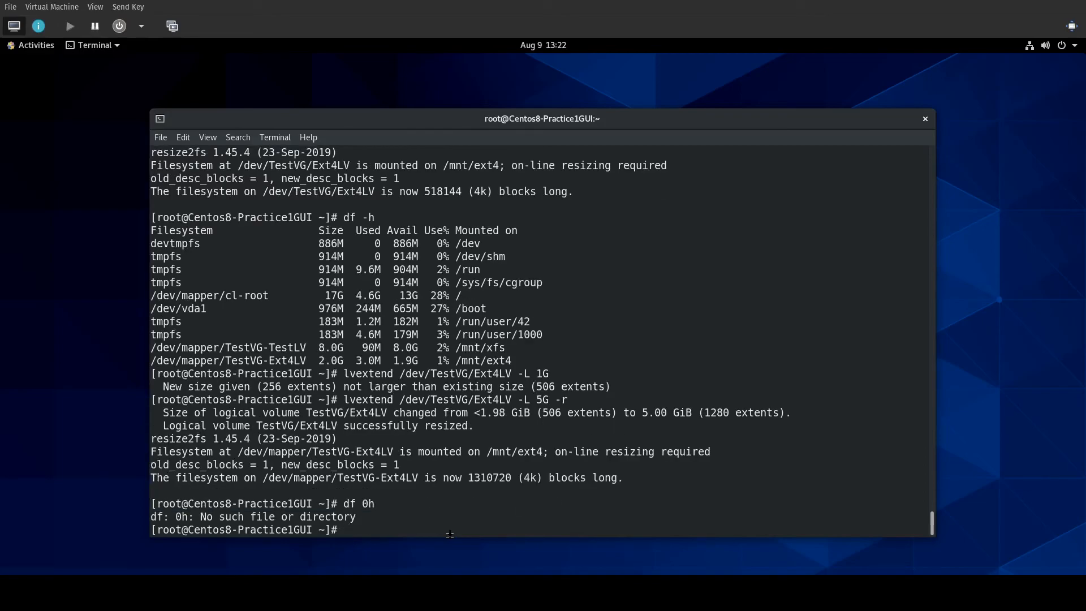
text(df -h)
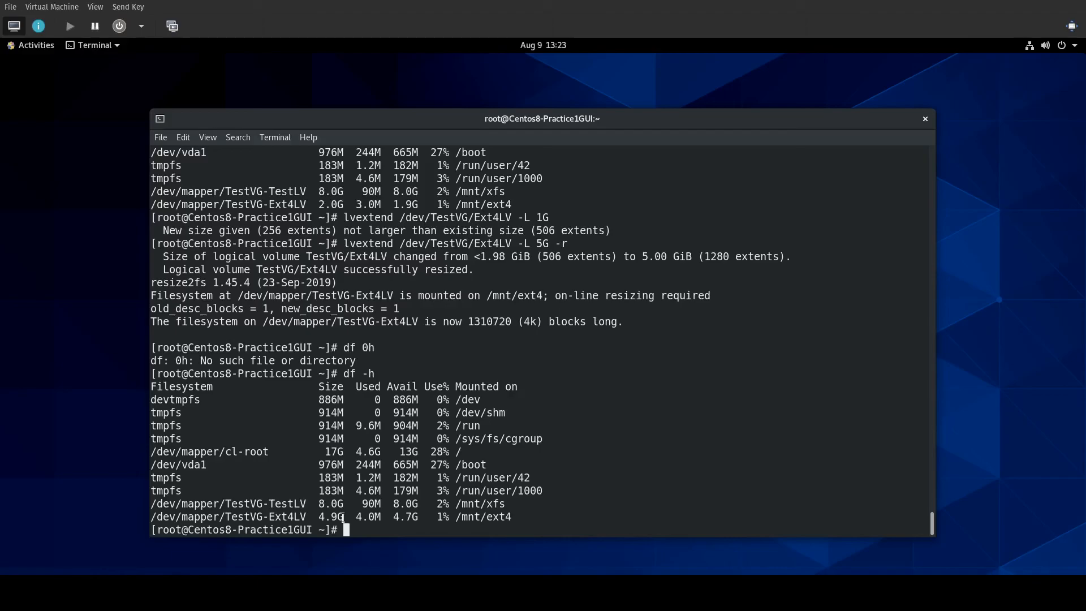
text(lvd)
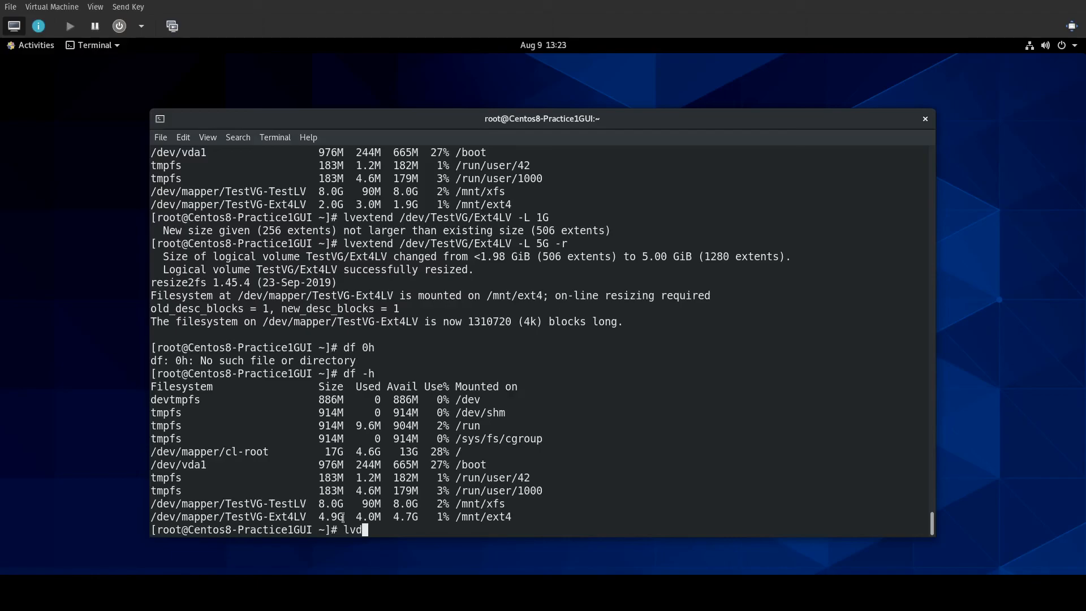